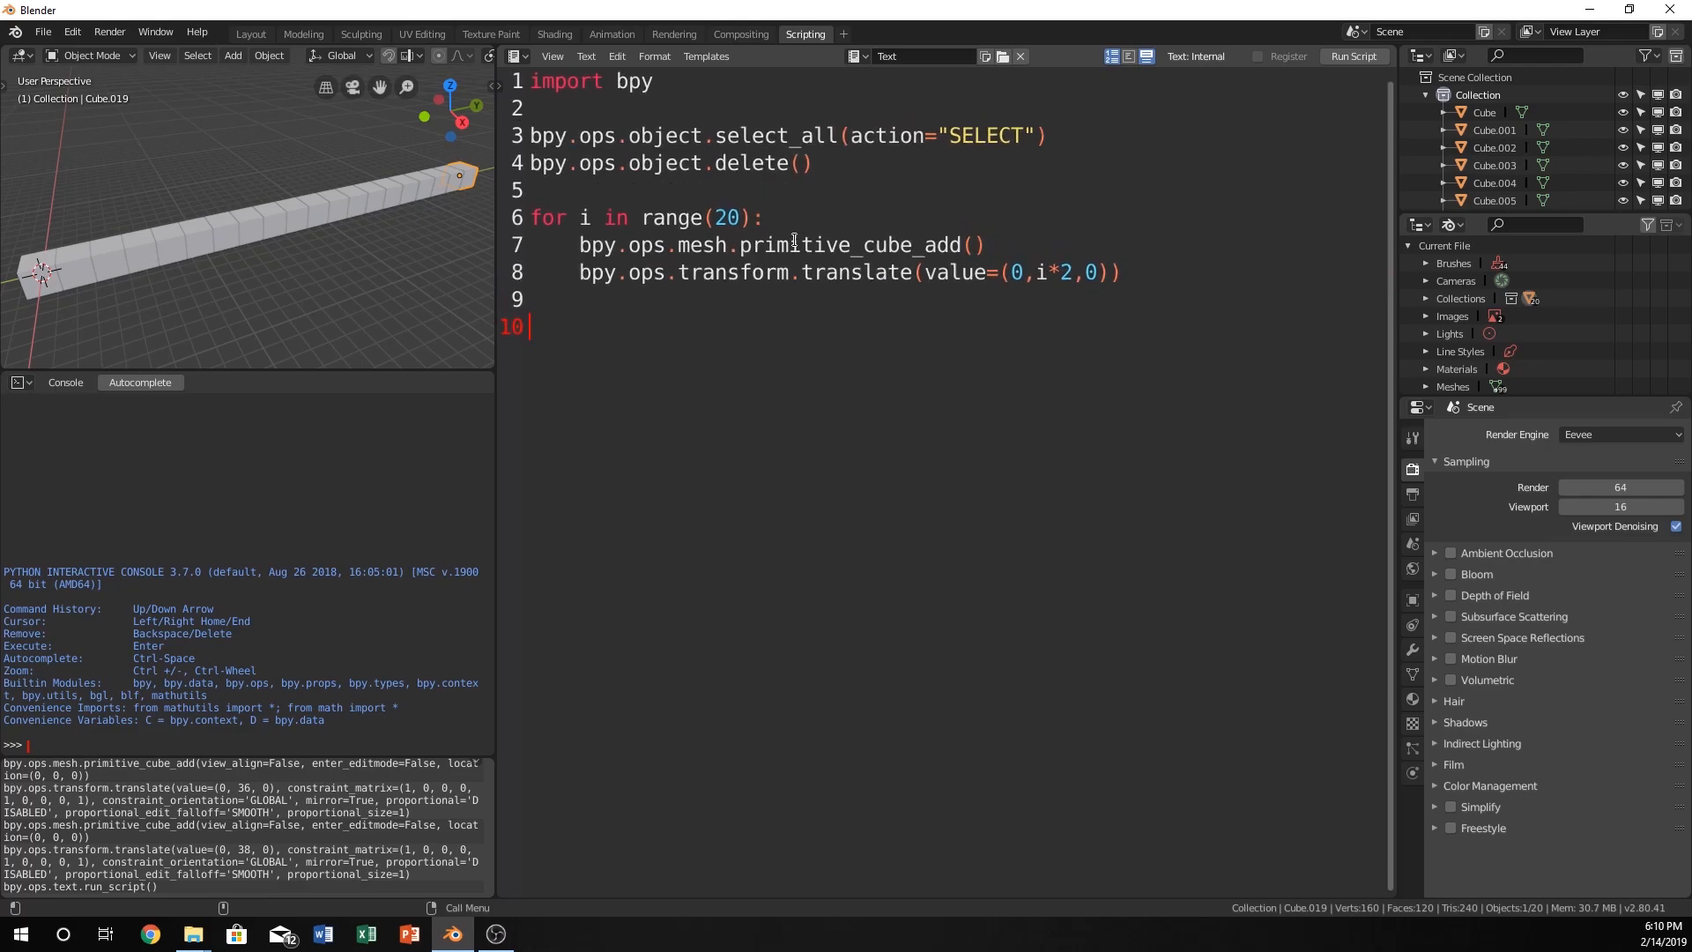
Select the first cube in the row and place the caret in the script.
click(615, 299)
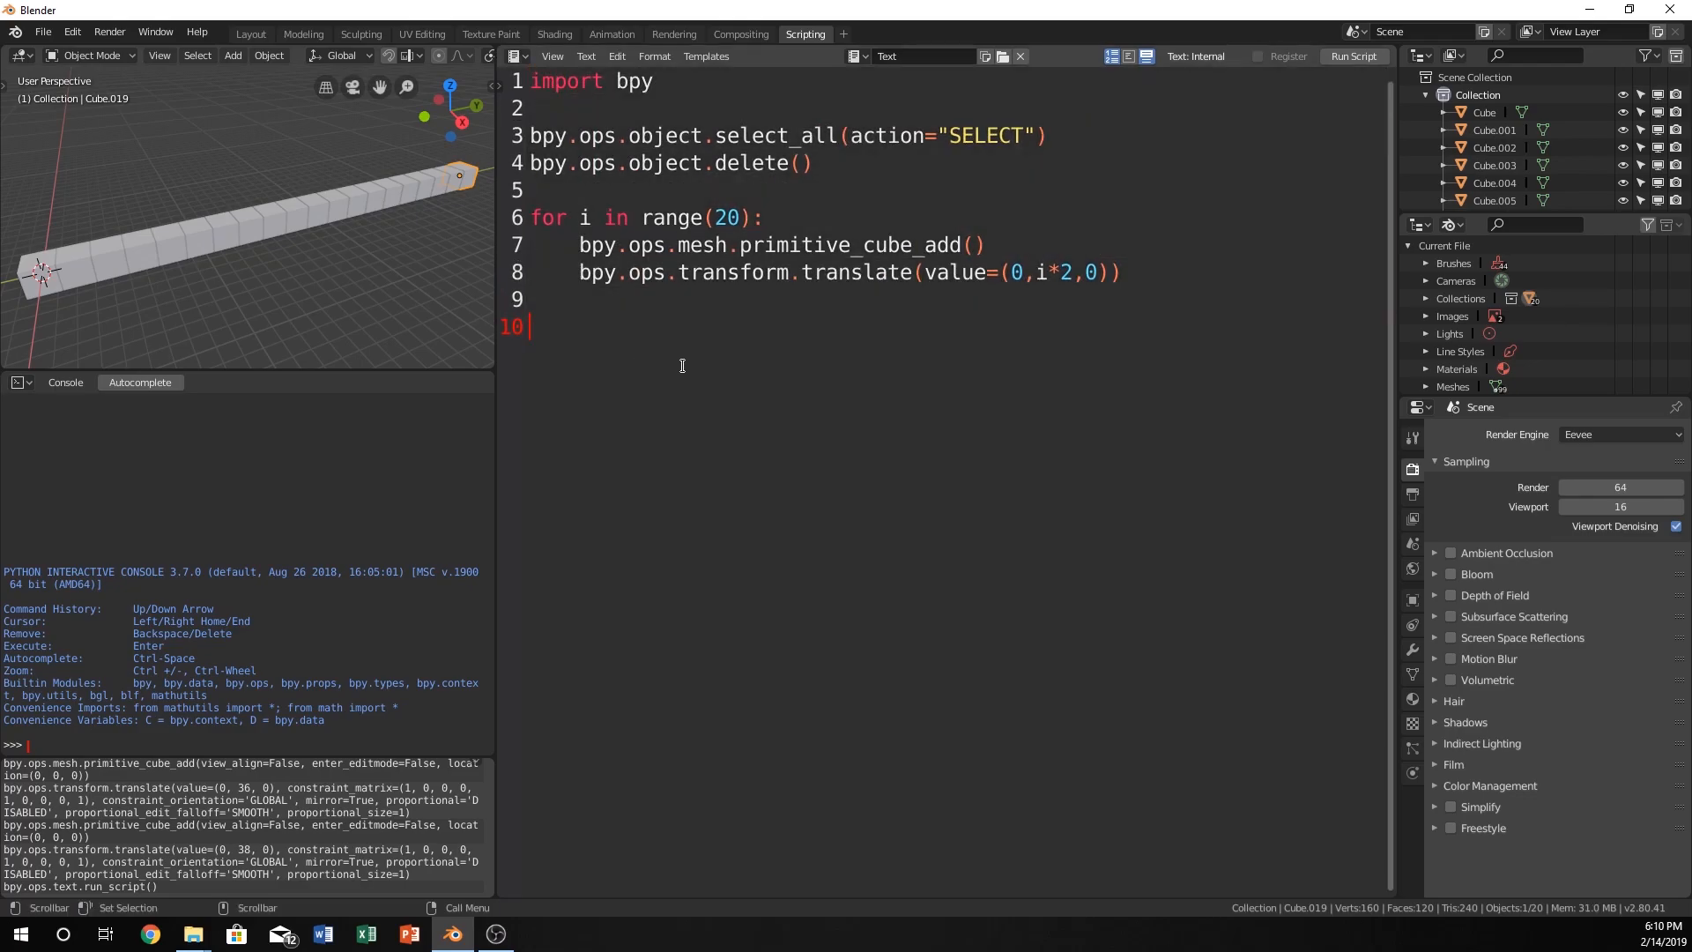
mouse_move(720, 331)
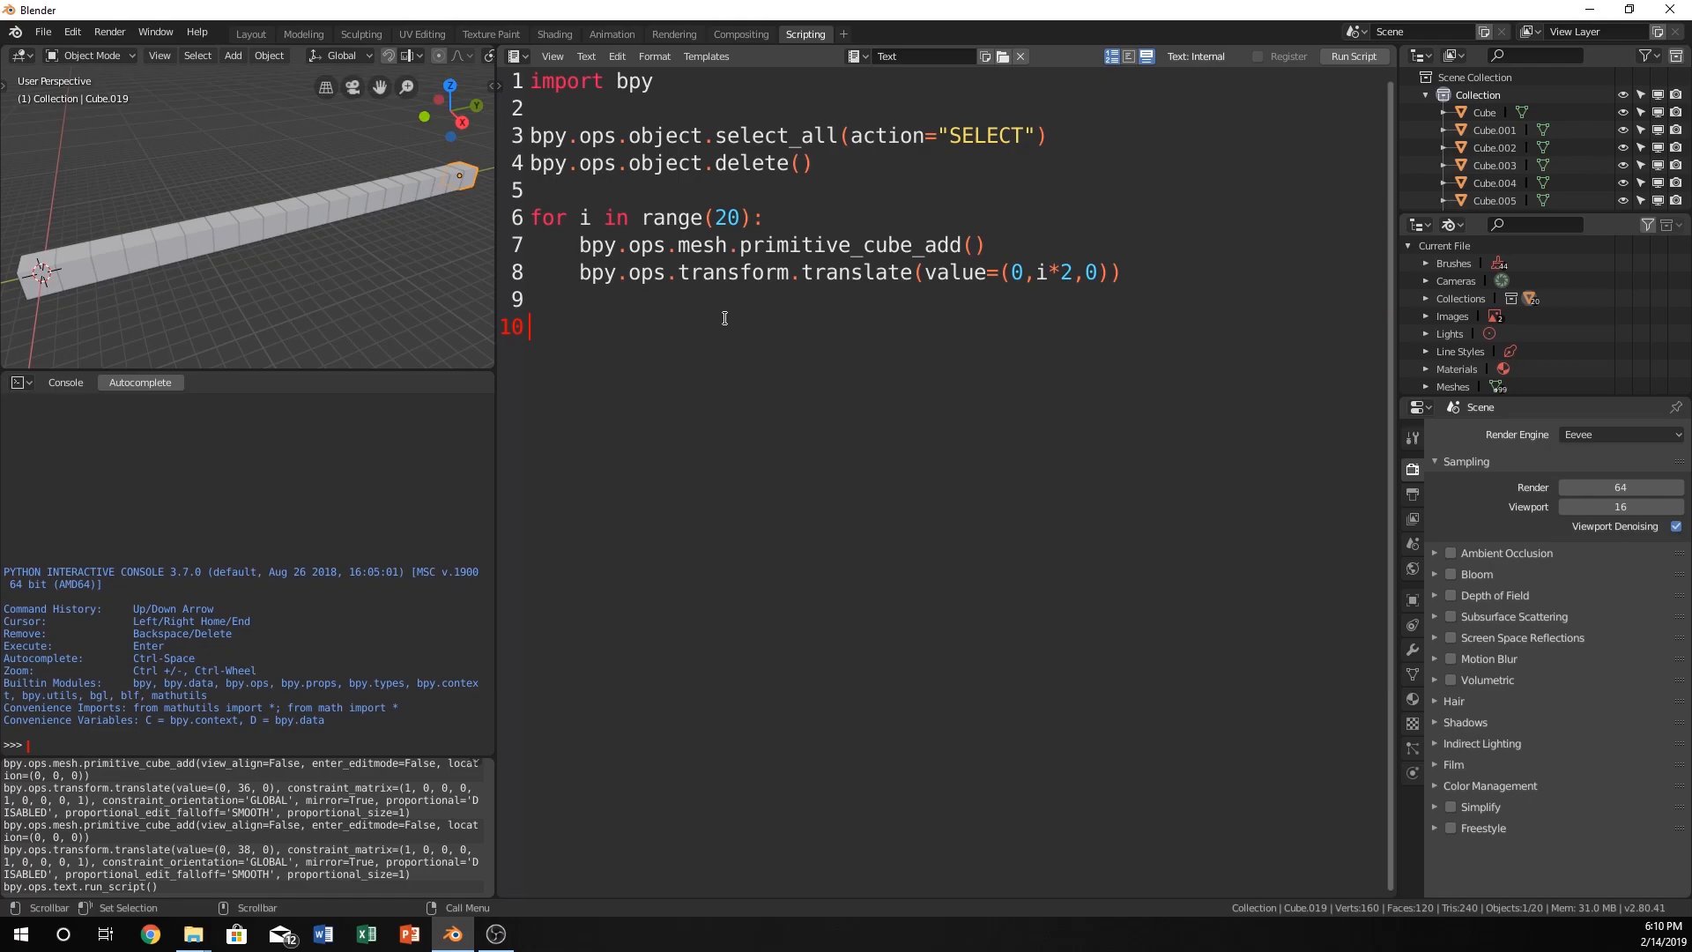
click(1121, 272)
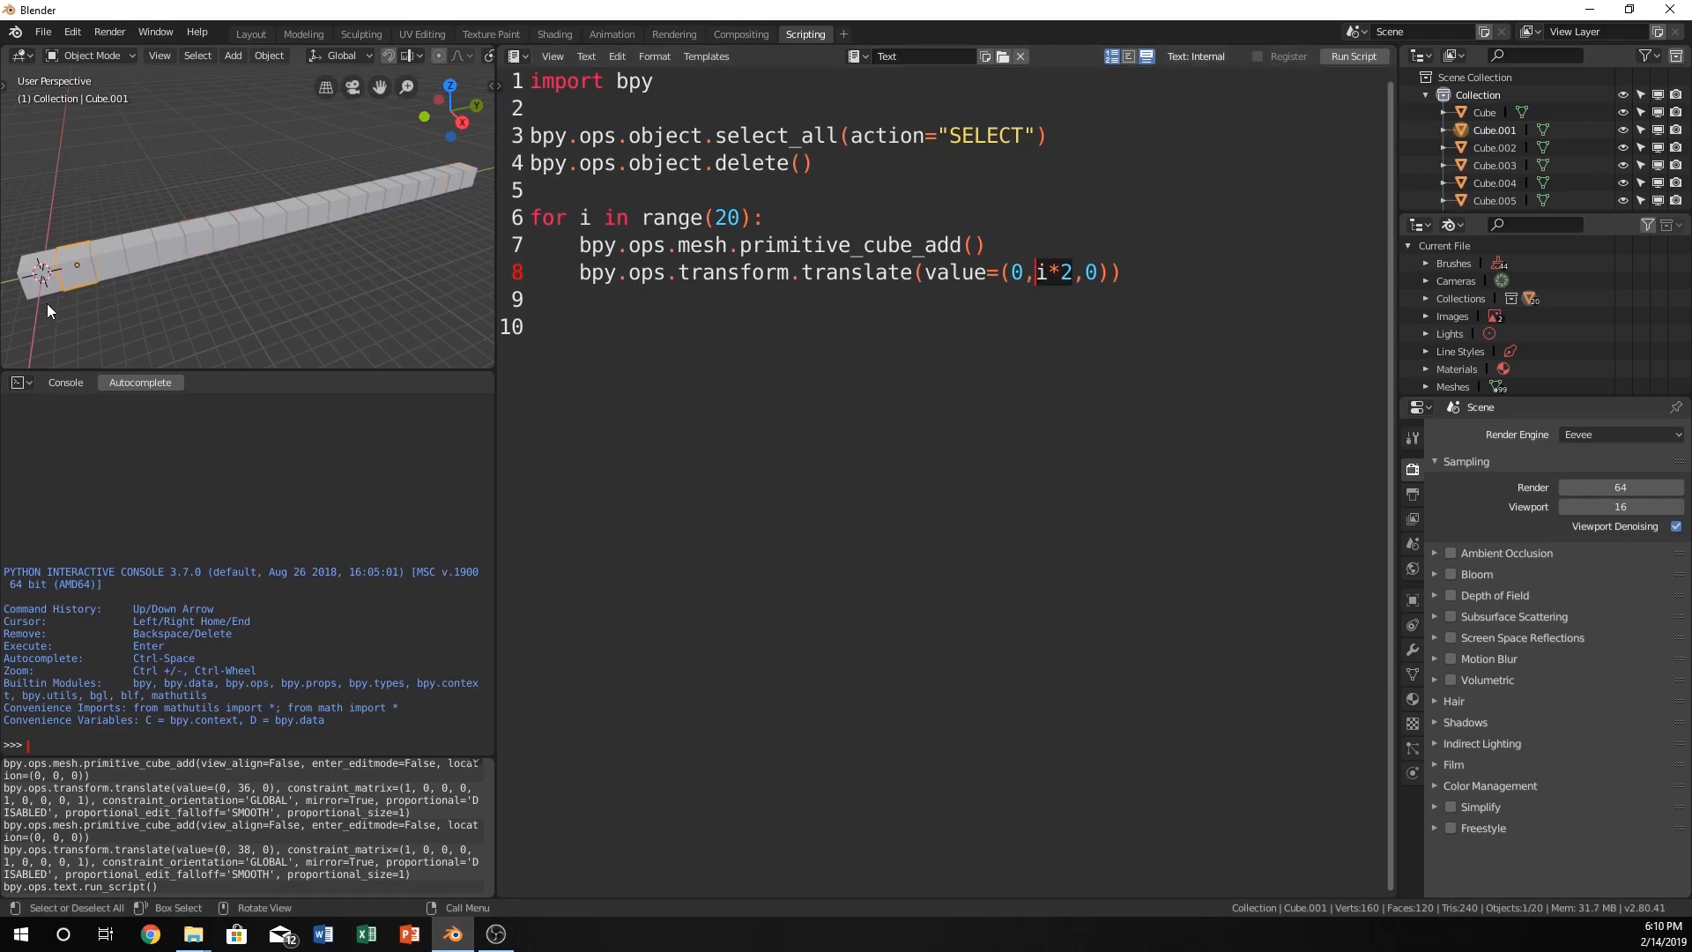
click(45, 272)
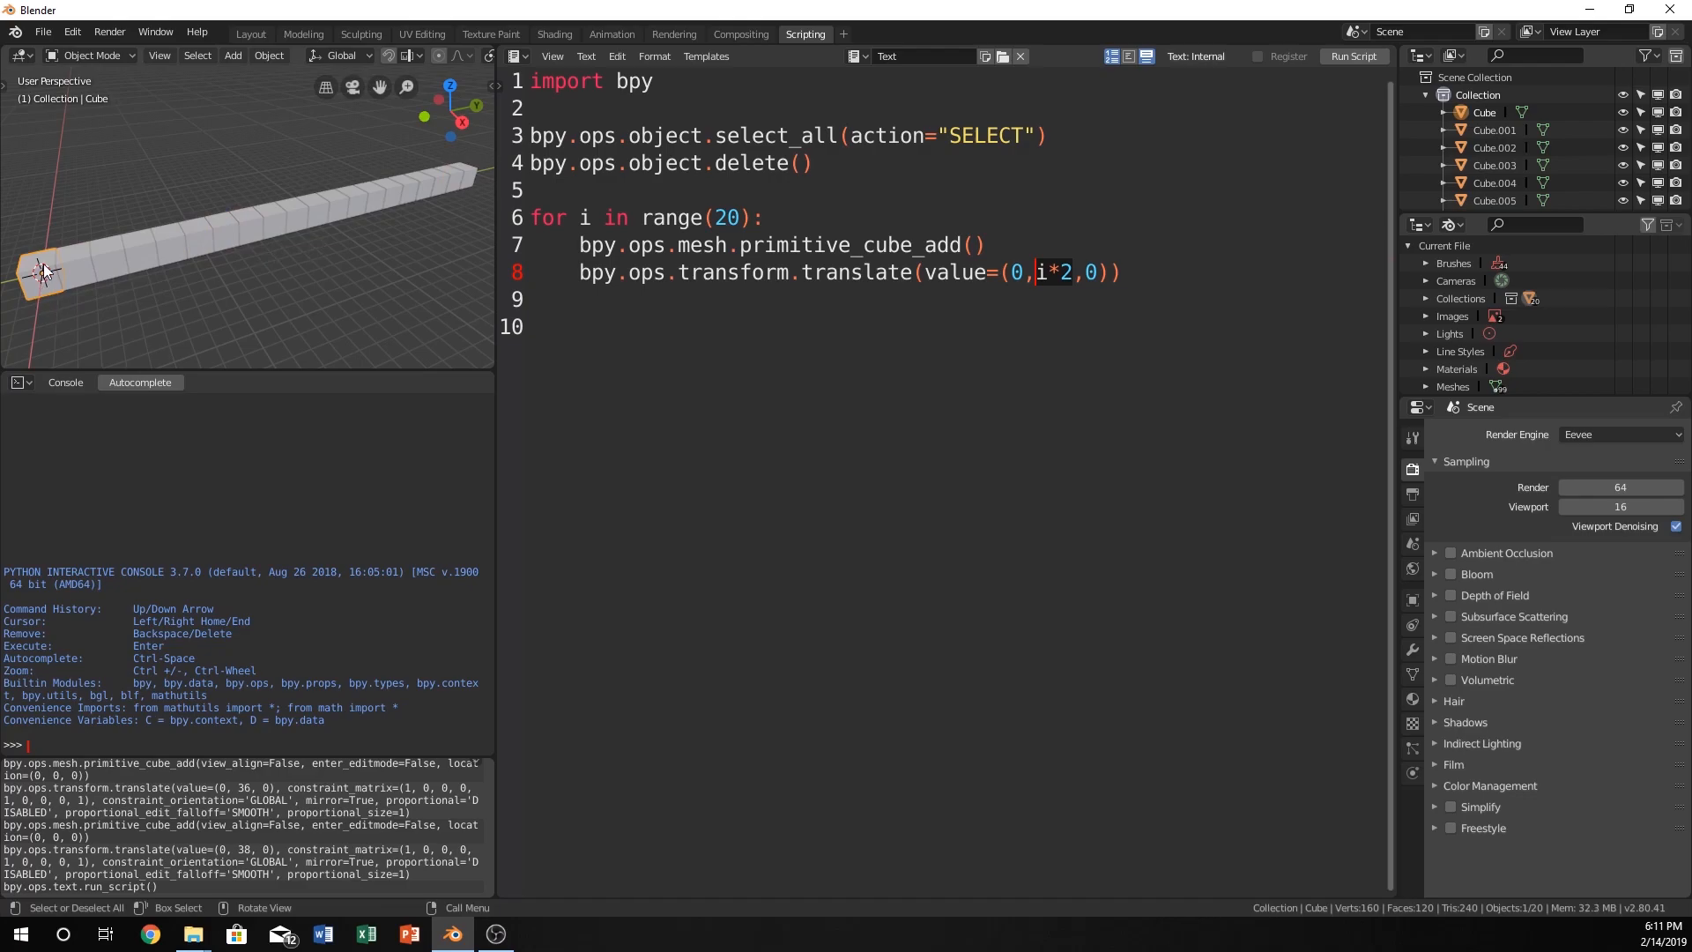
click(196, 236)
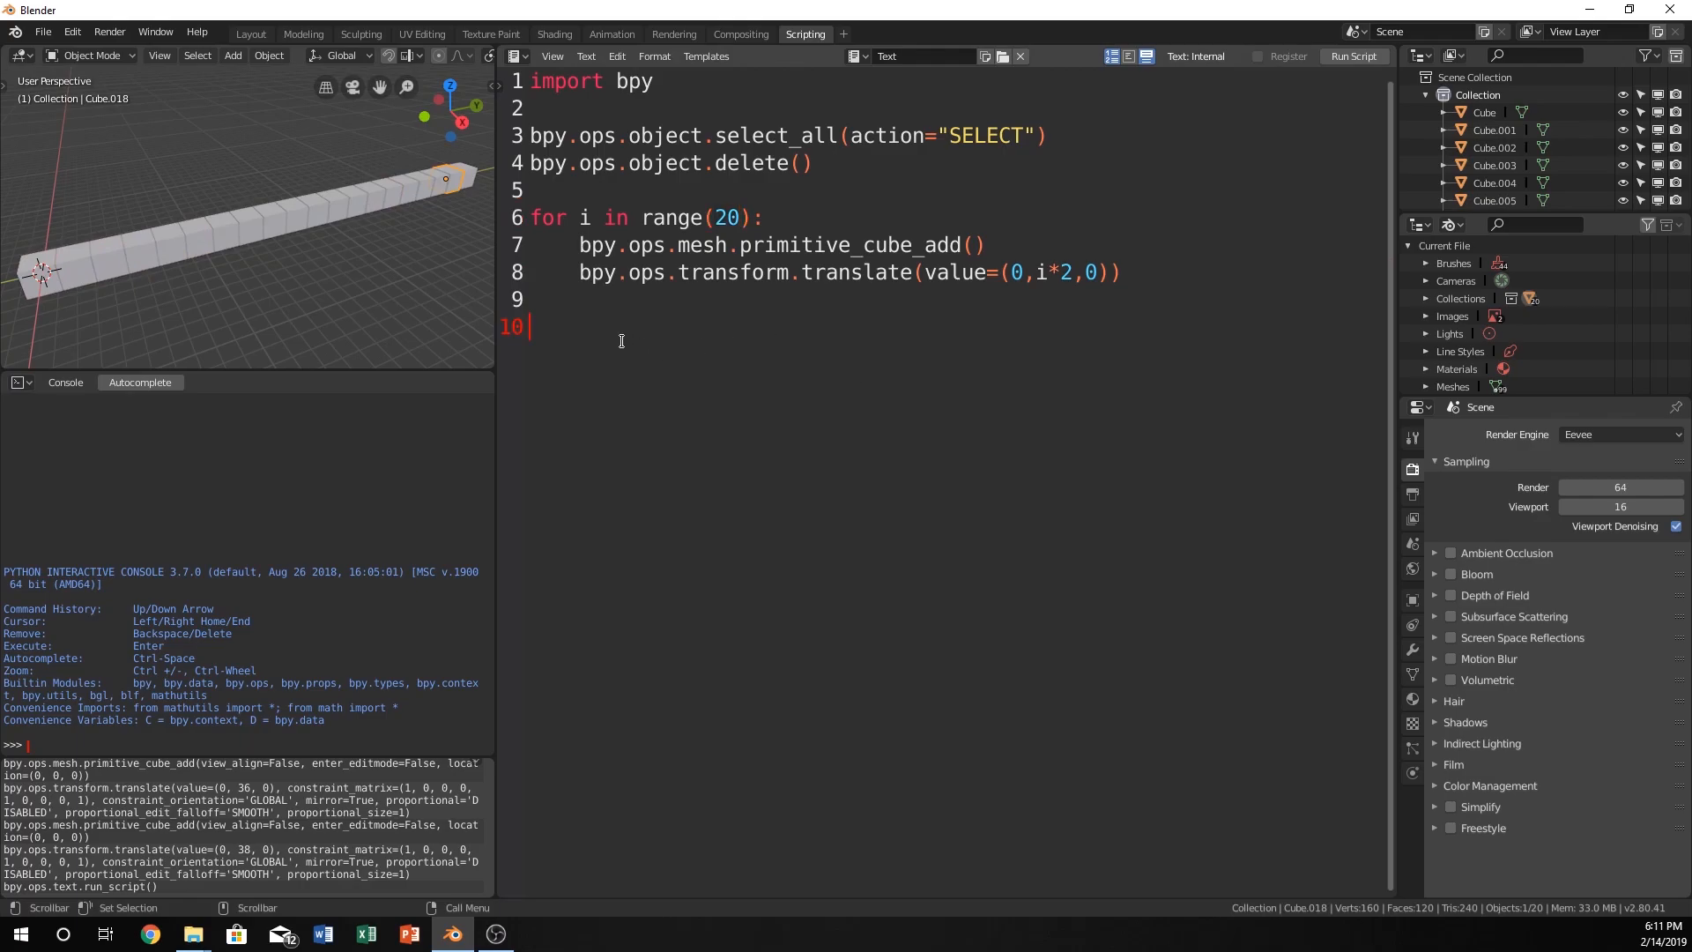
Type 'while i < 20:' on line 10, below the for loop header.
text(whil)
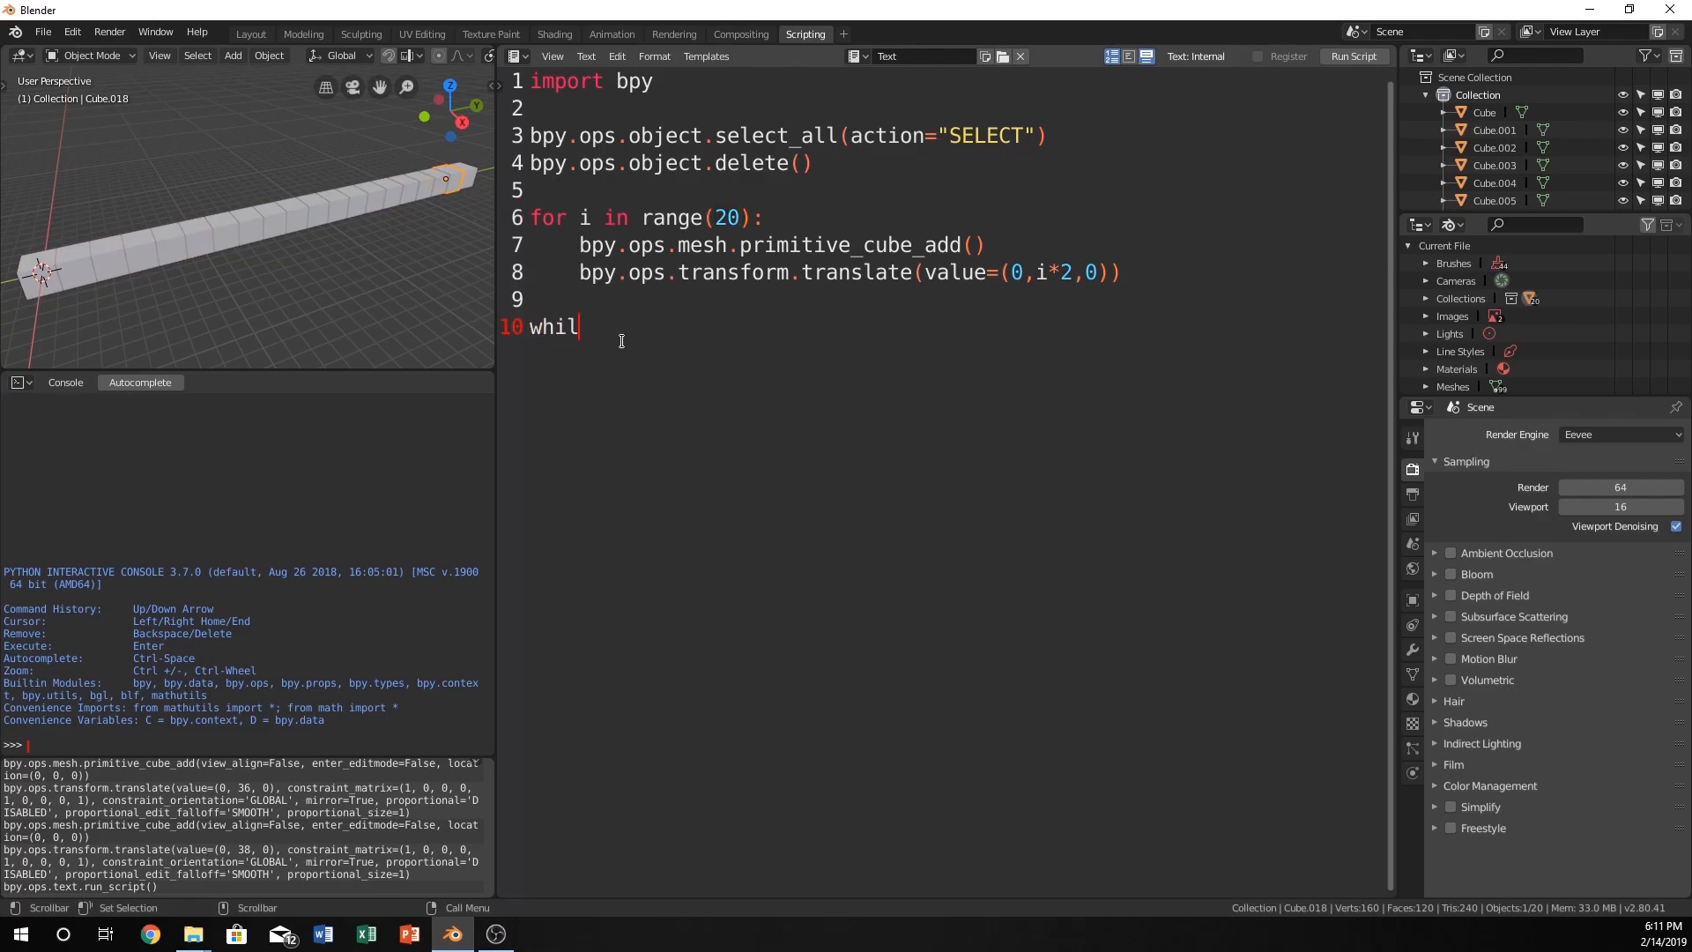
text(e)
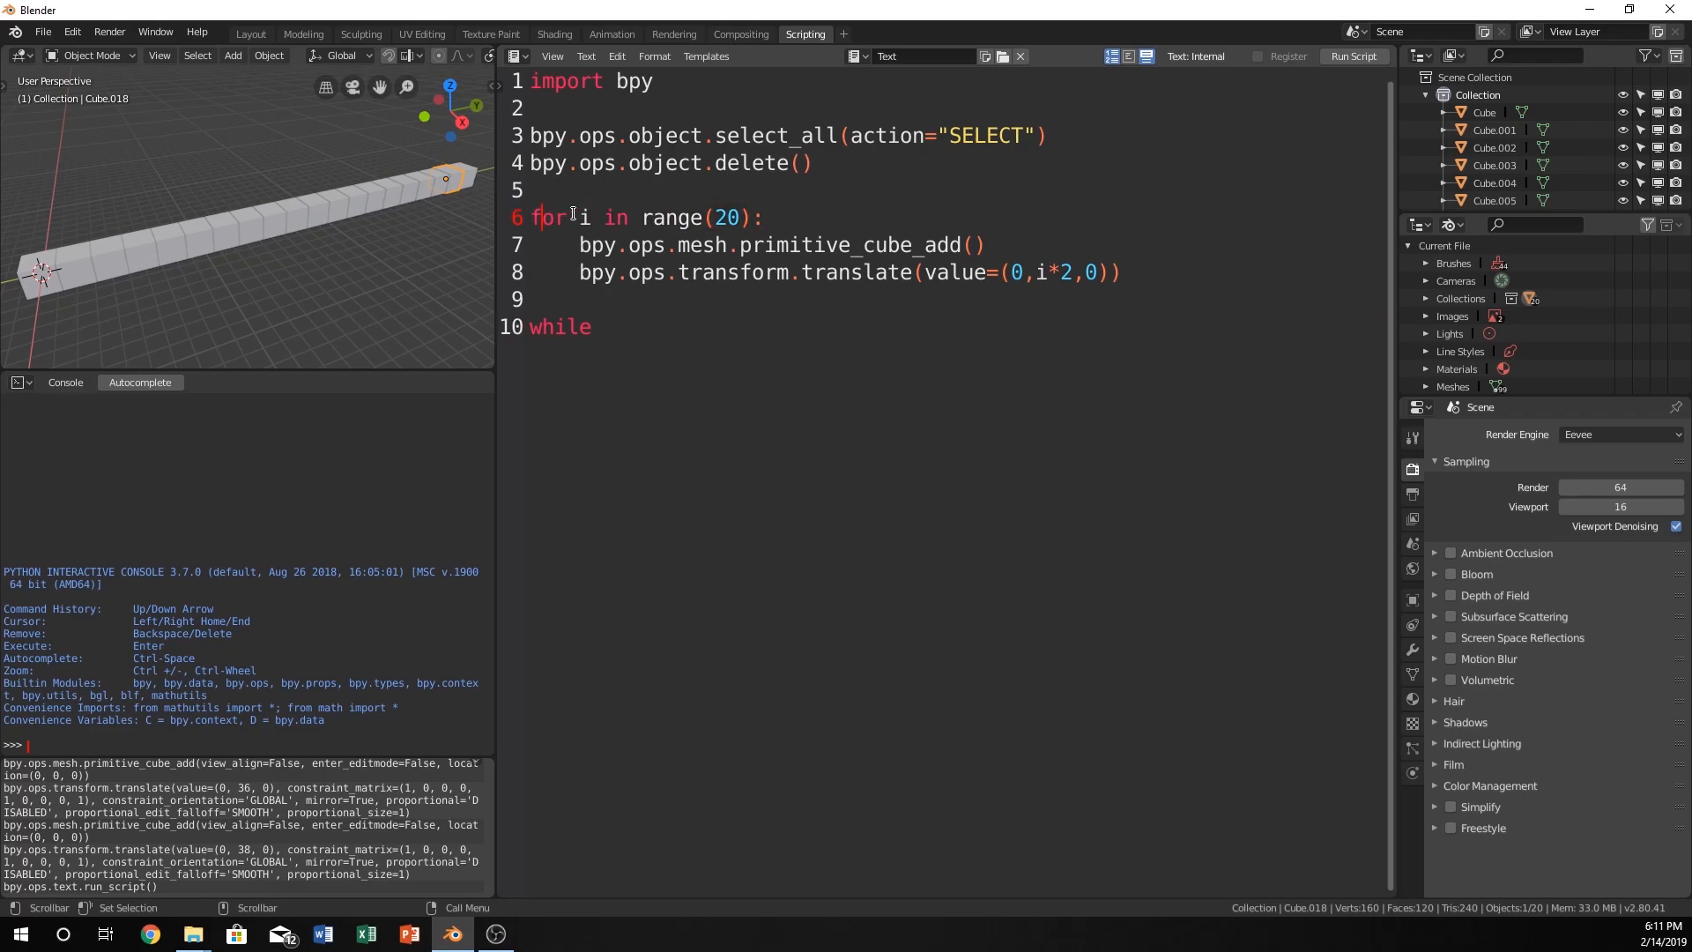
click(721, 217)
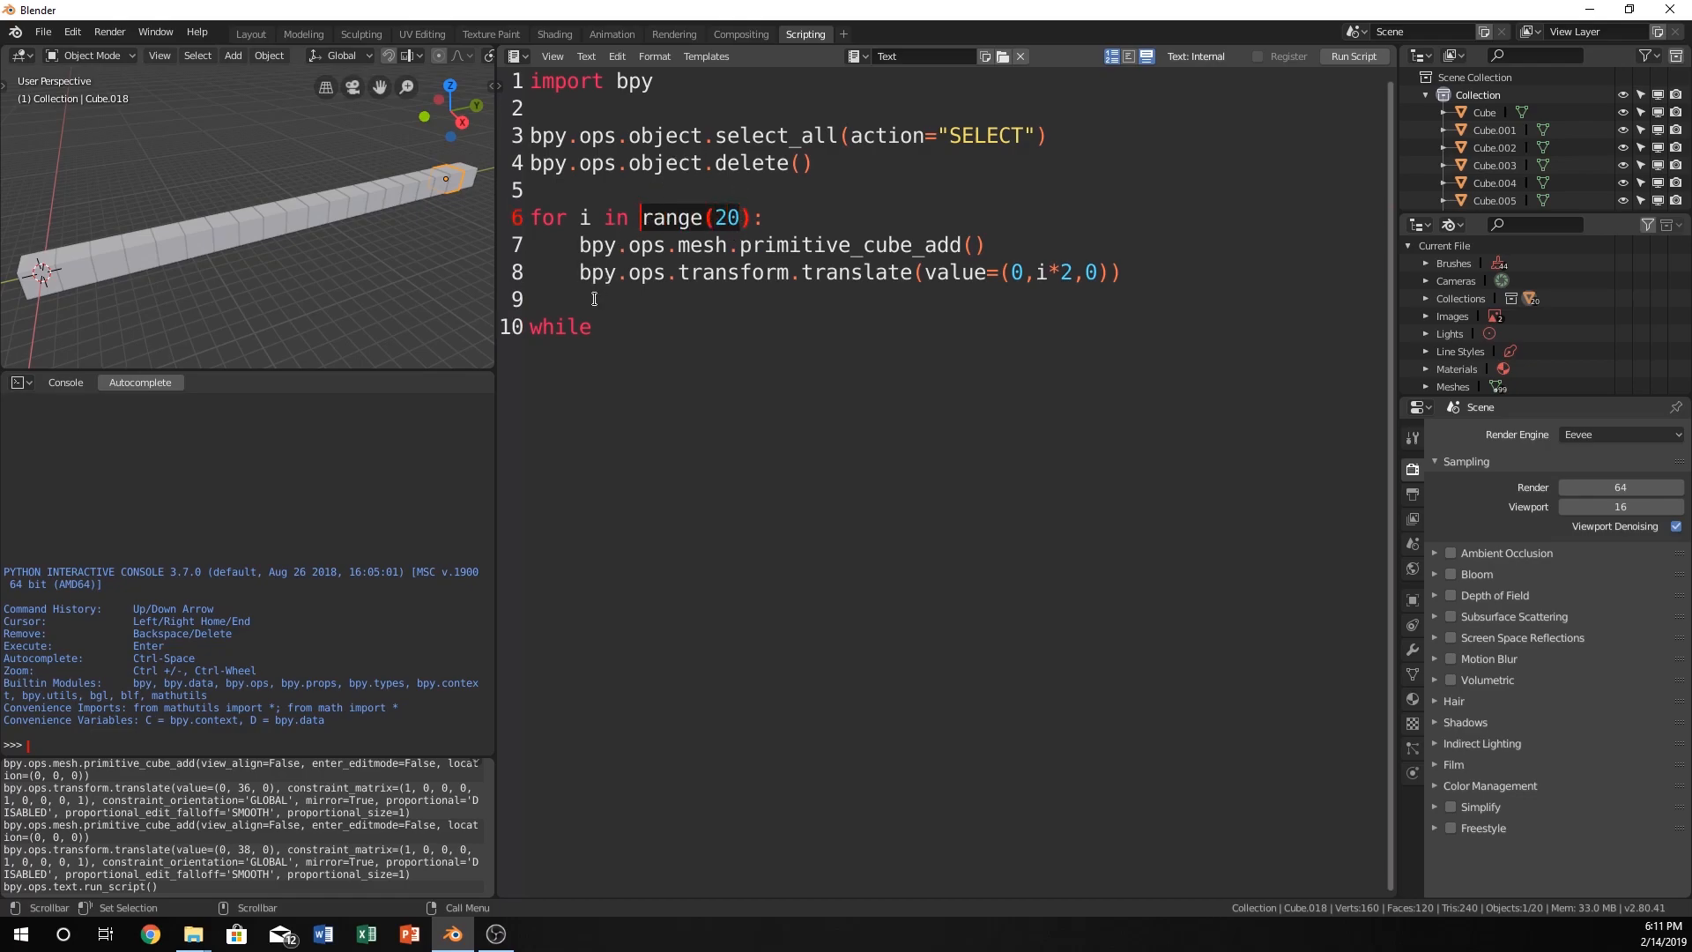
click(605, 327)
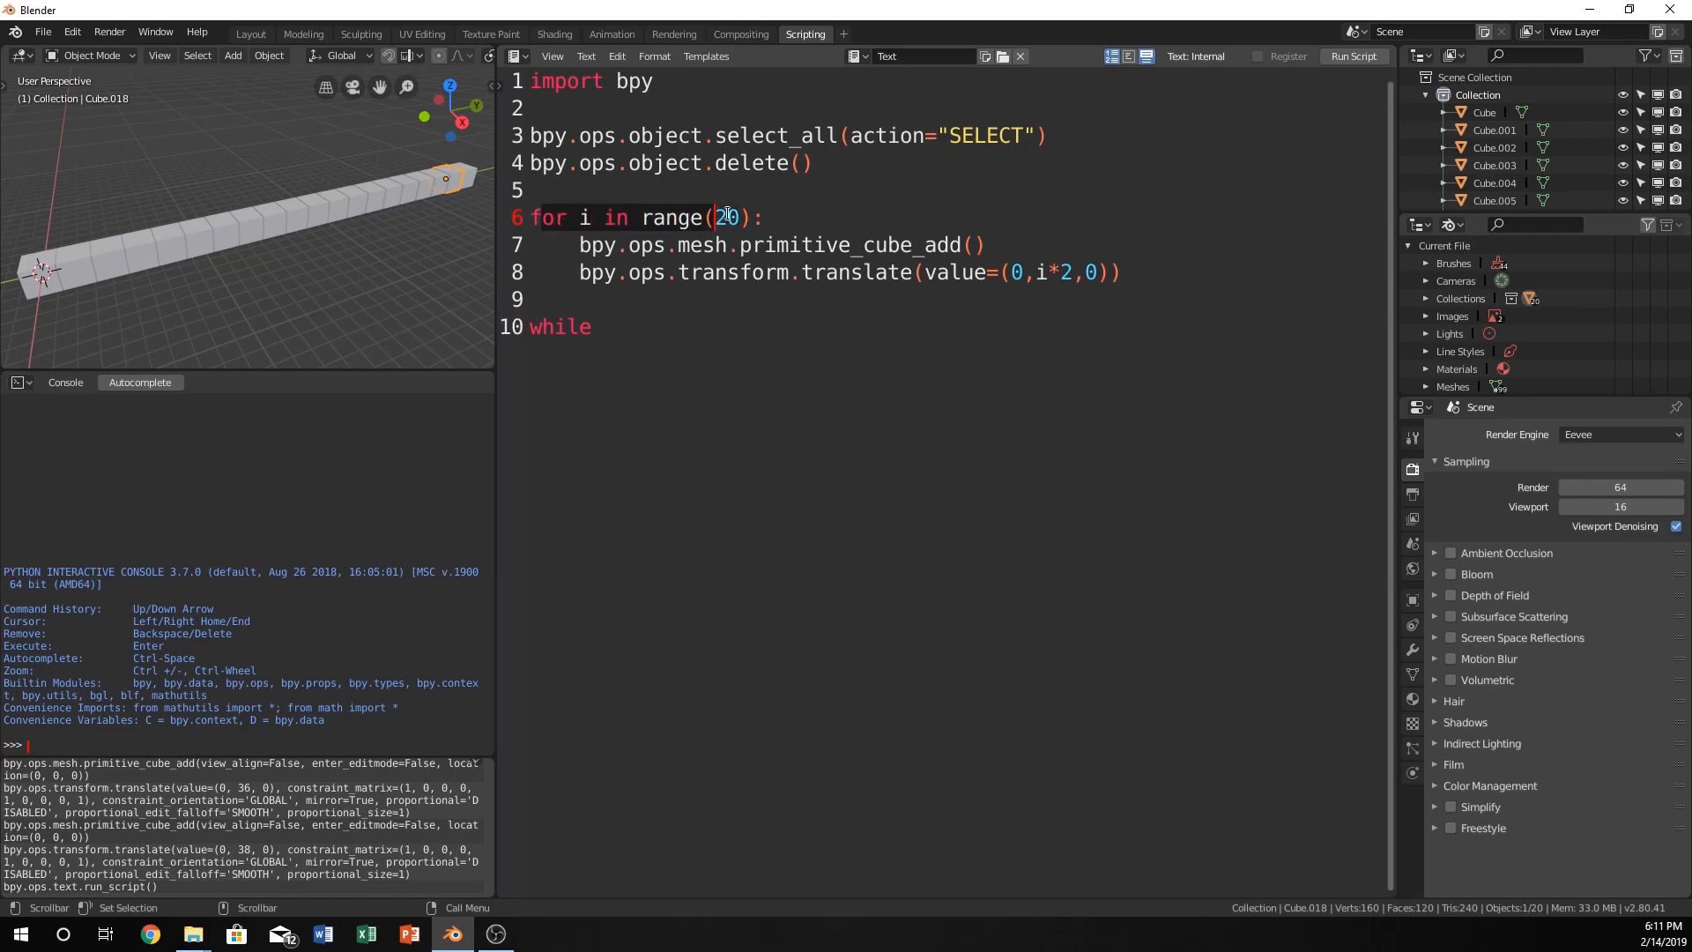
click(604, 326)
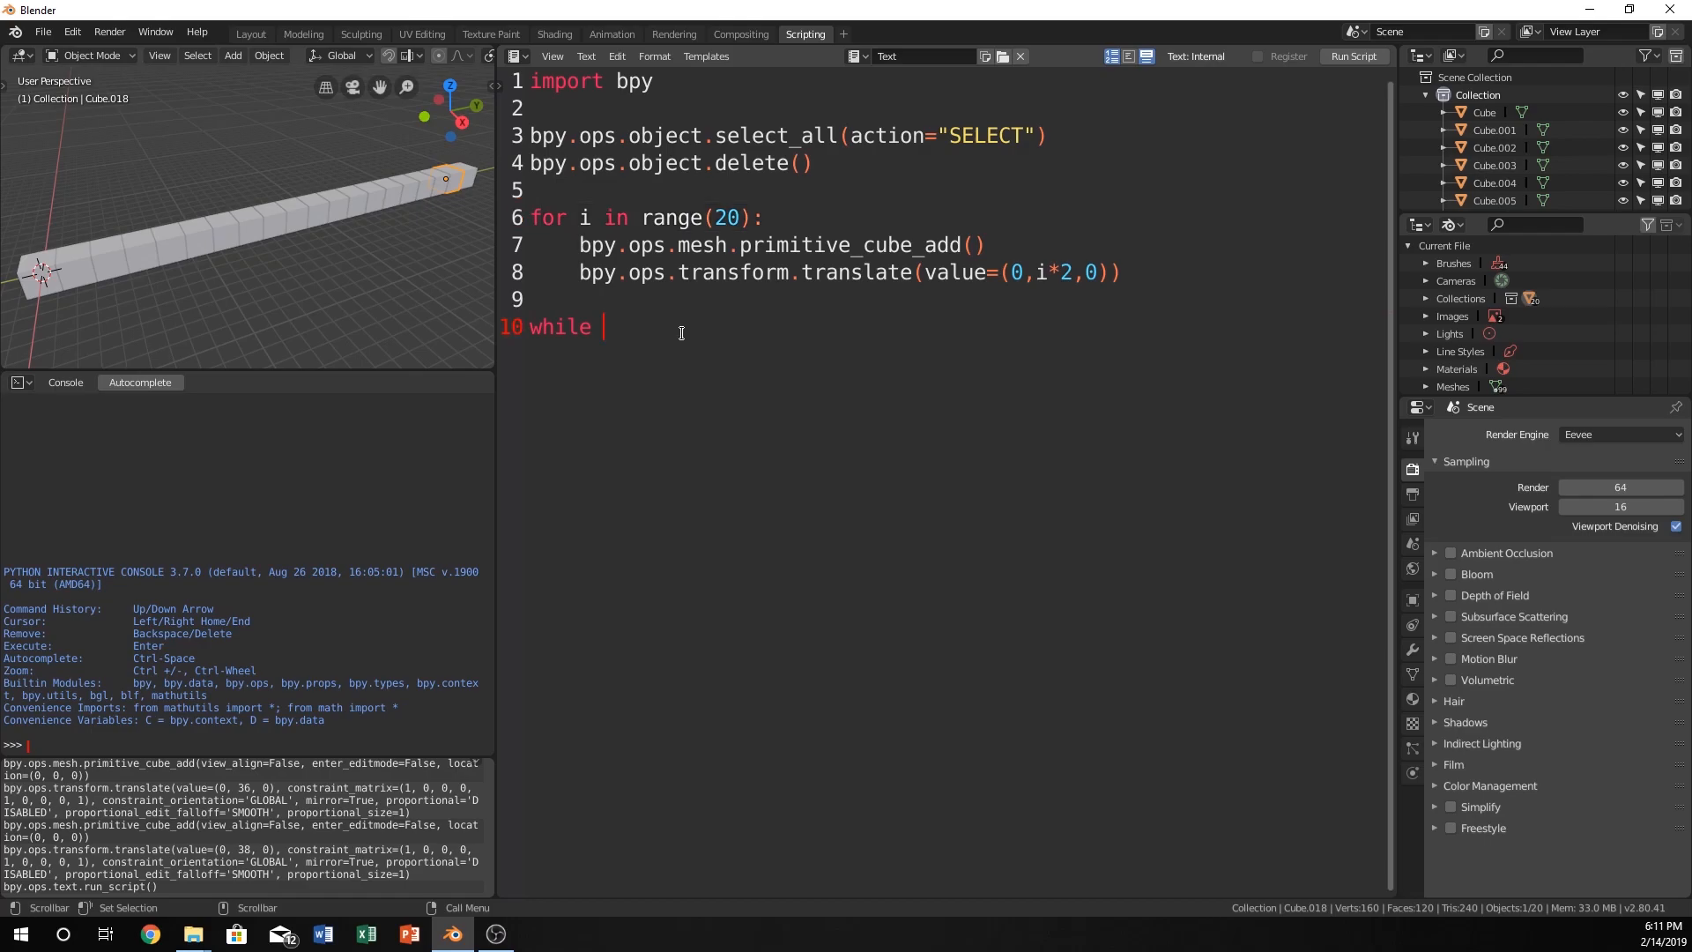
text(i <)
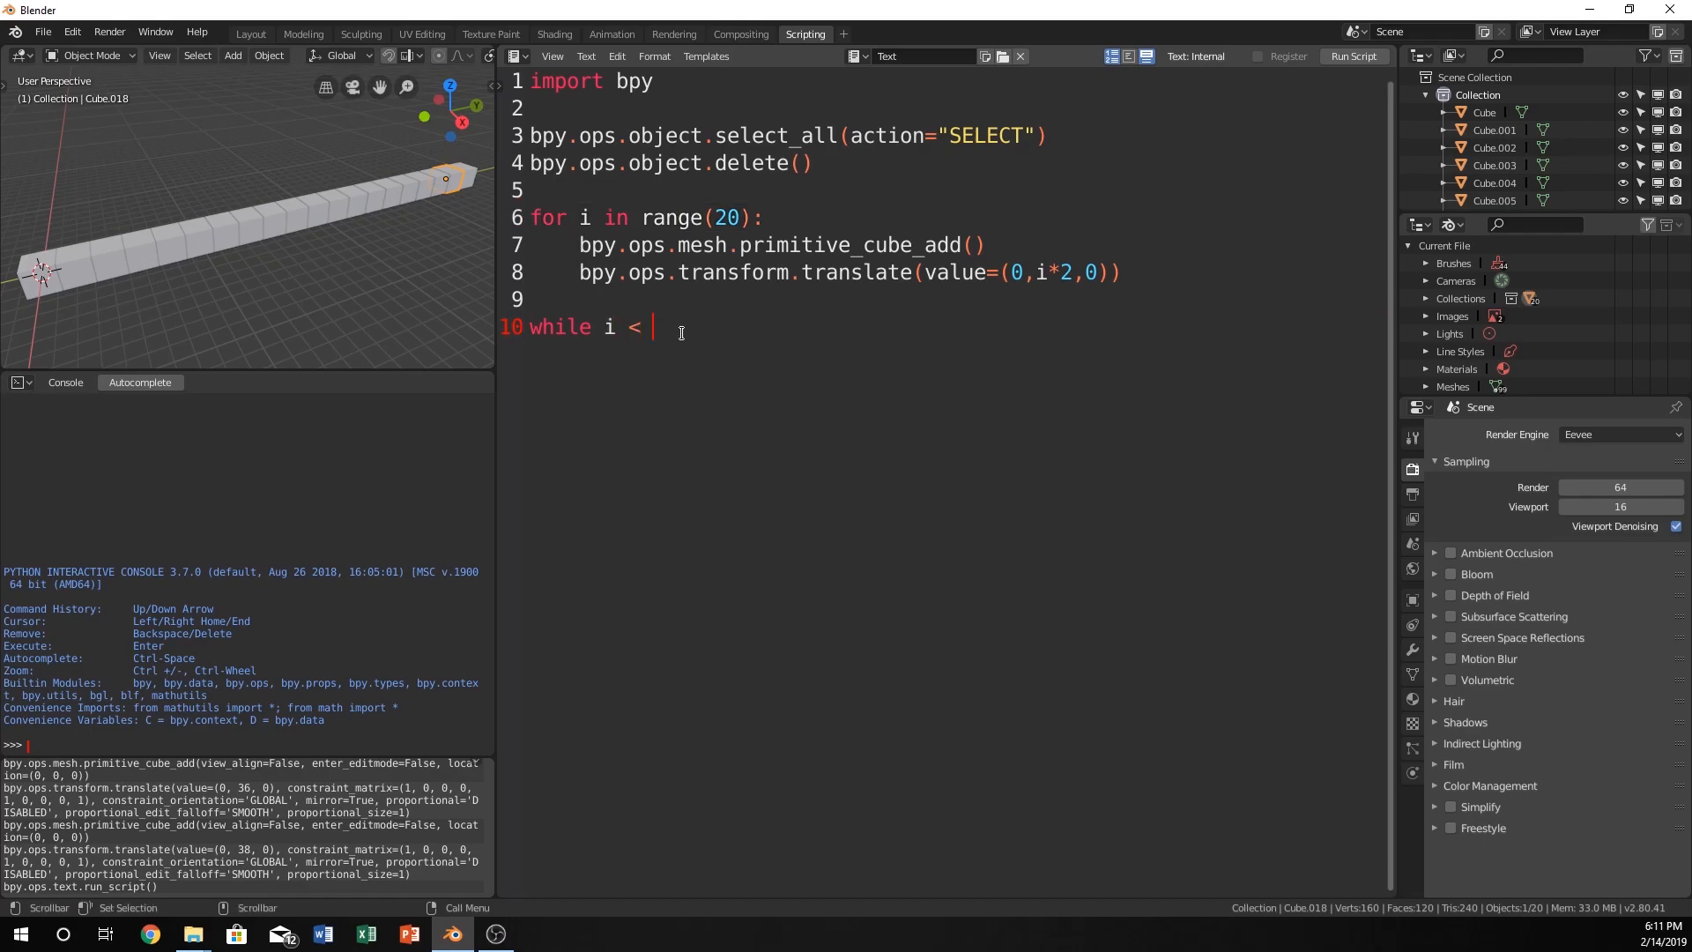
text(20:)
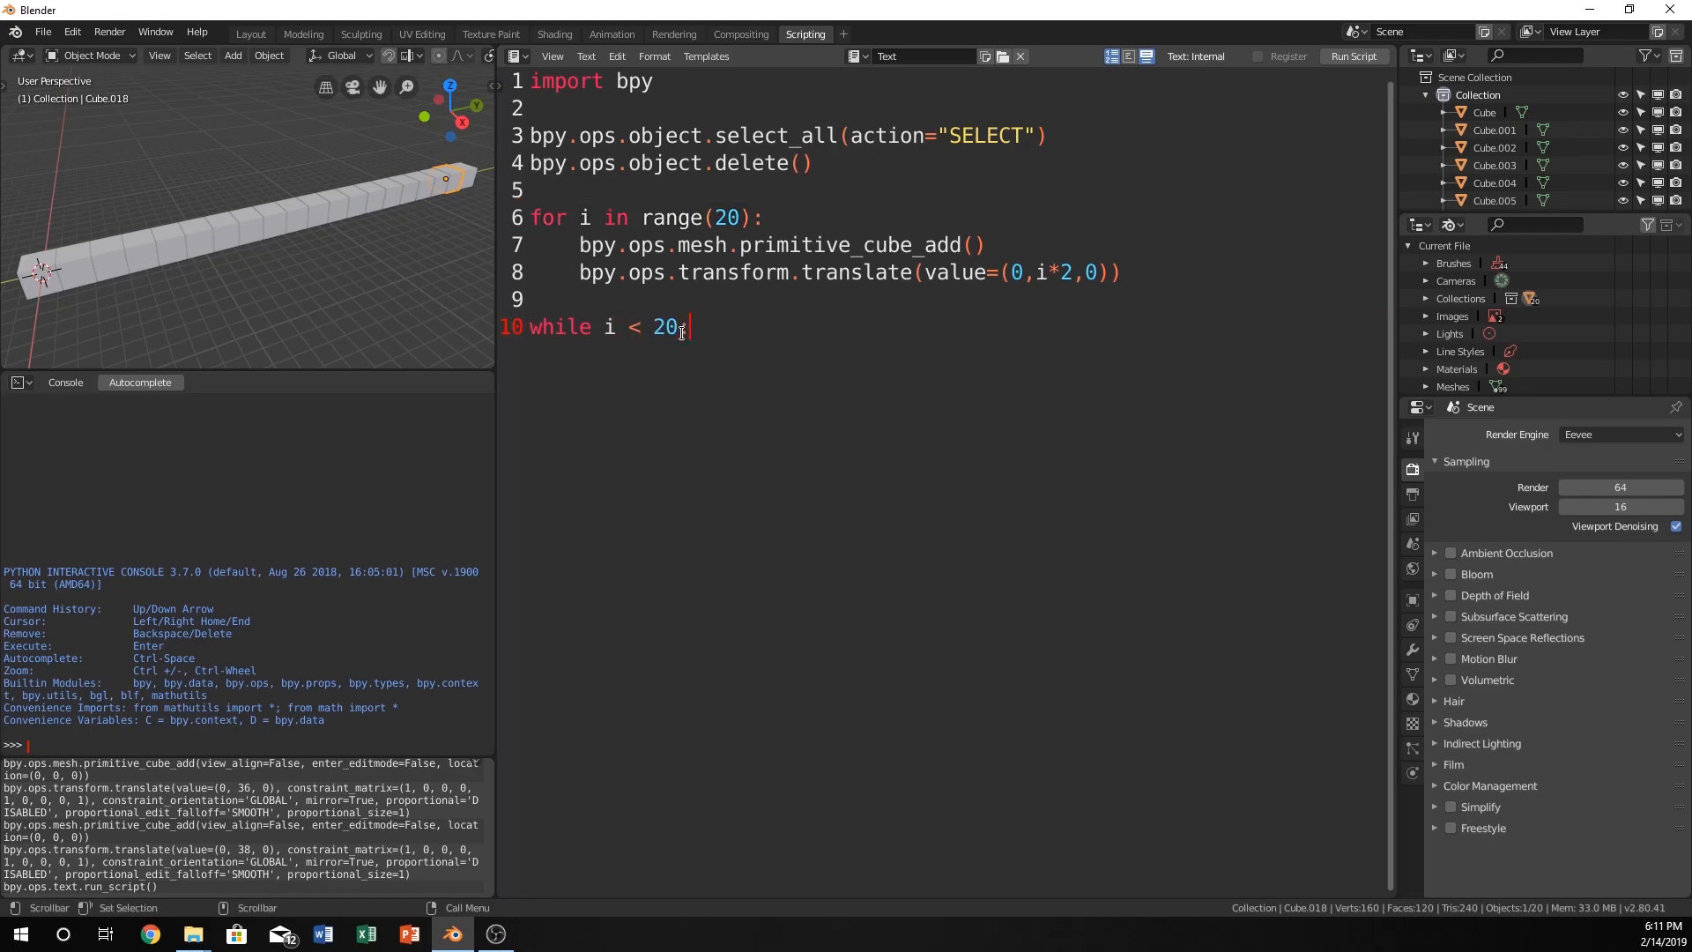
text(:)
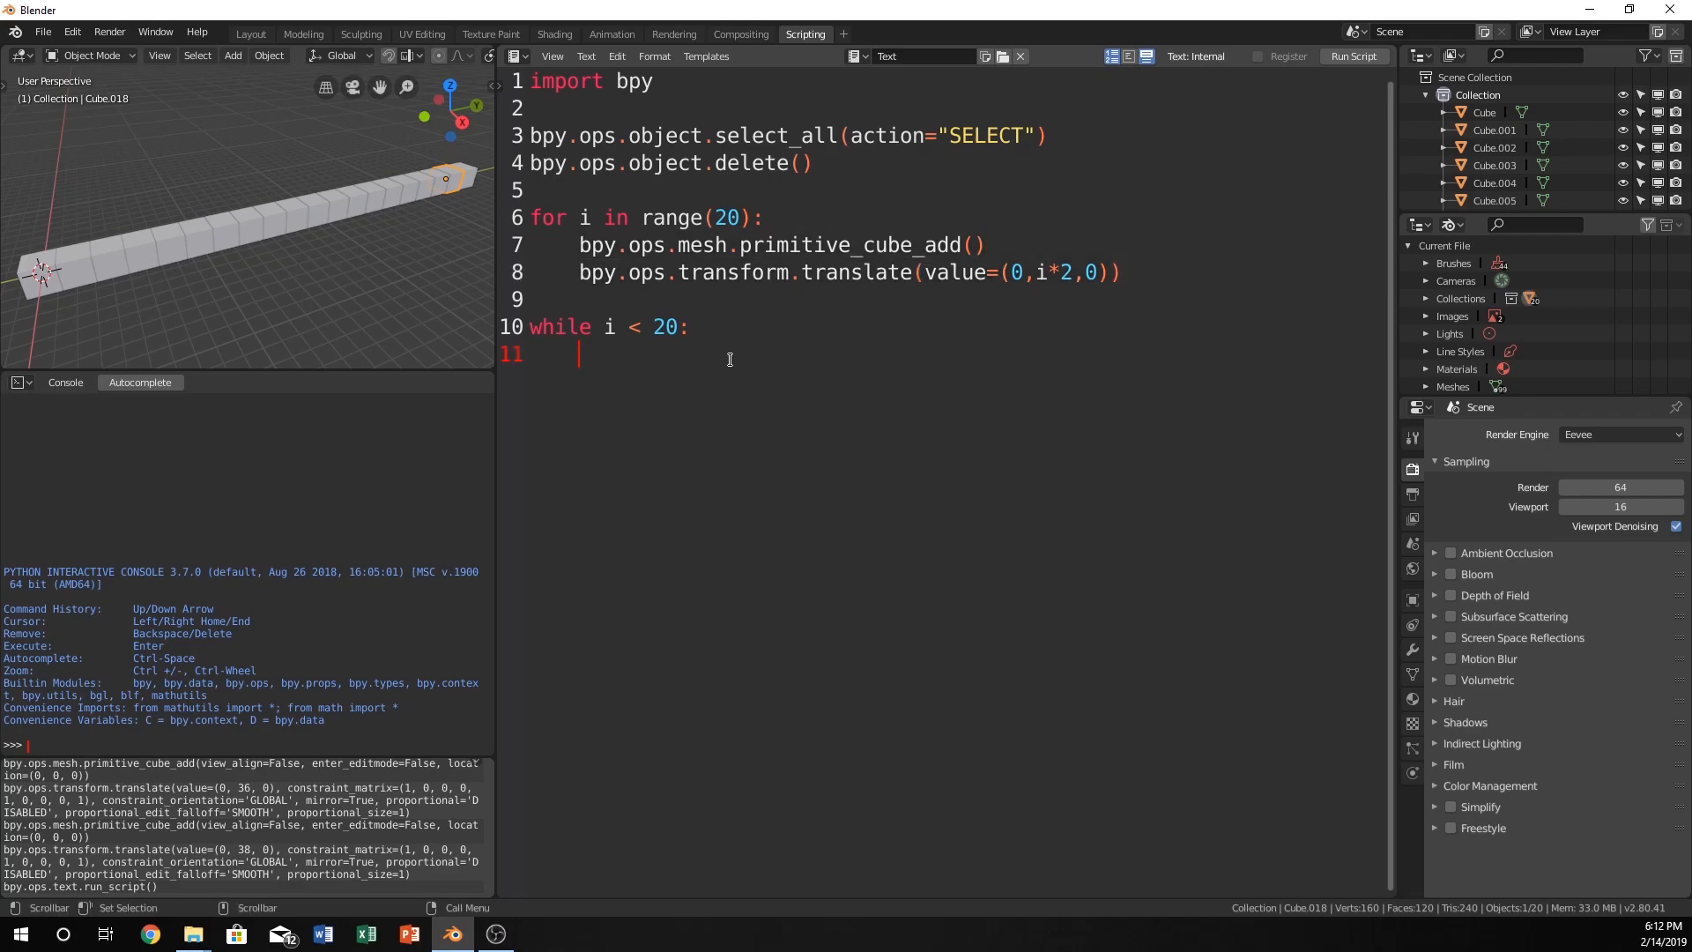
Give the while loop a primitive_cube_add() line and a translate(value=(0,i*2,0)) line.
text(bpy.ops.mesh.primitive_cube_add())
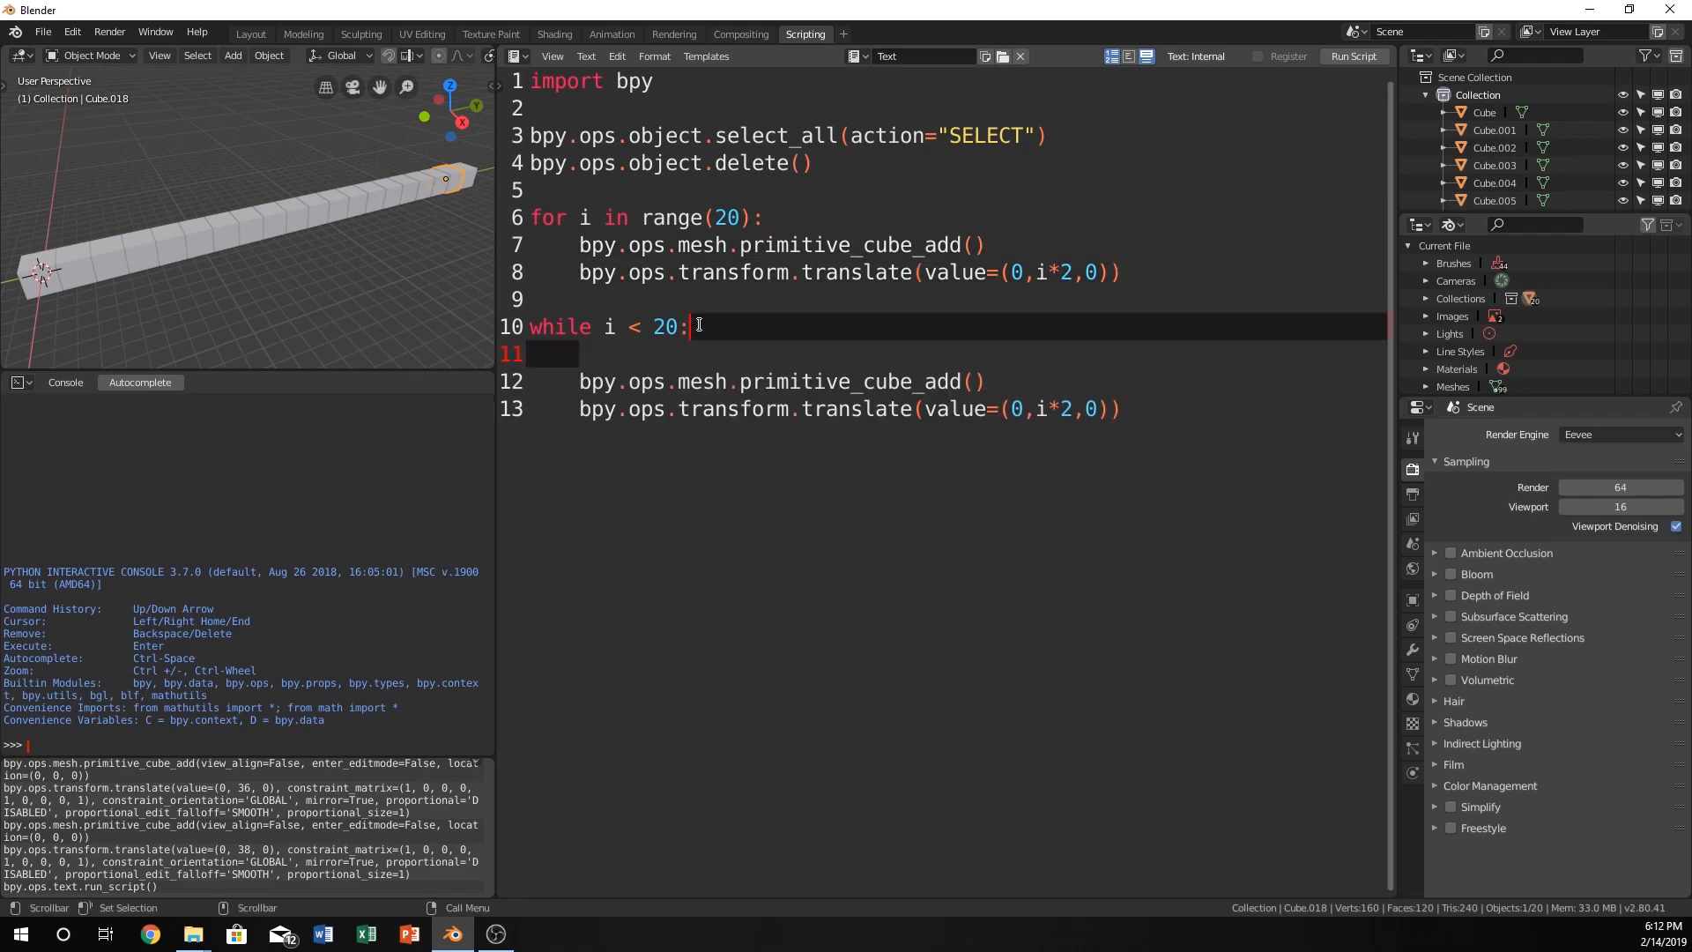
key(Delete)
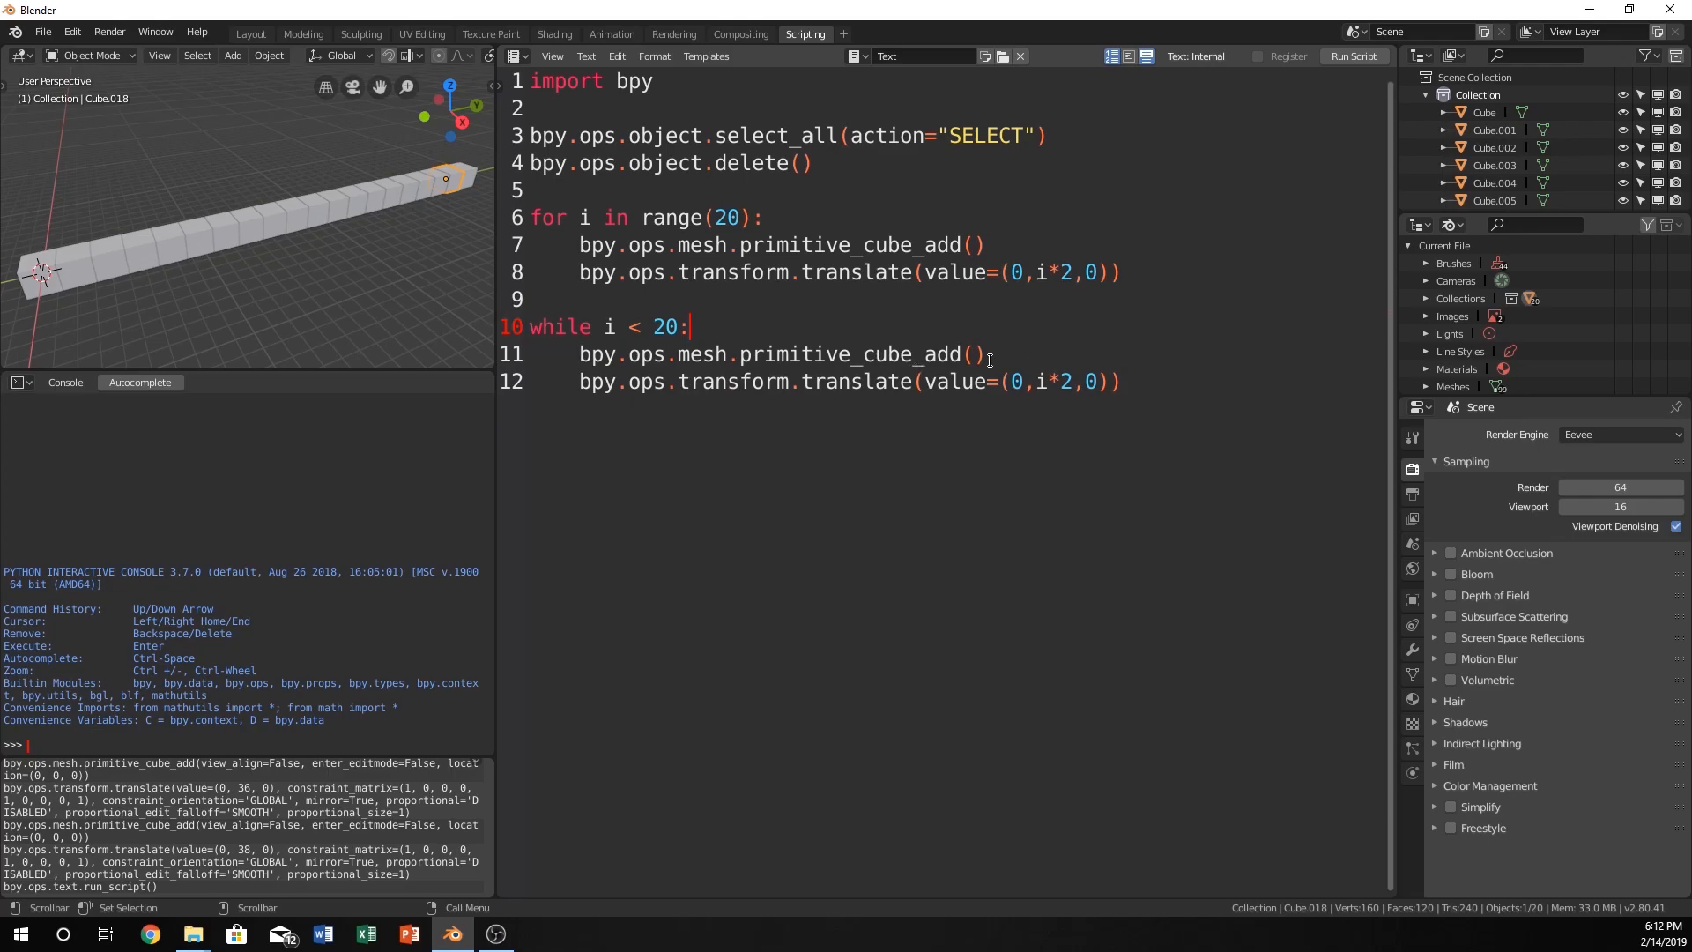
mouse_move(706, 483)
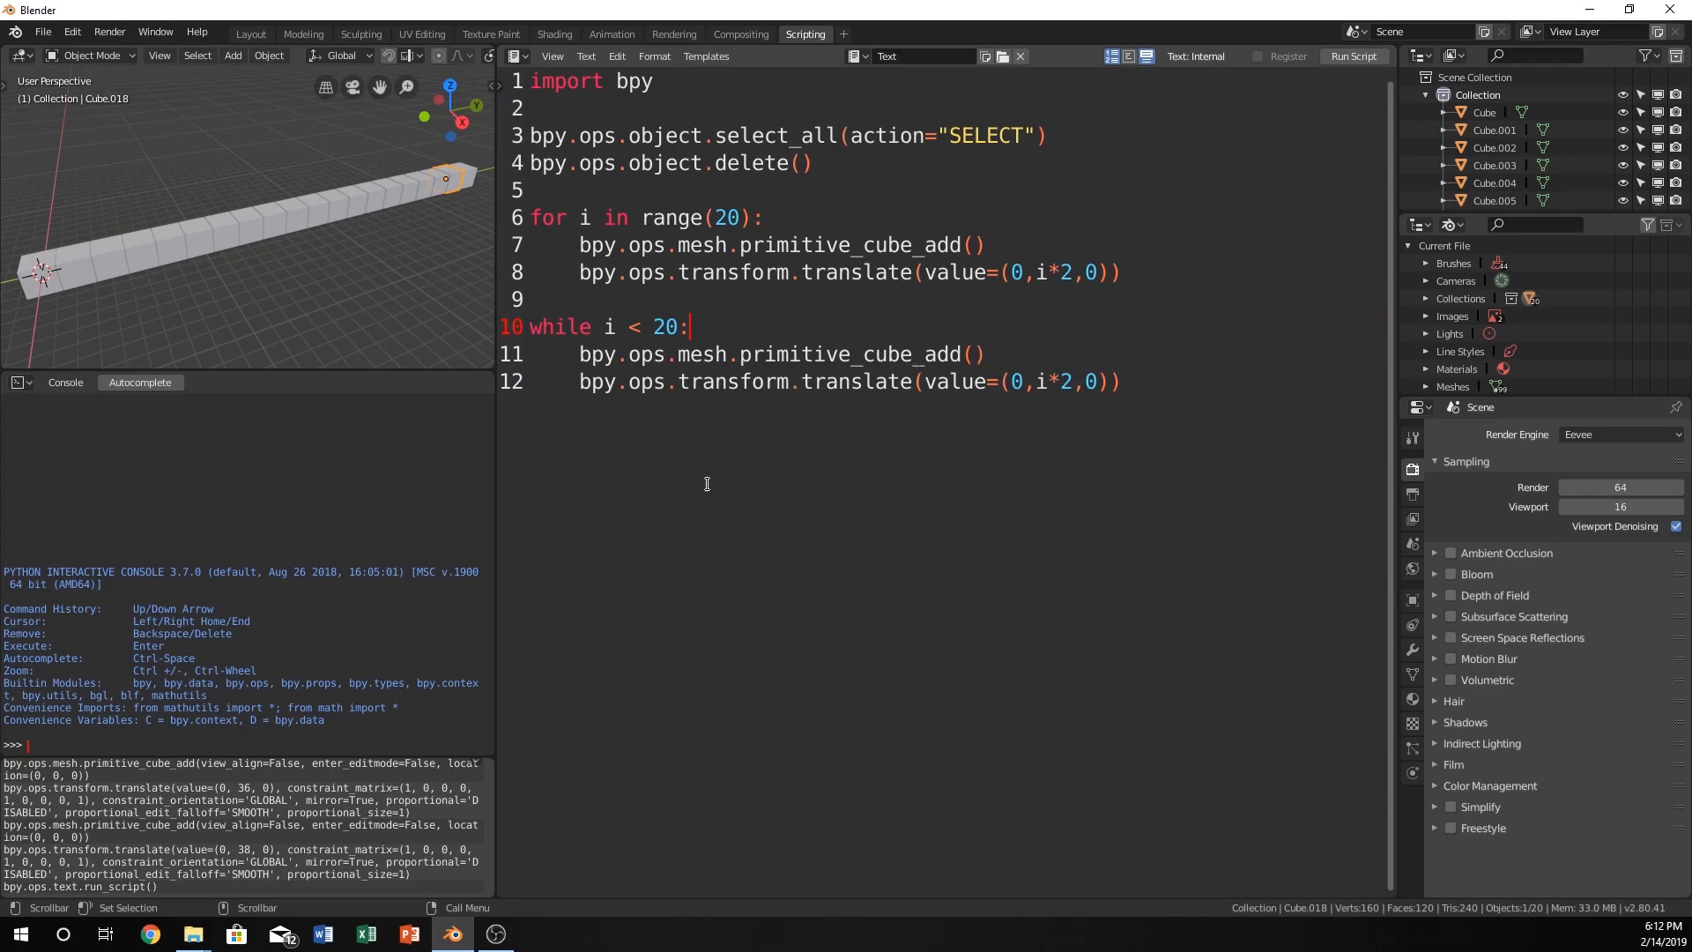
mouse_move(940, 396)
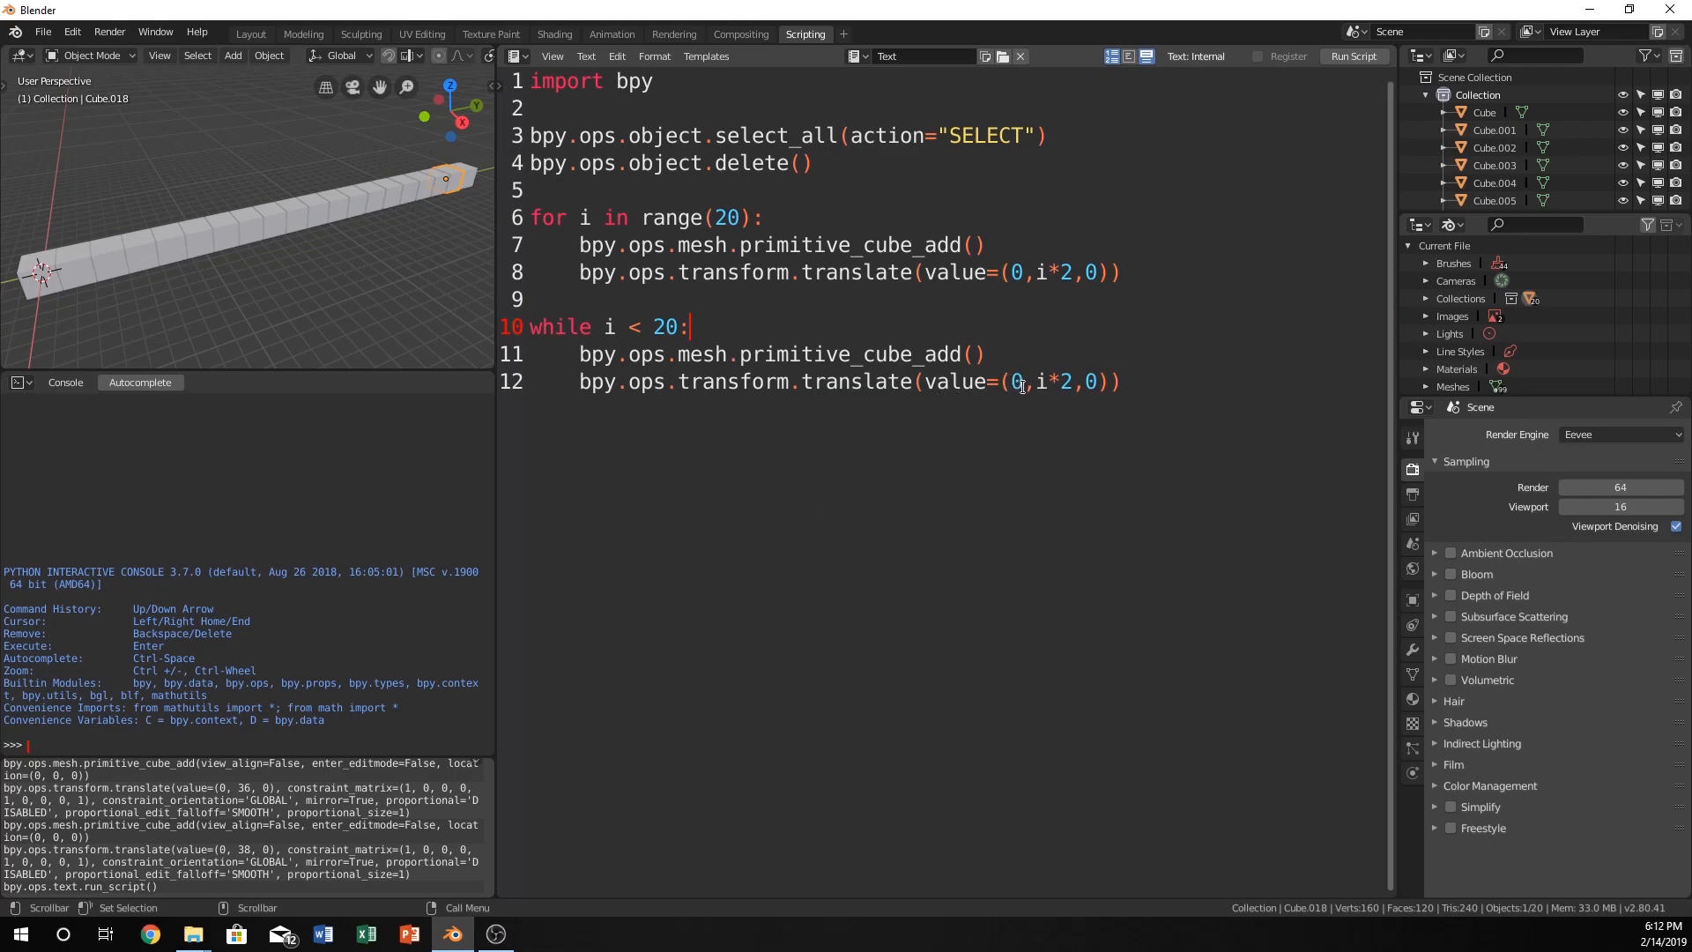
click(1039, 381)
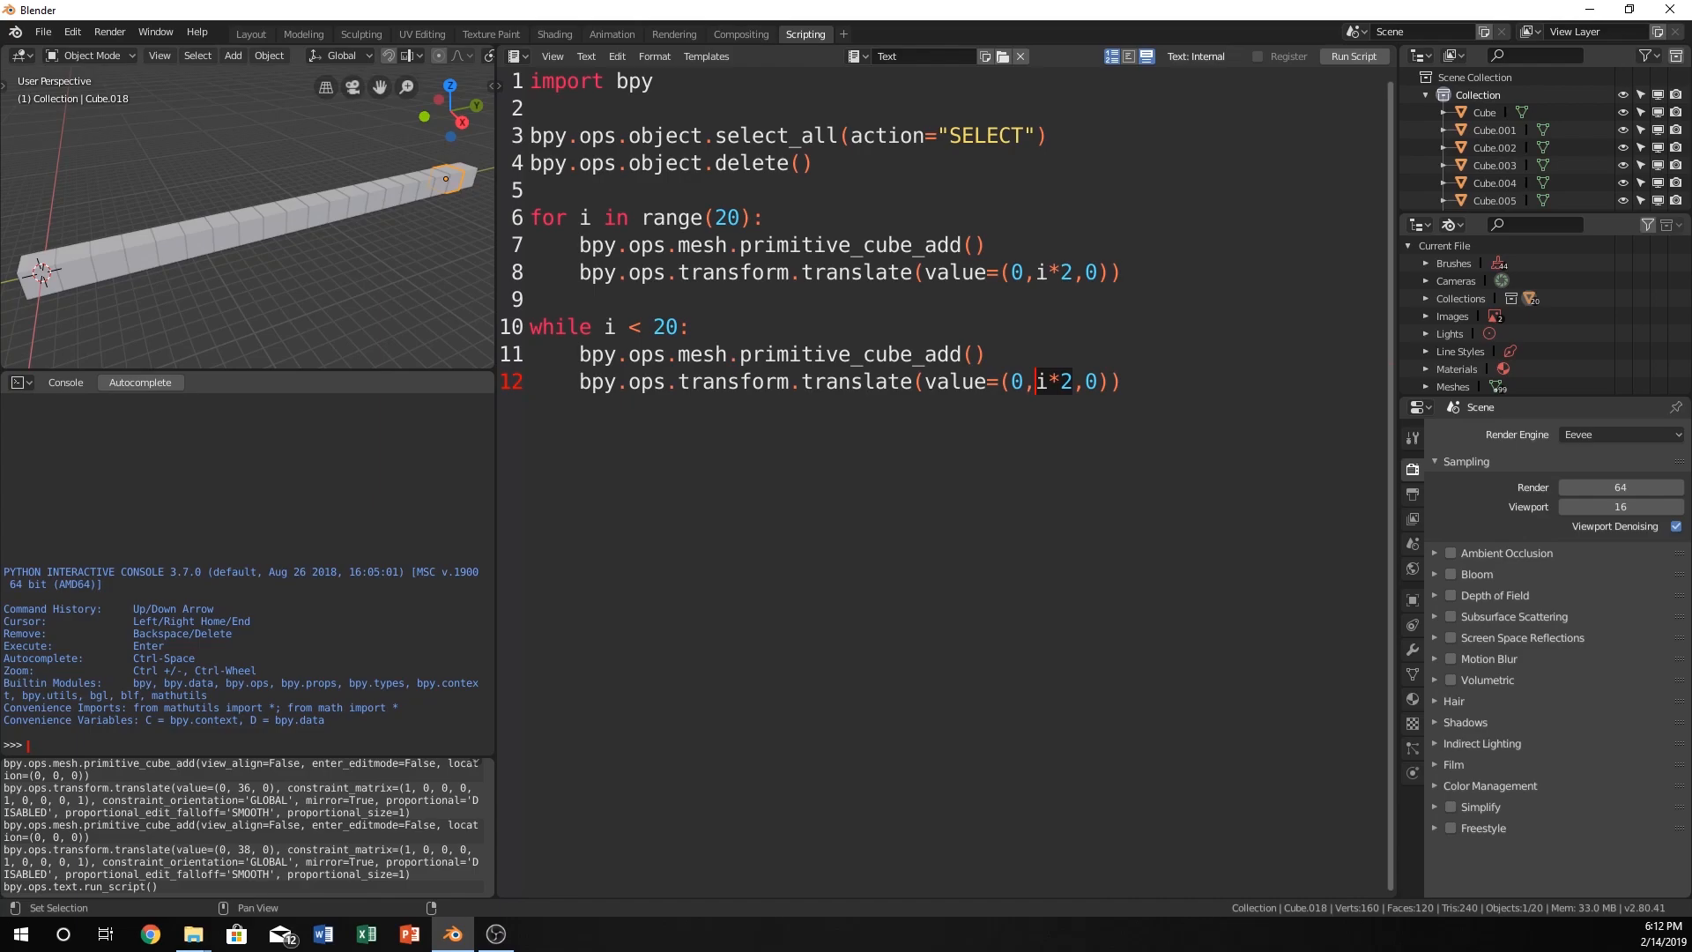
mouse_move(46, 307)
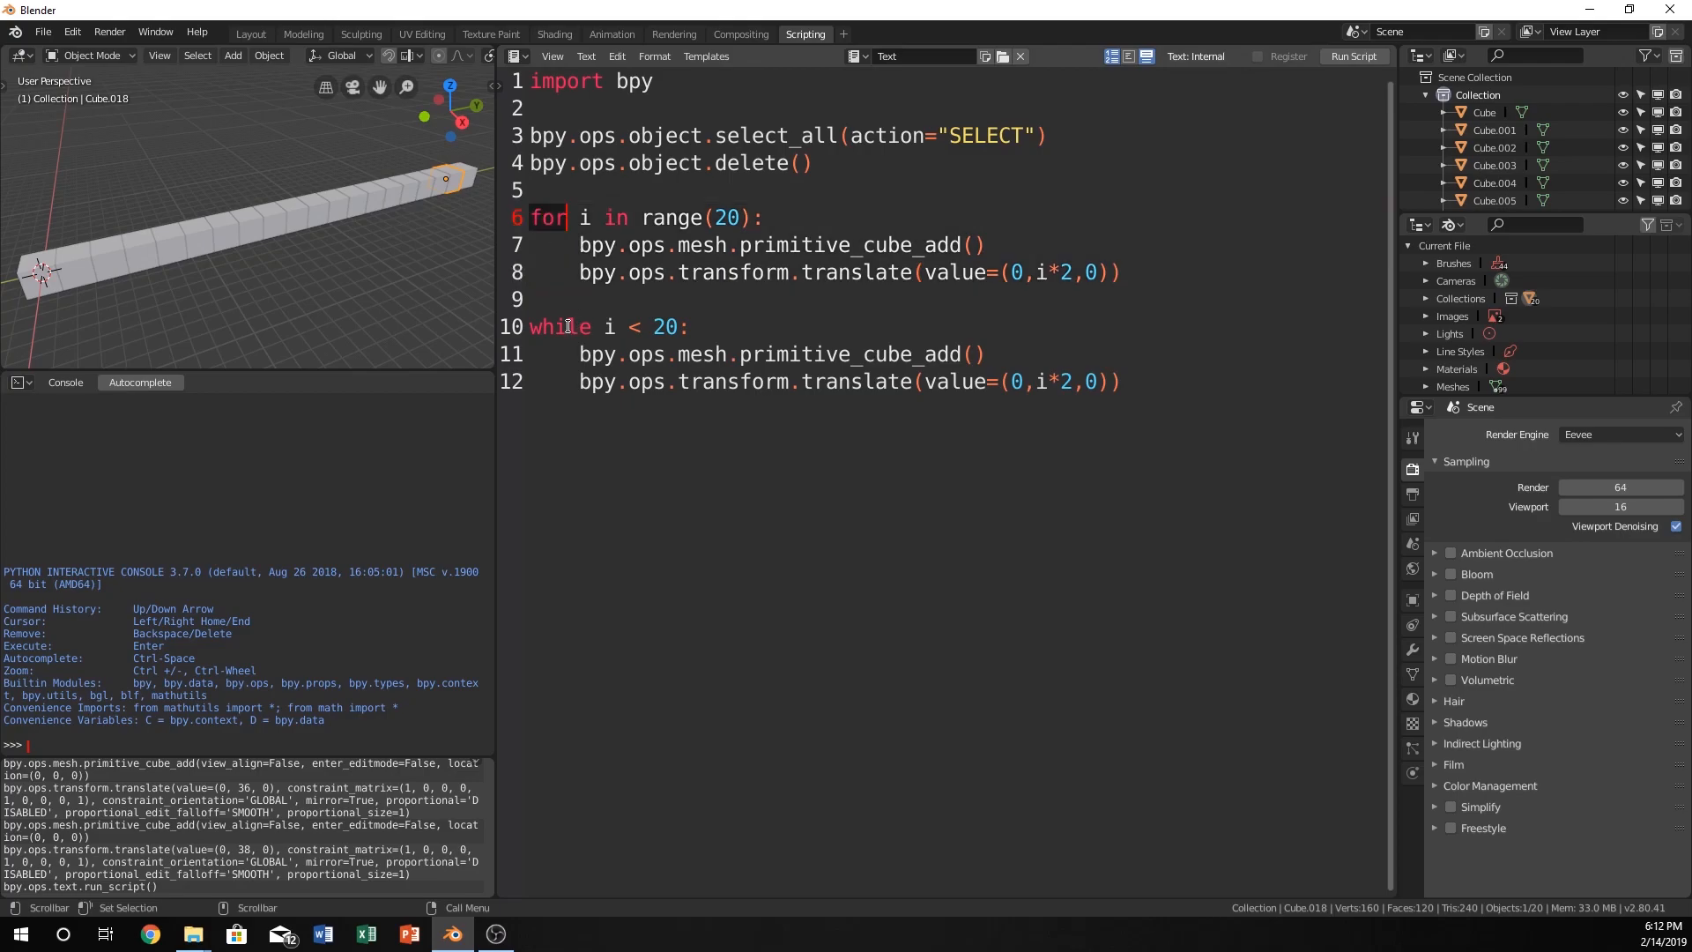
click(537, 326)
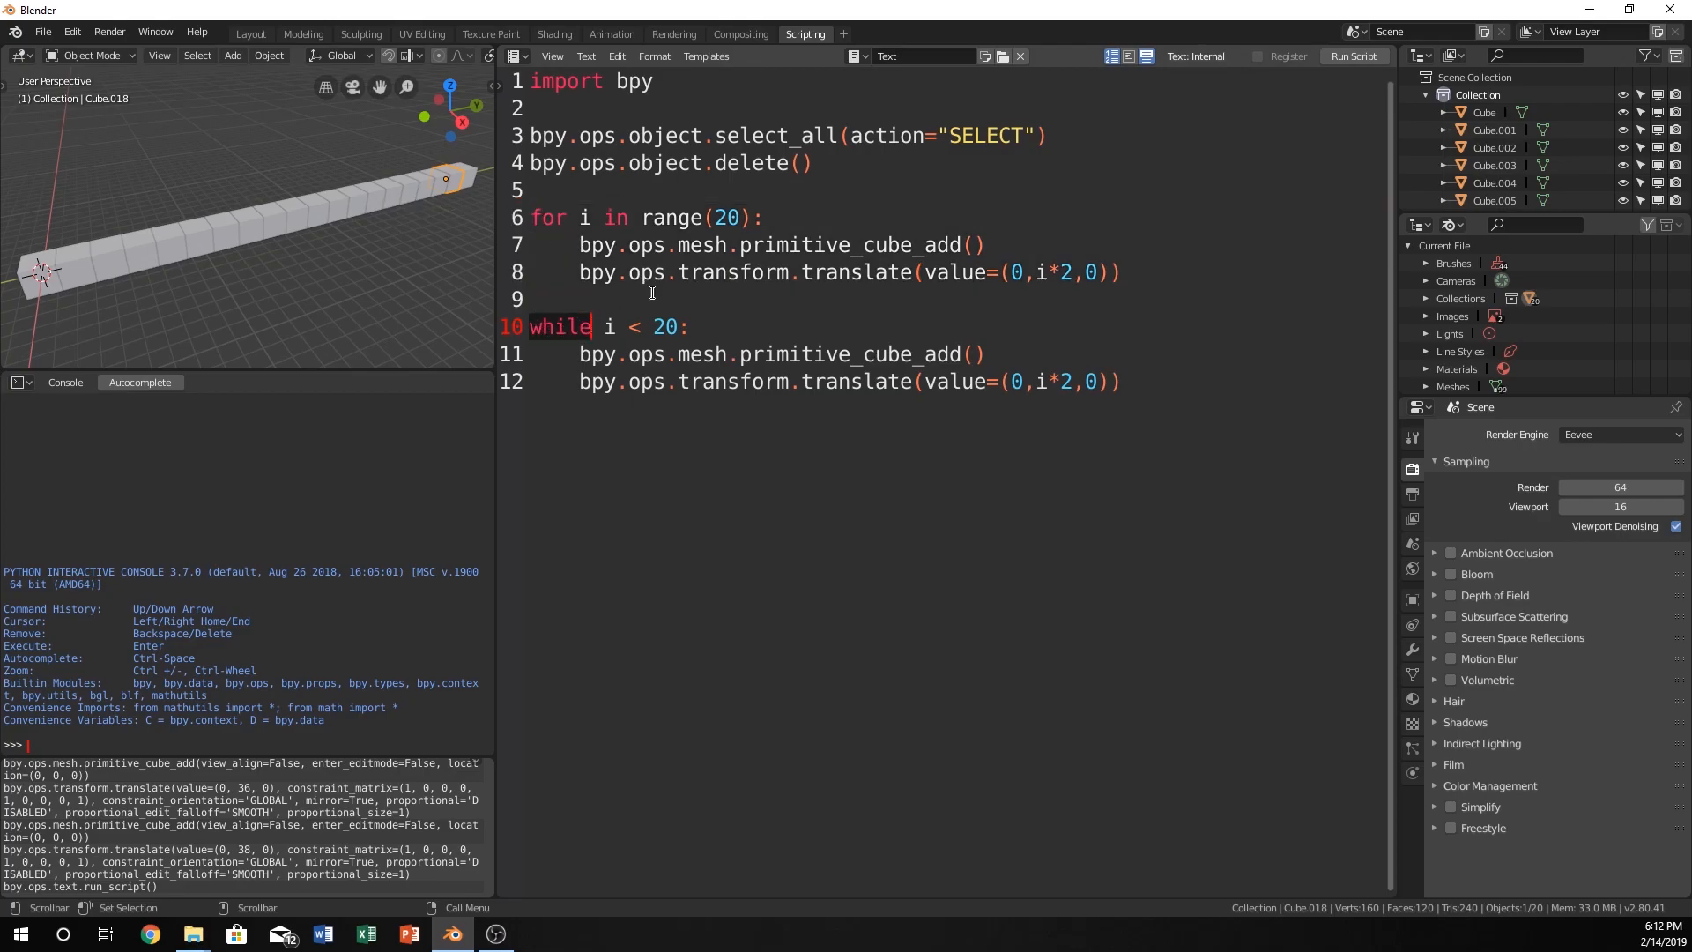
click(619, 327)
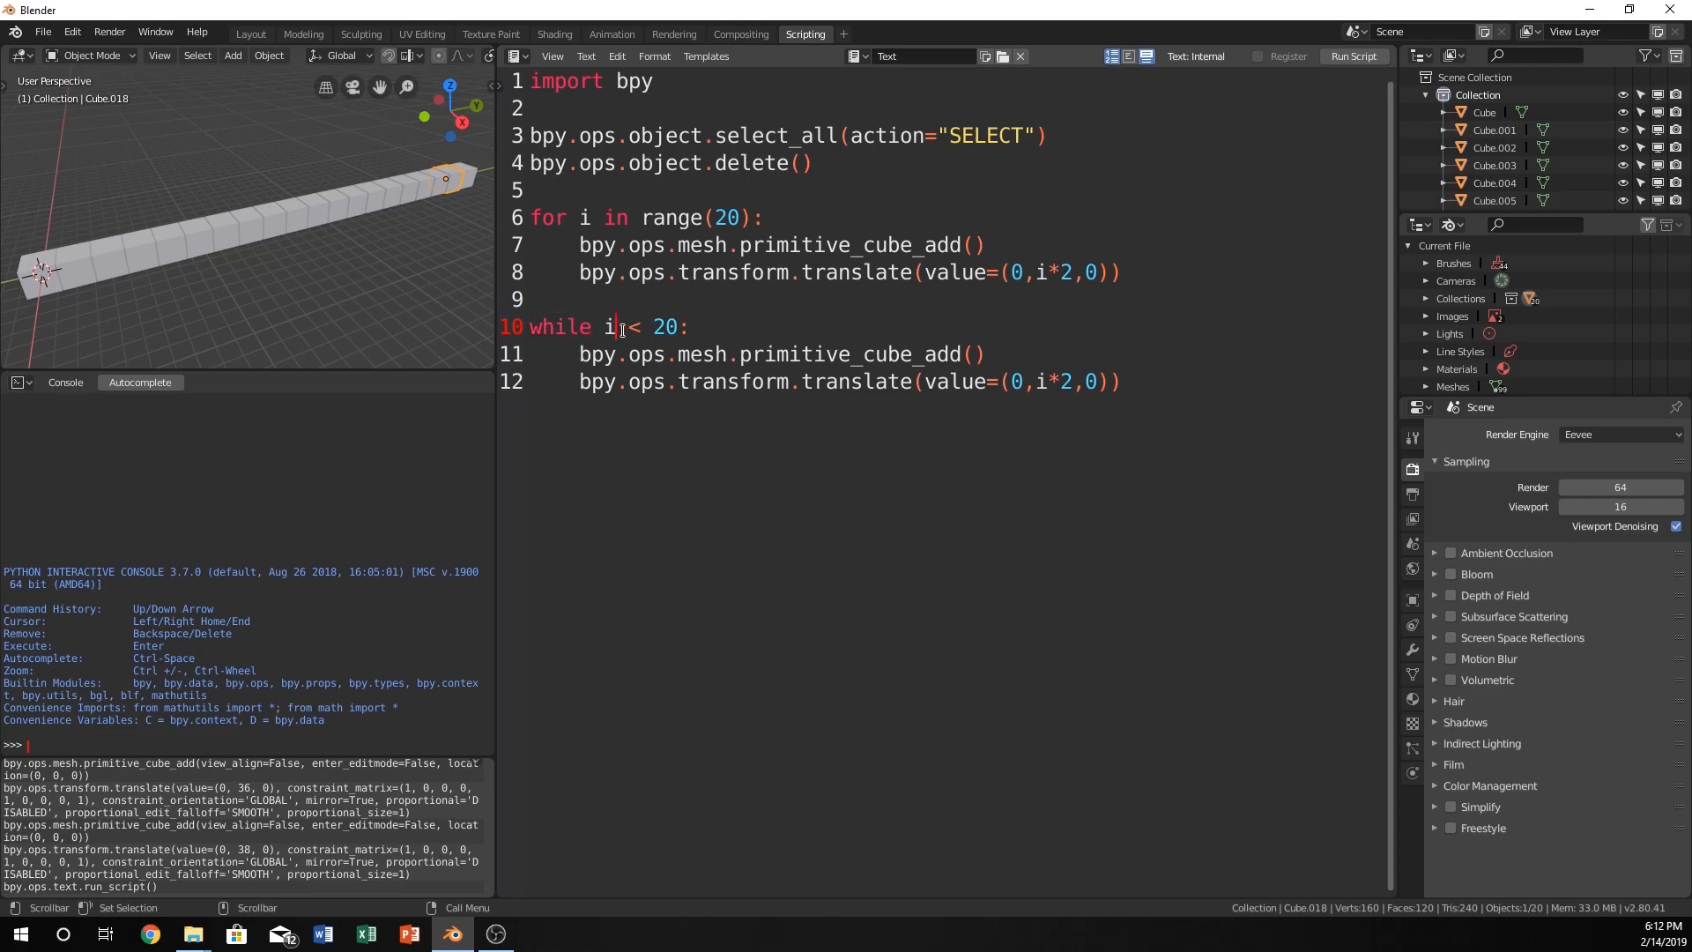
click(609, 326)
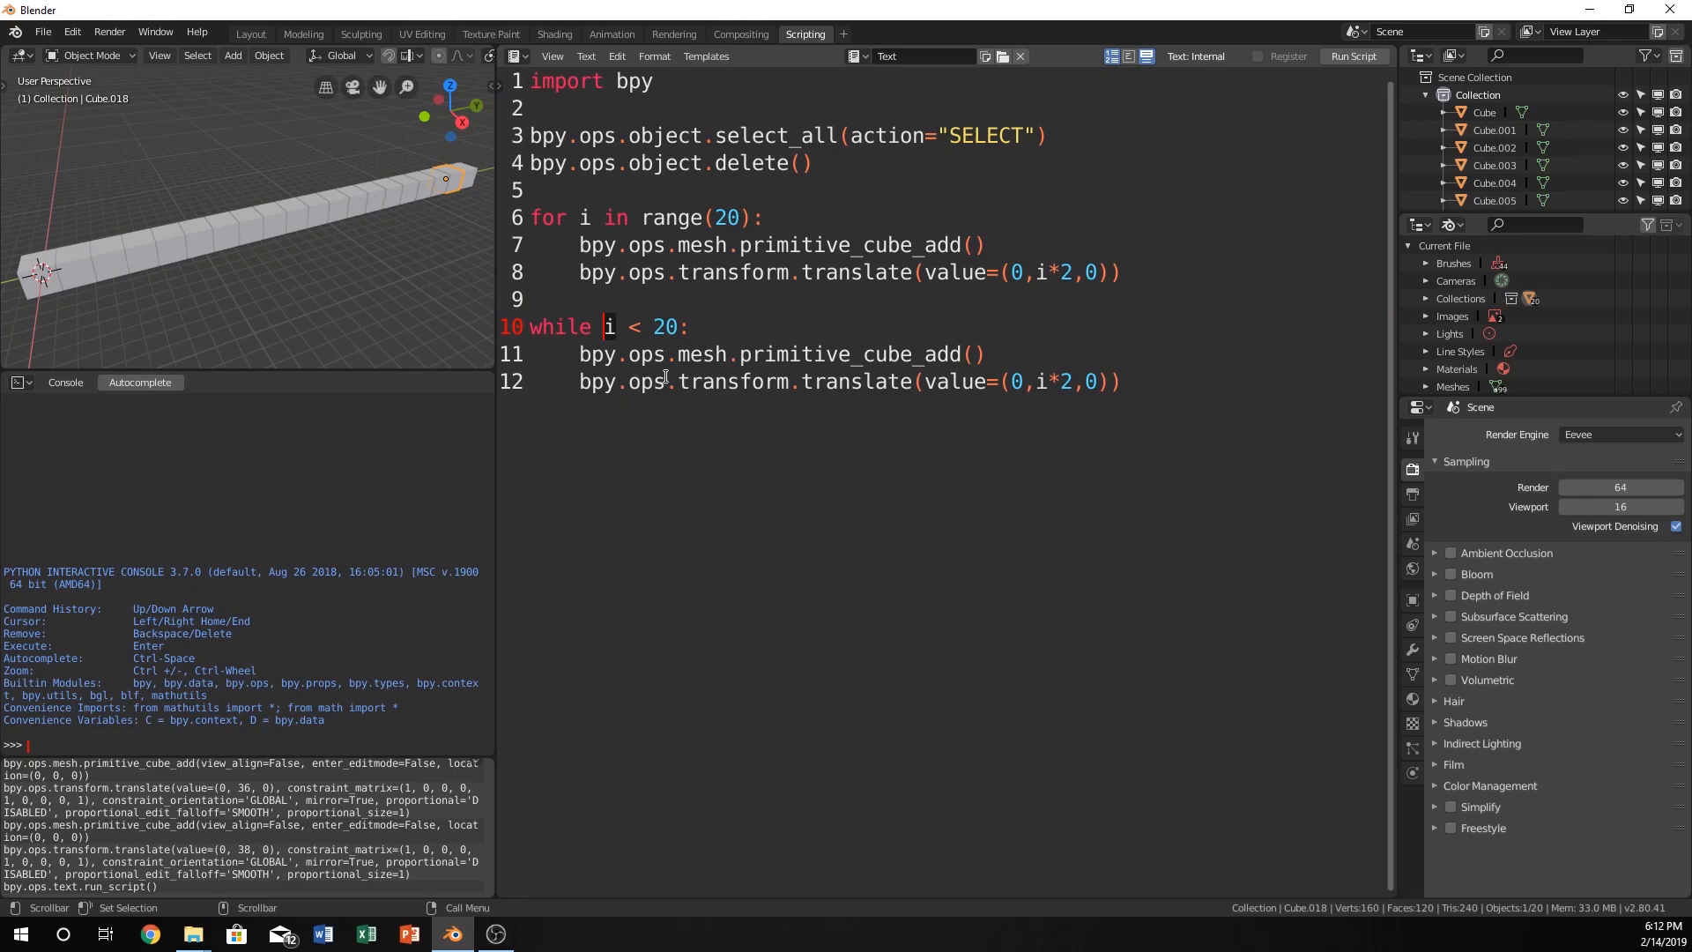
mouse_move(856, 402)
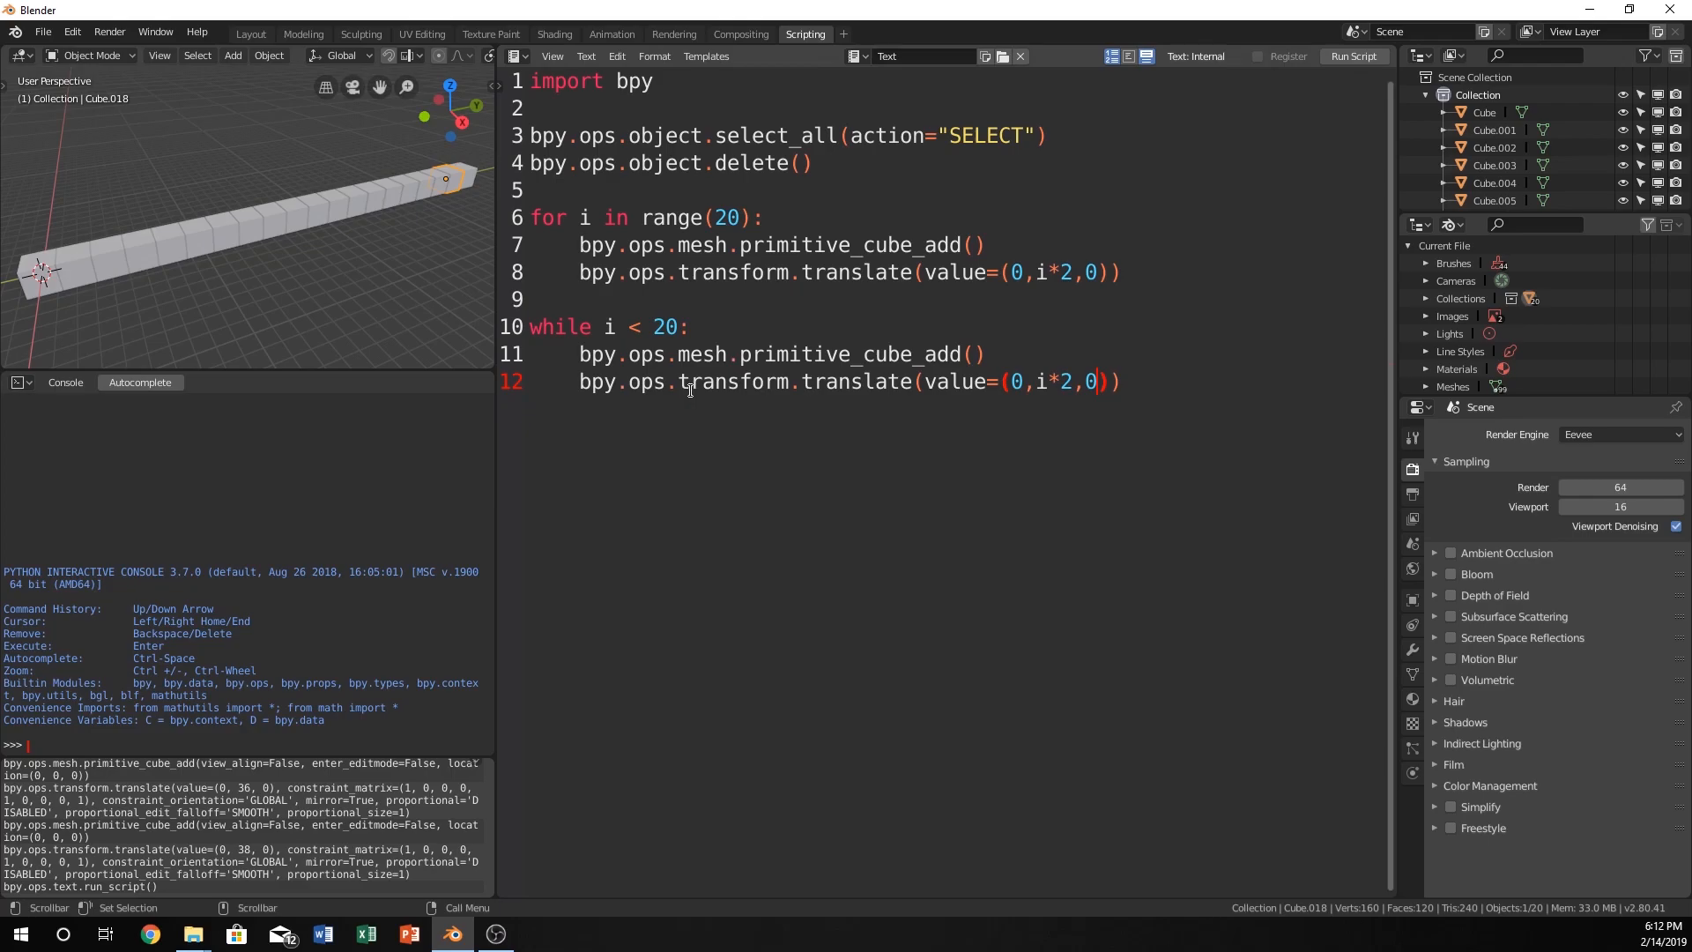
mouse_move(666, 621)
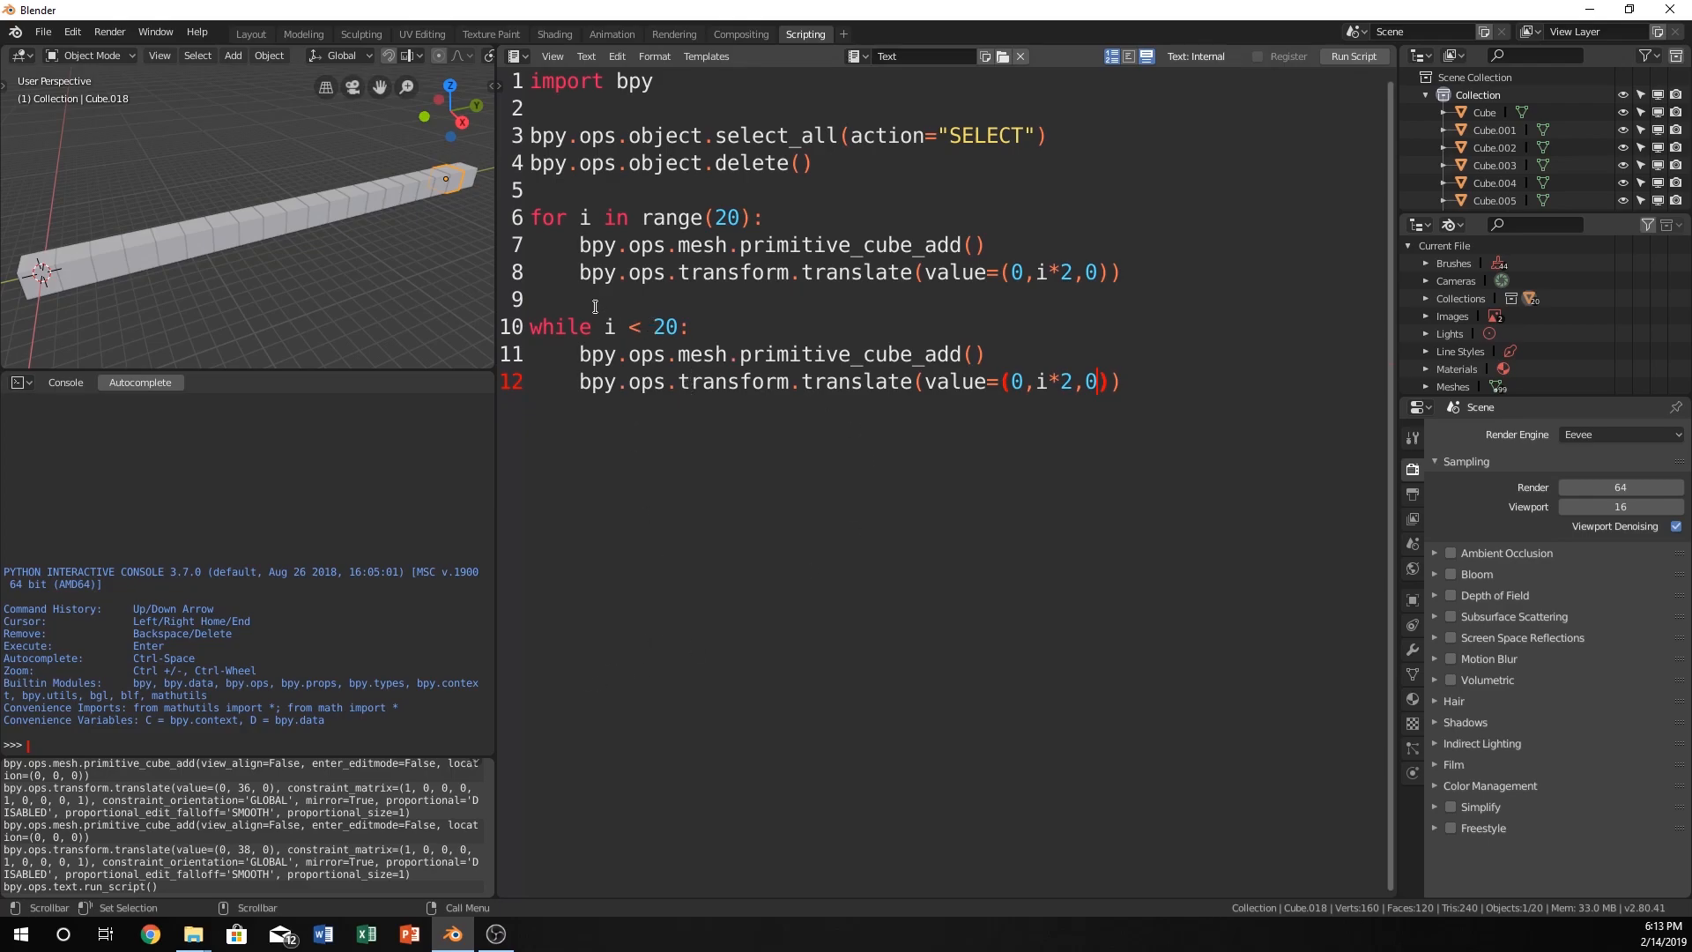
Insert a new line reading 'i = 0' directly above the while line.
key(Return)
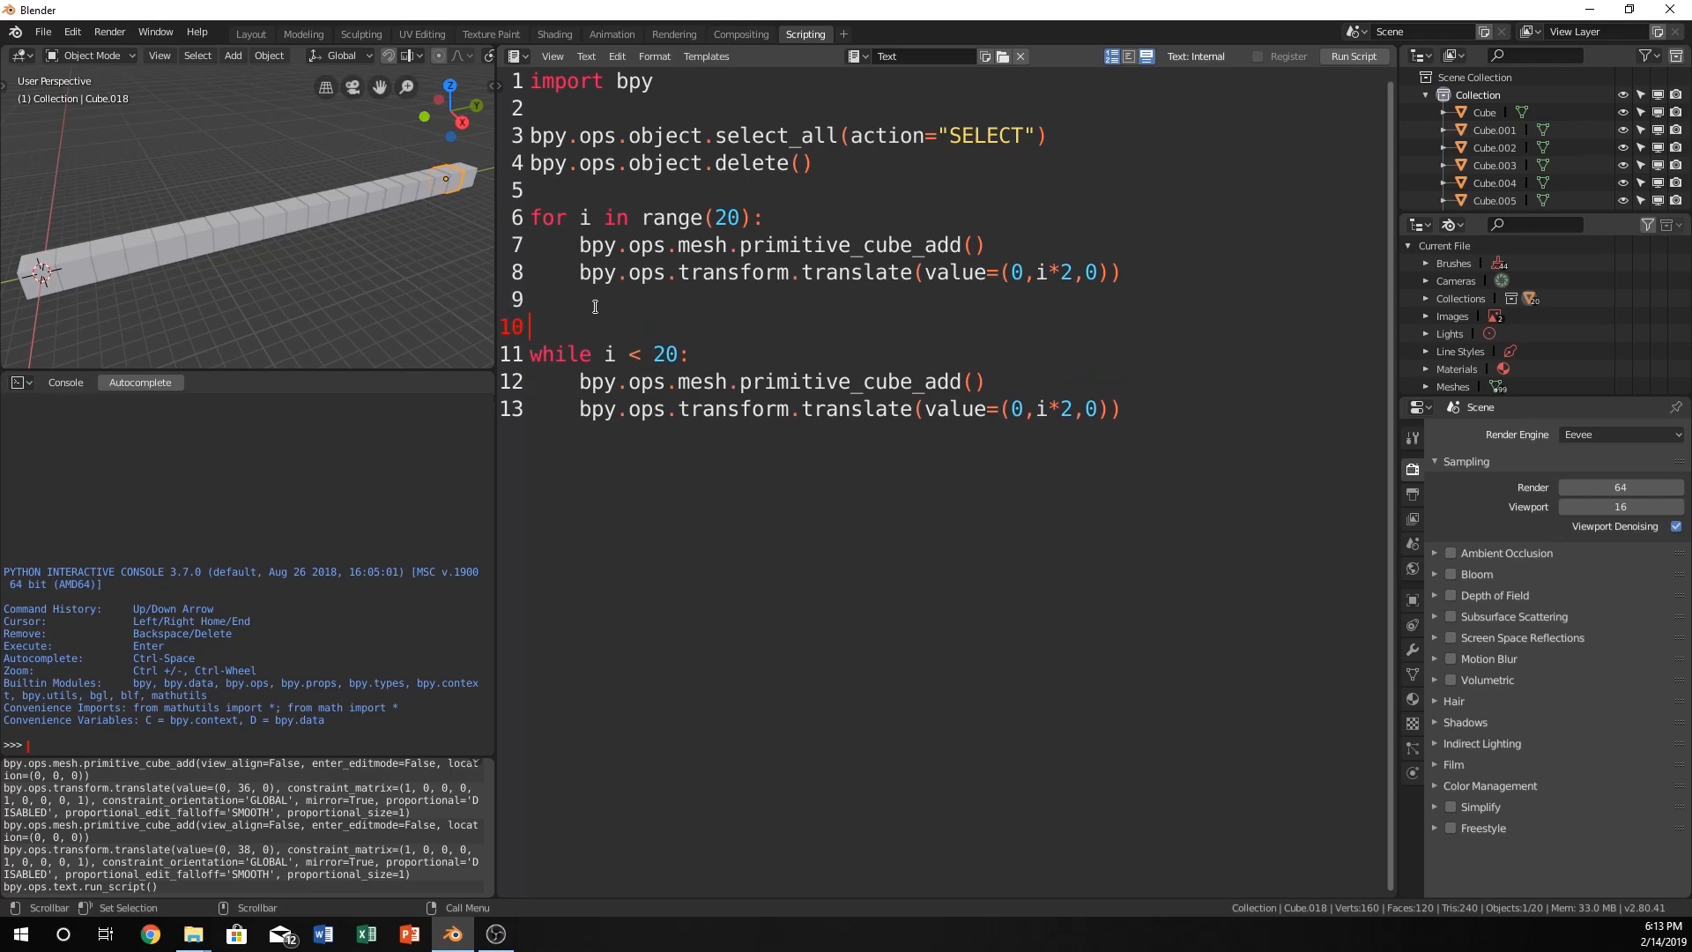
mouse_move(634, 331)
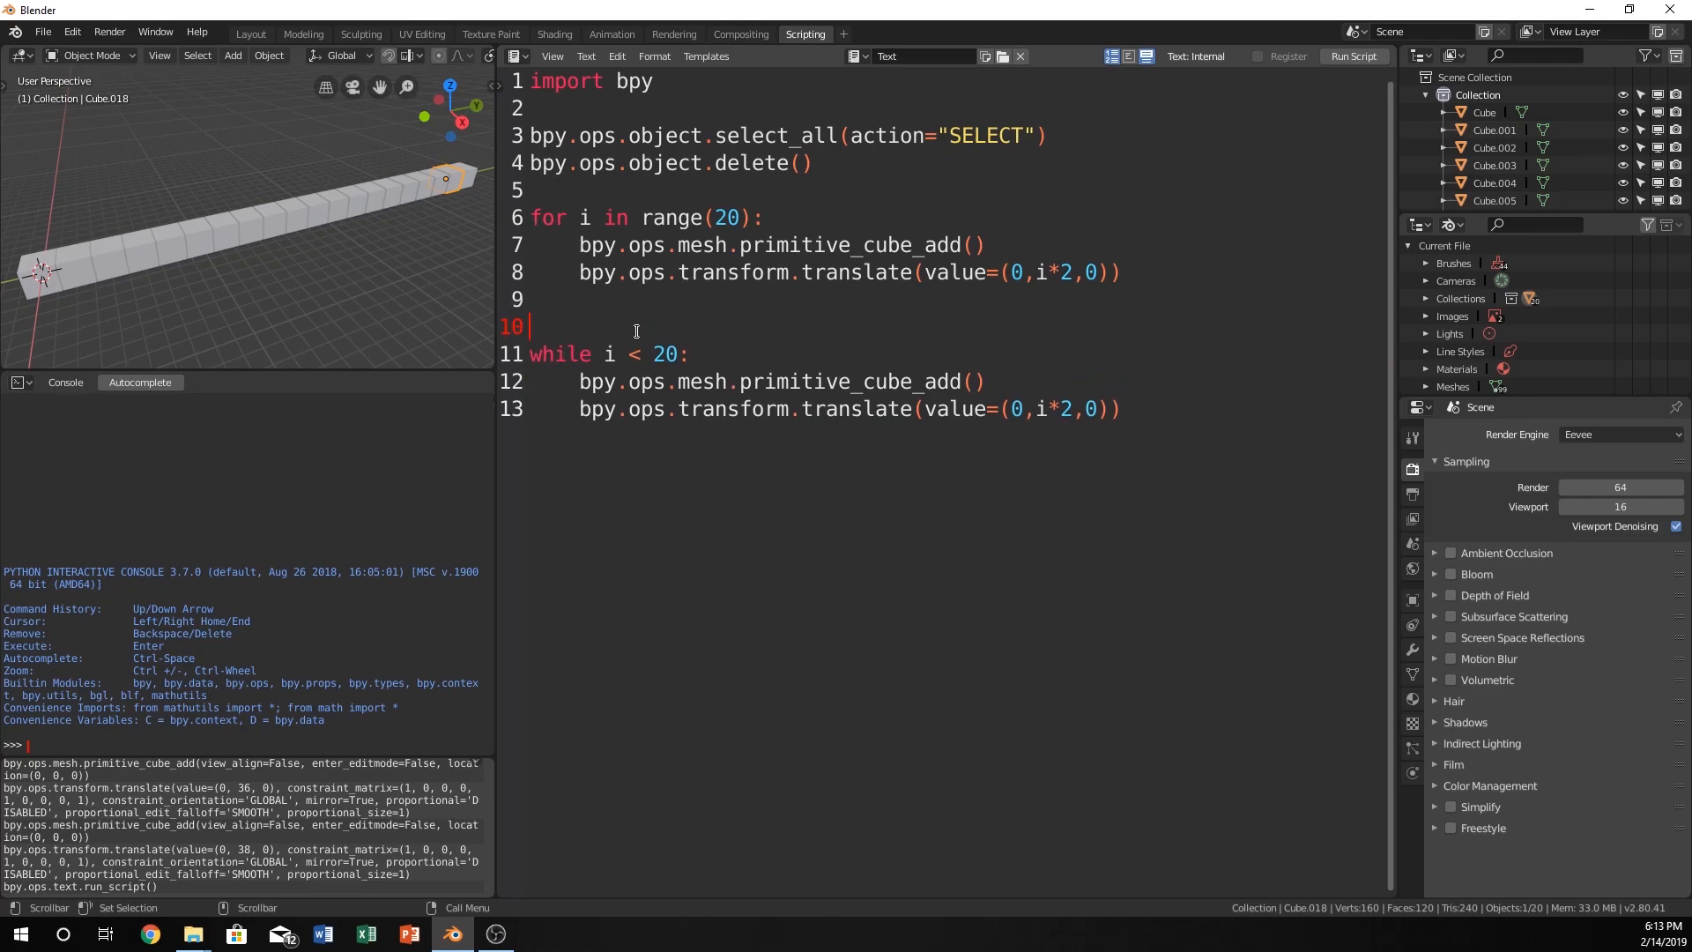
text(i)
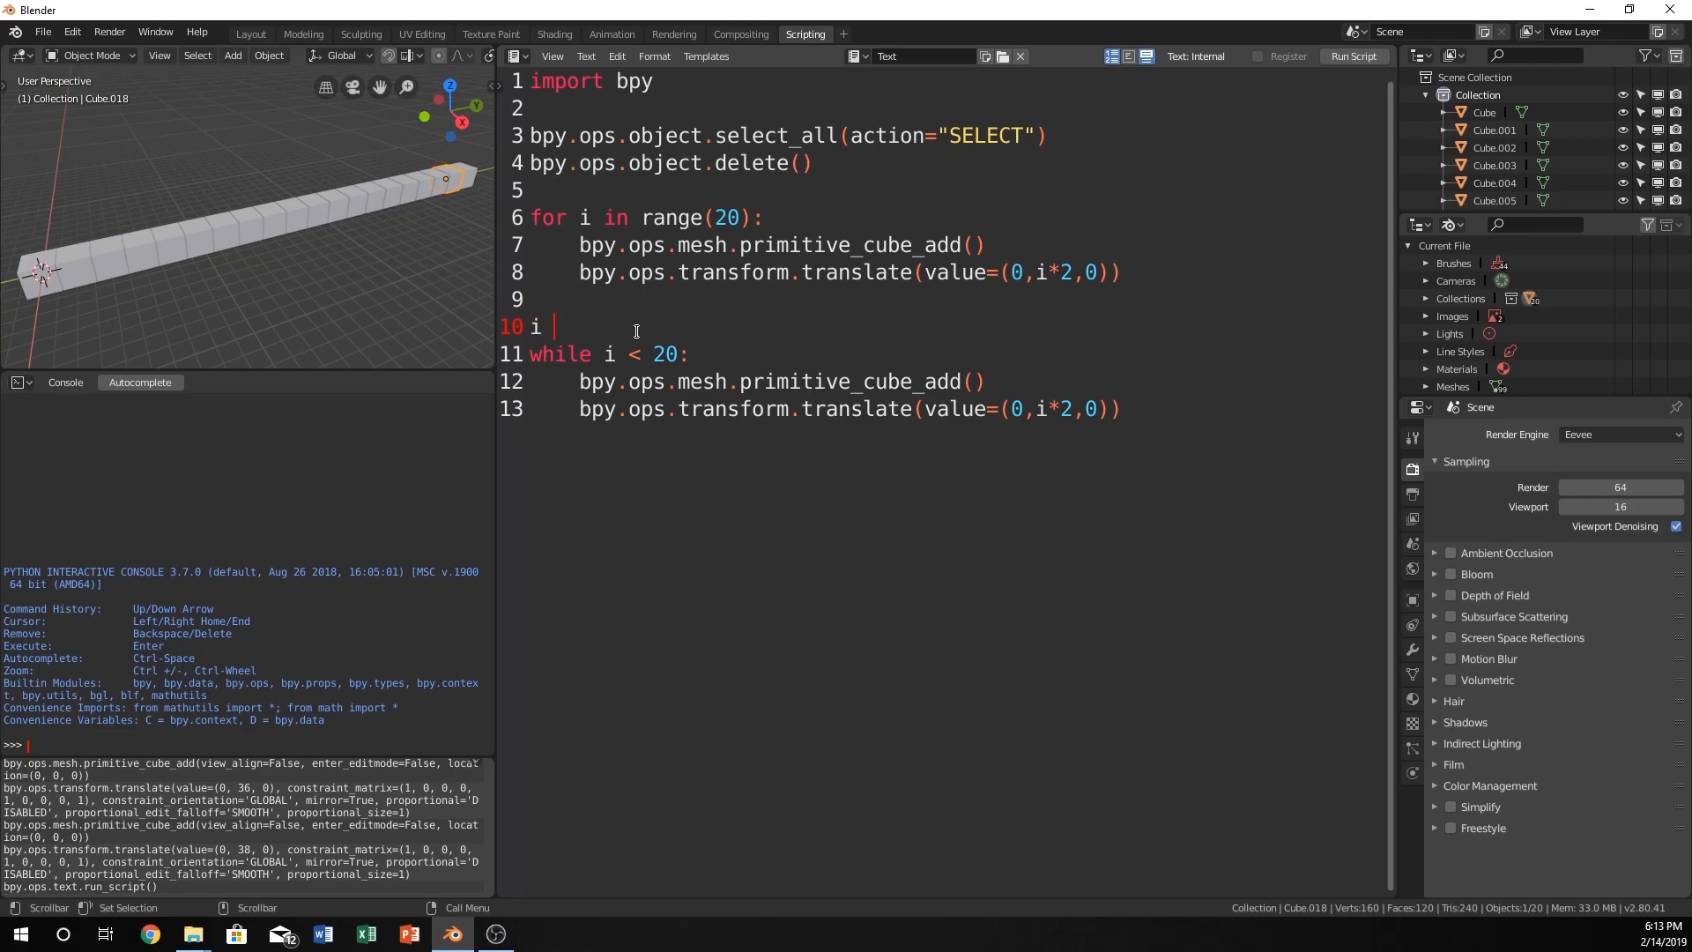
text(= 0)
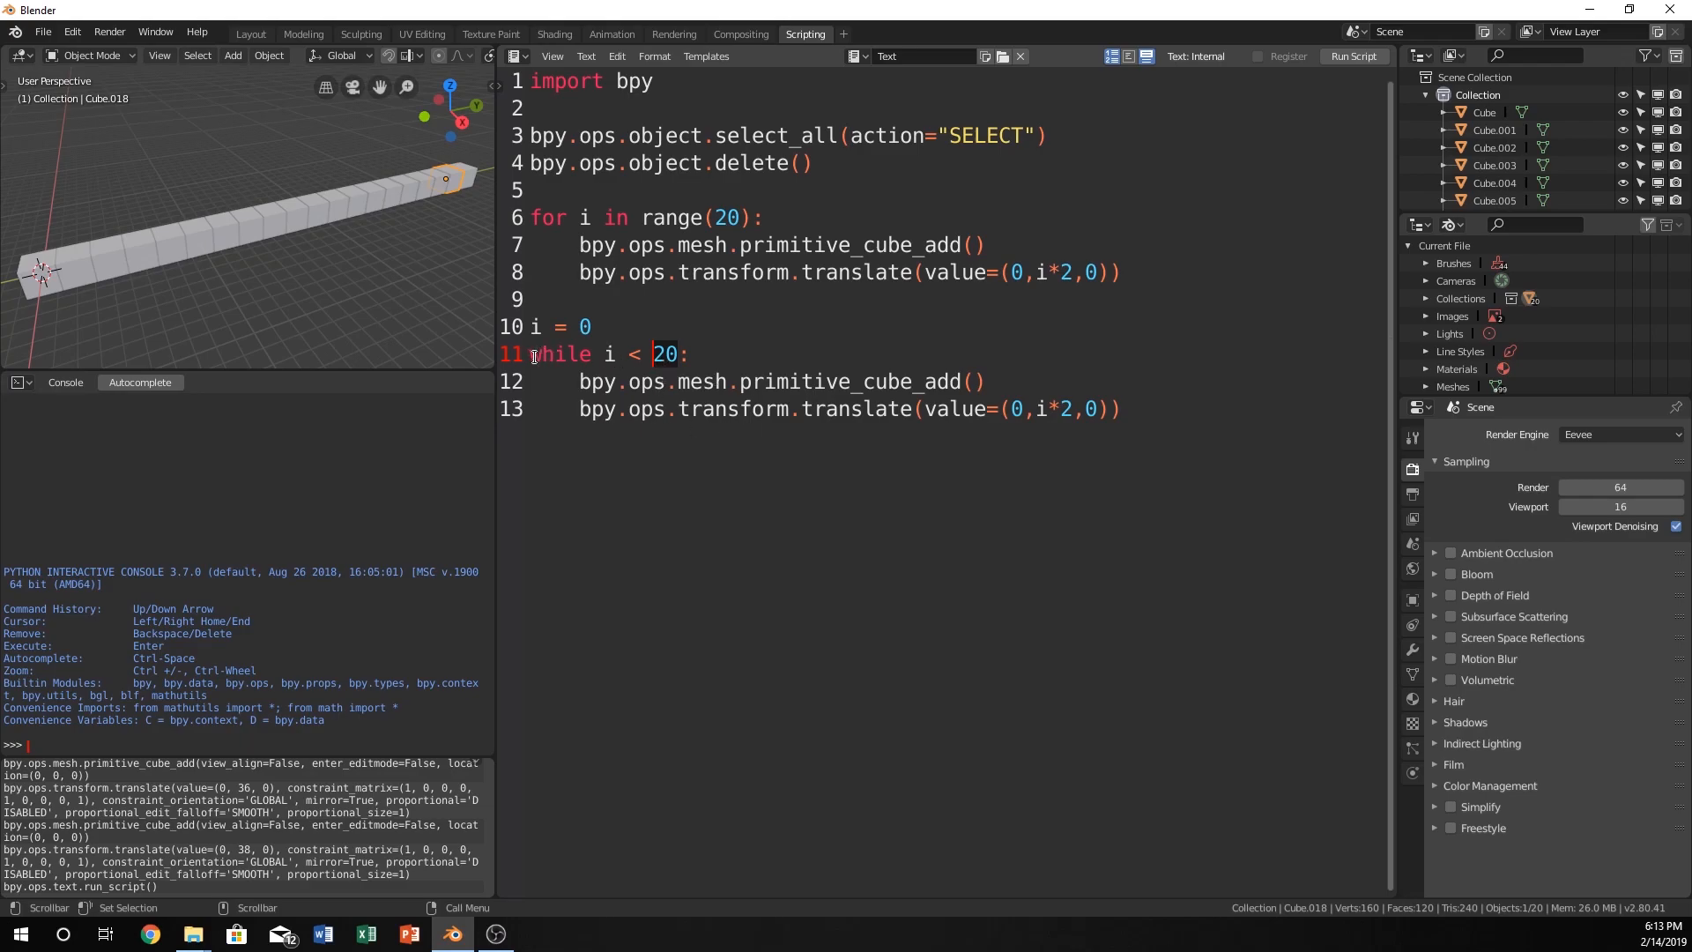
click(1117, 408)
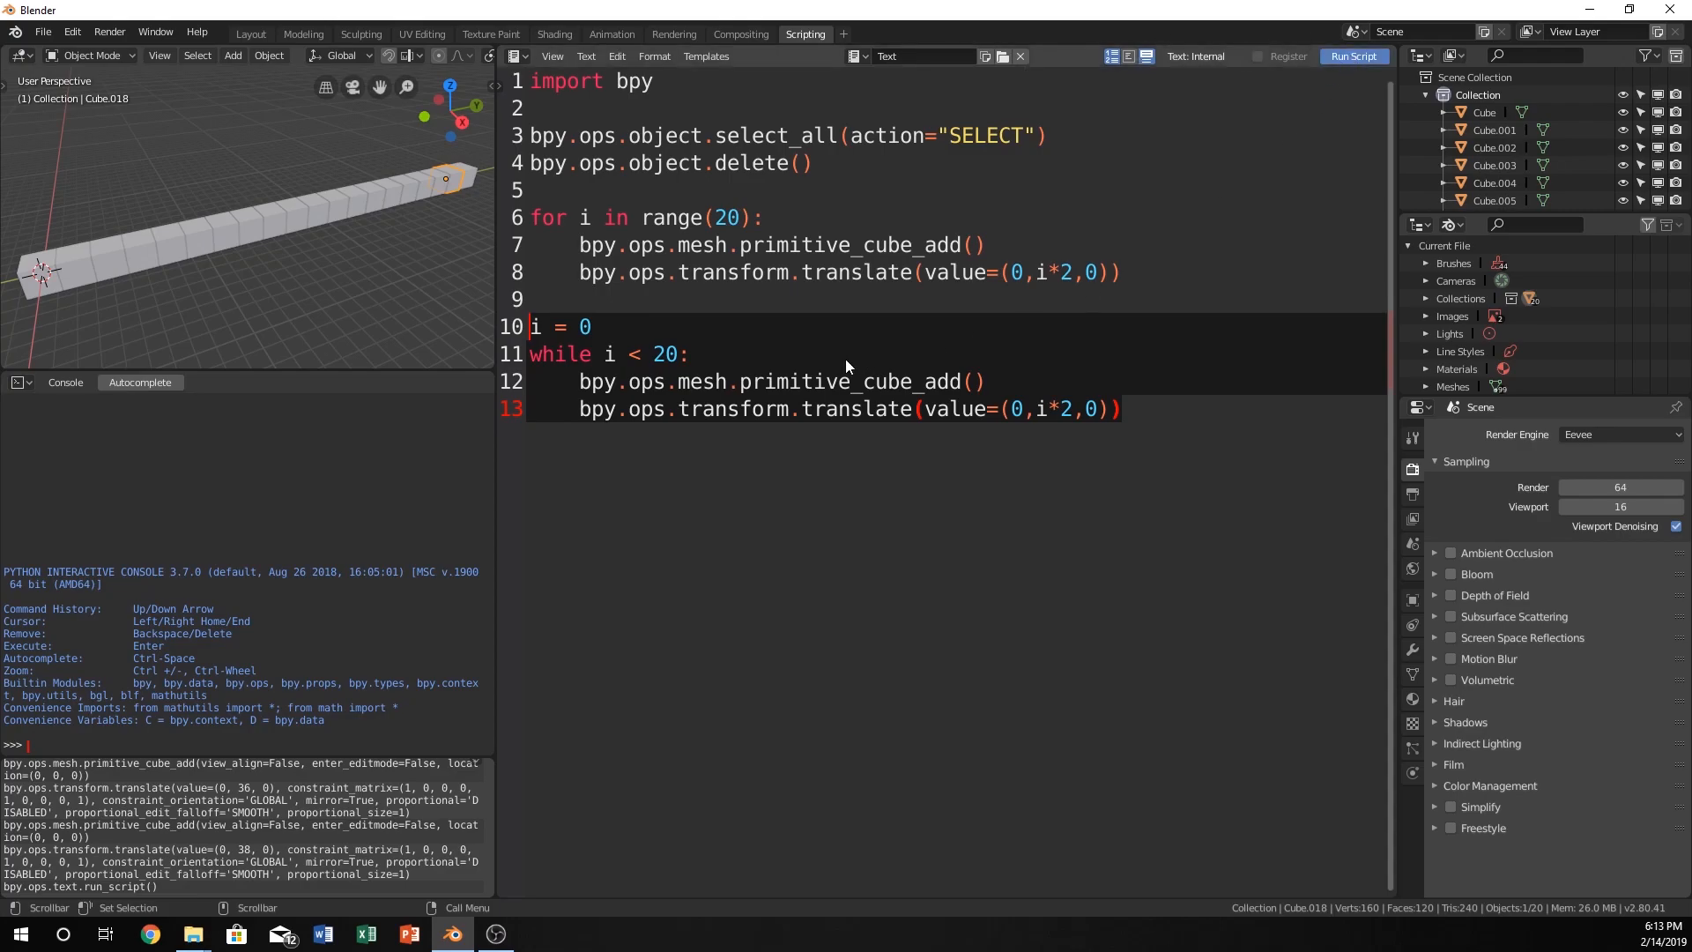
mouse_move(666, 494)
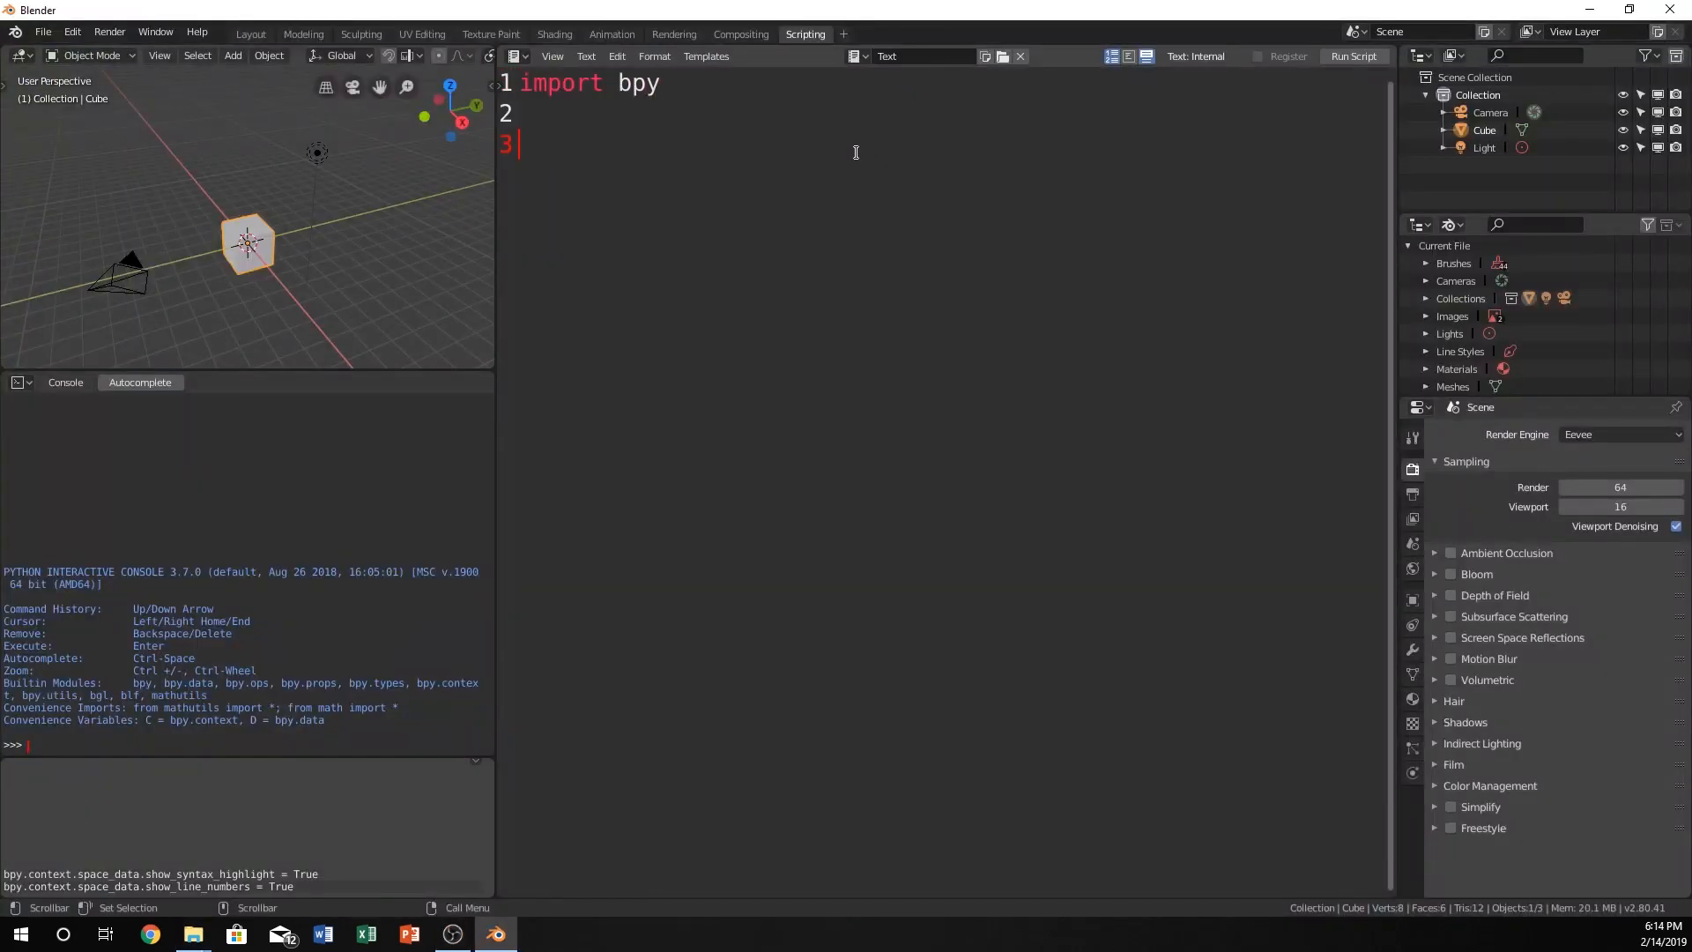
Type the select_all(action="SELECT") line, then check the translate line and while condition.
text(bpy.ops.object.select_all(action="SELECT"))
text(while i < 20:)
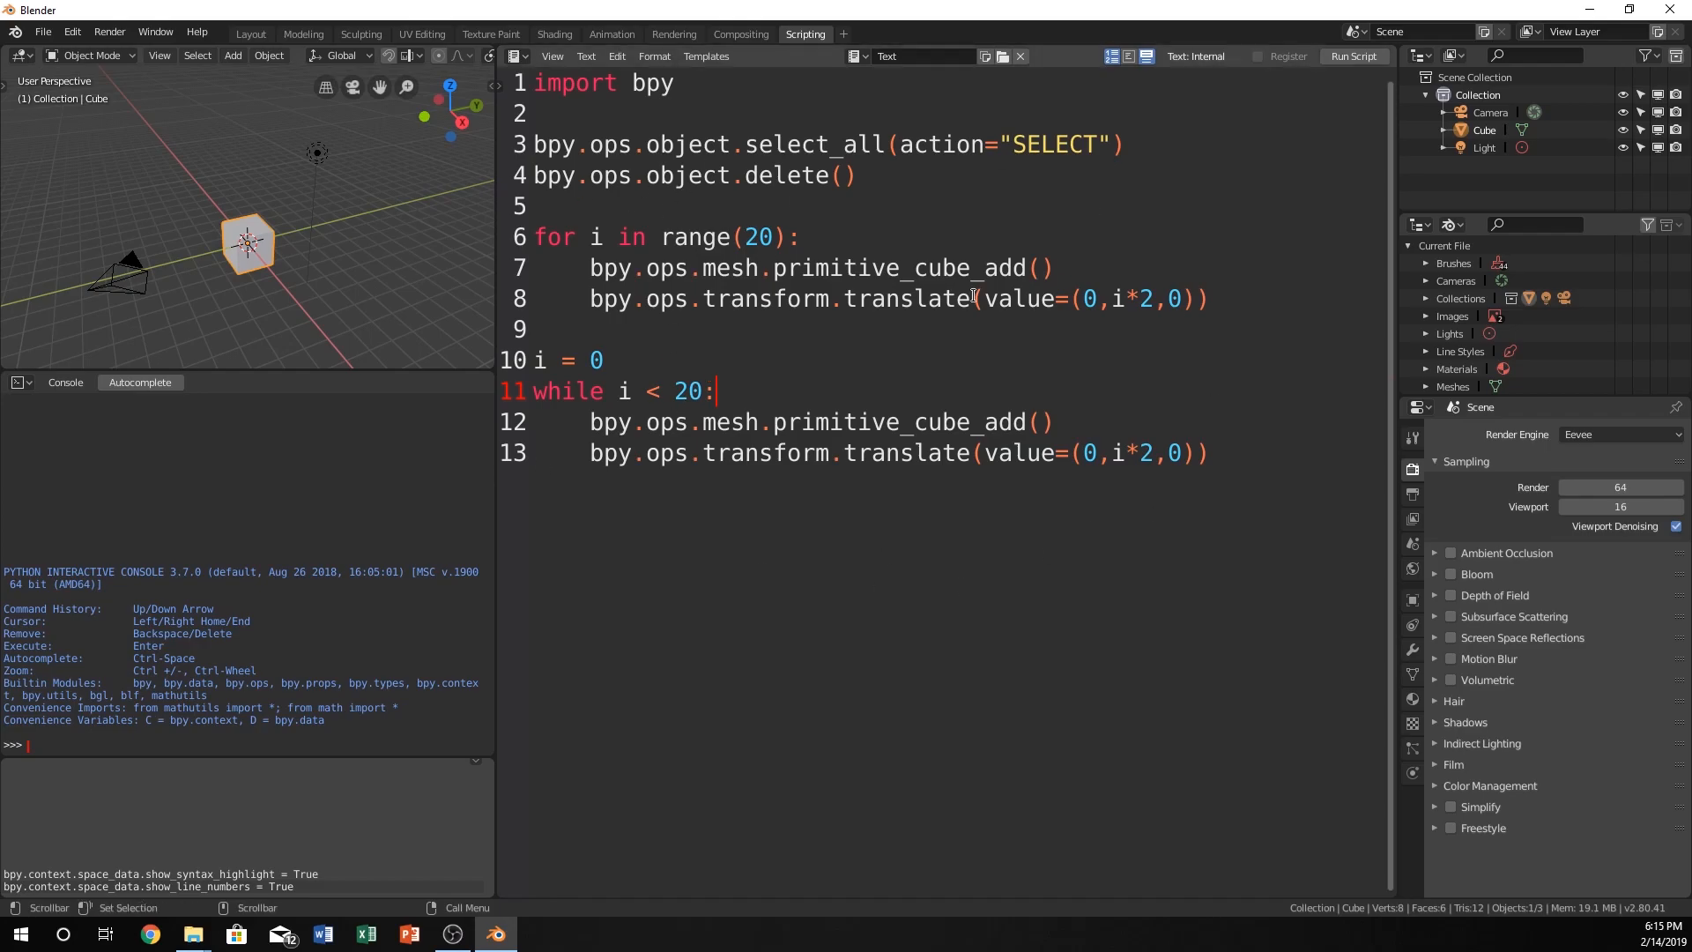
mouse_move(916, 390)
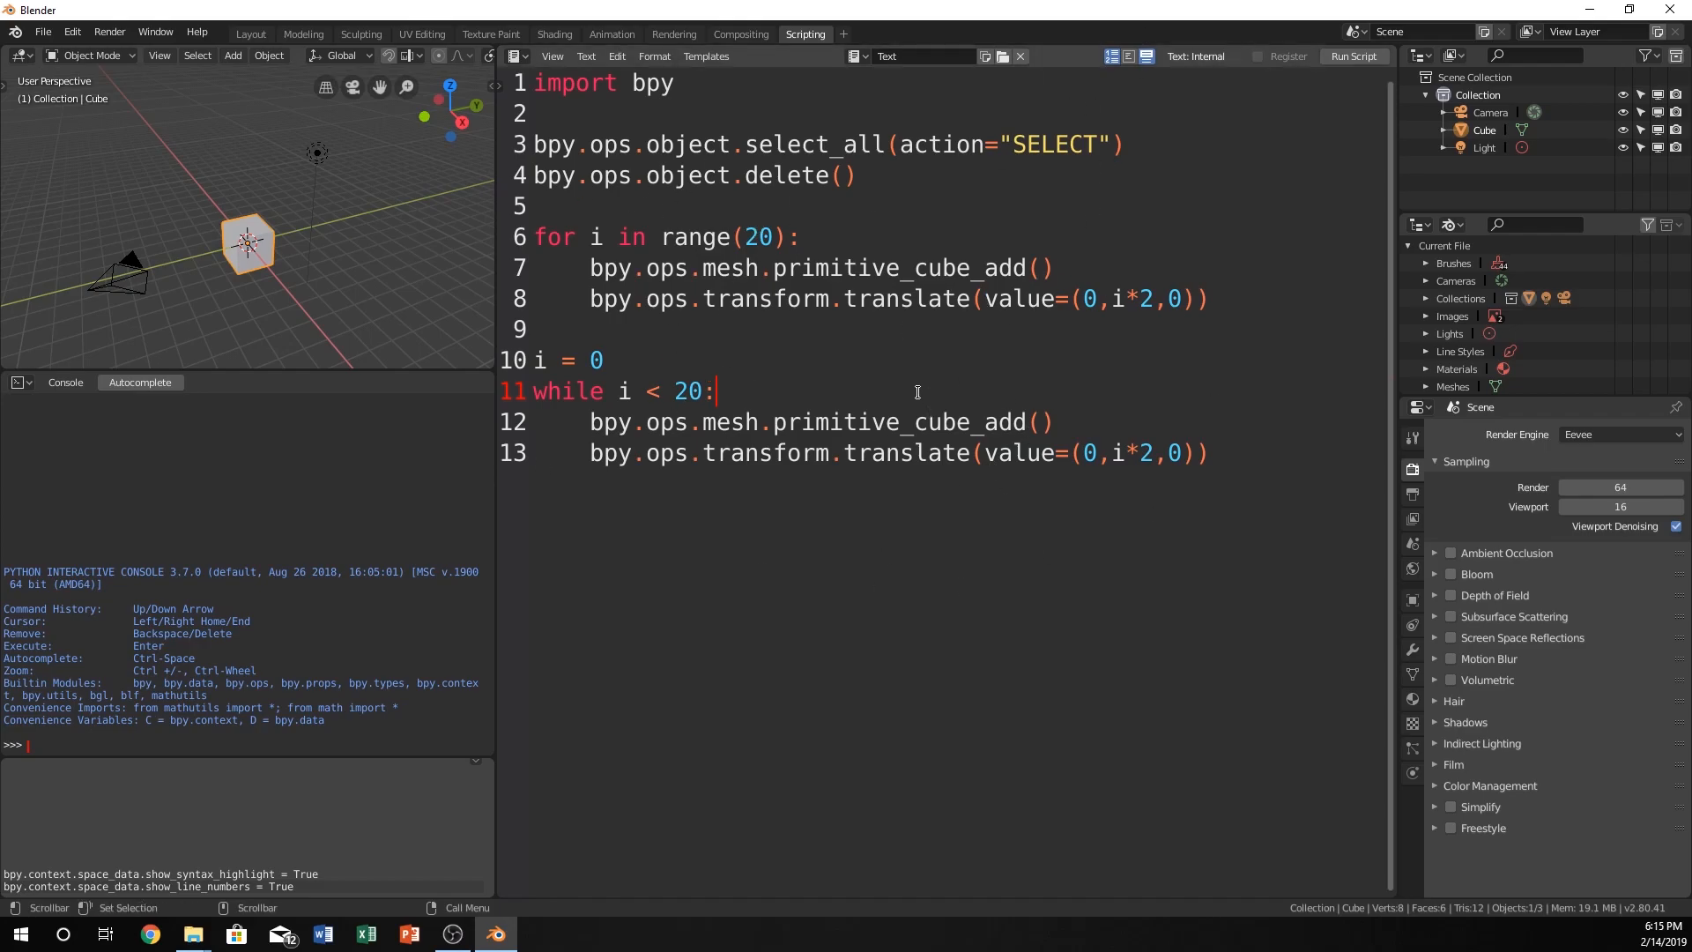
click(1219, 452)
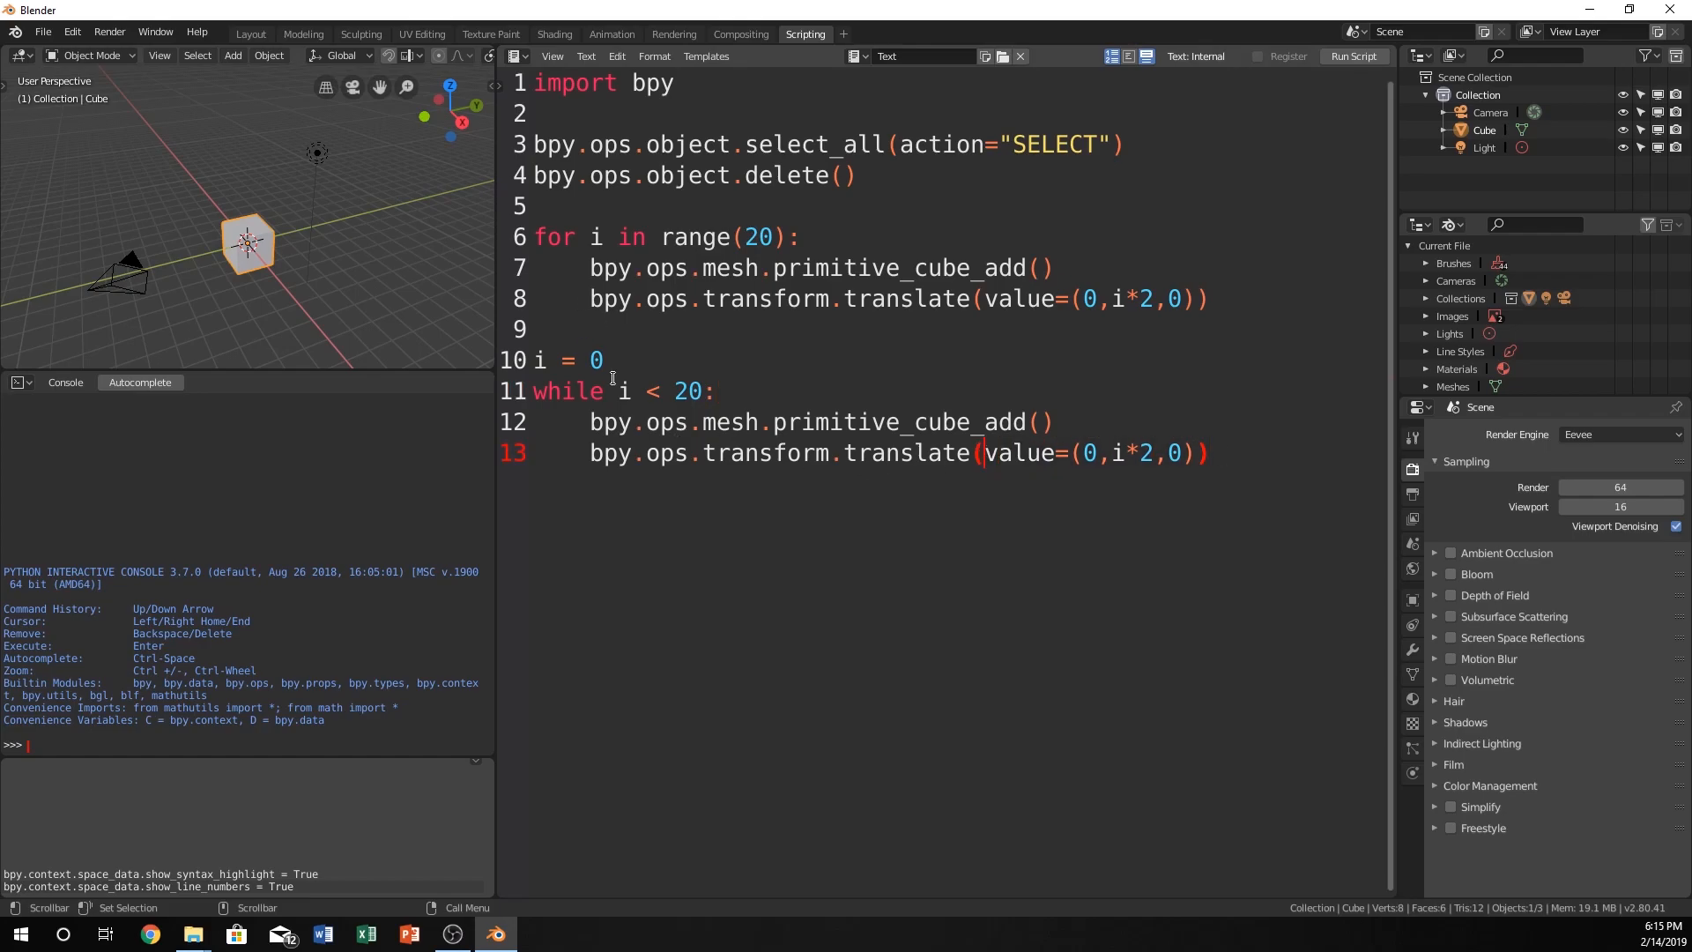
mouse_move(653, 327)
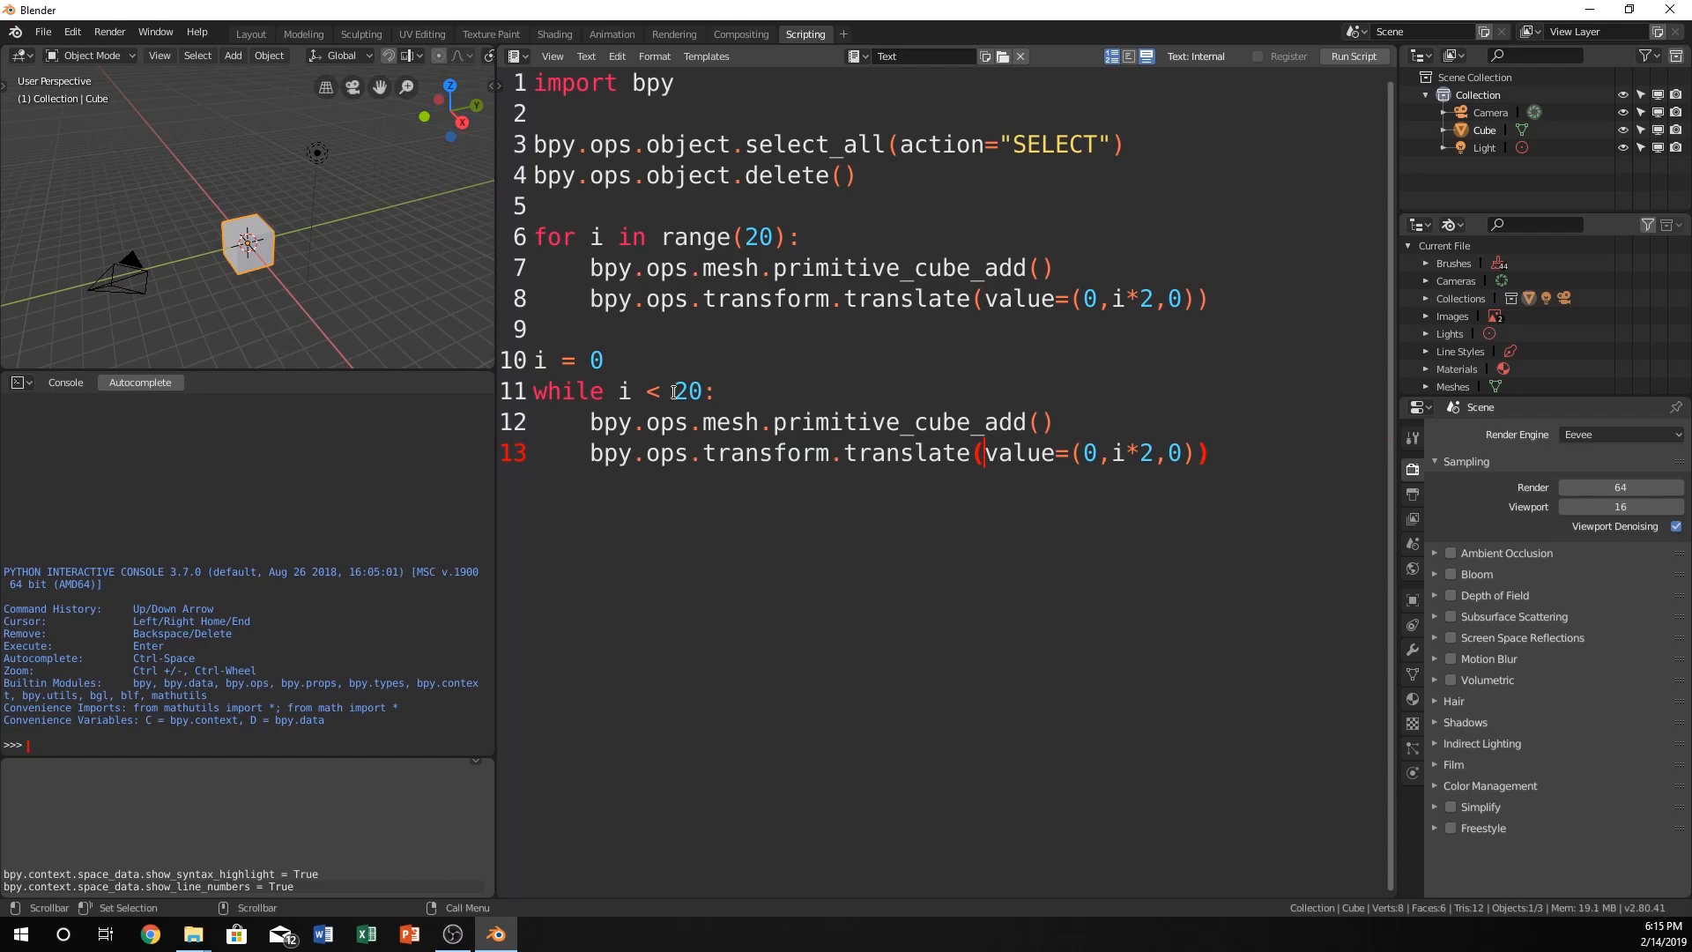
mouse_move(768, 412)
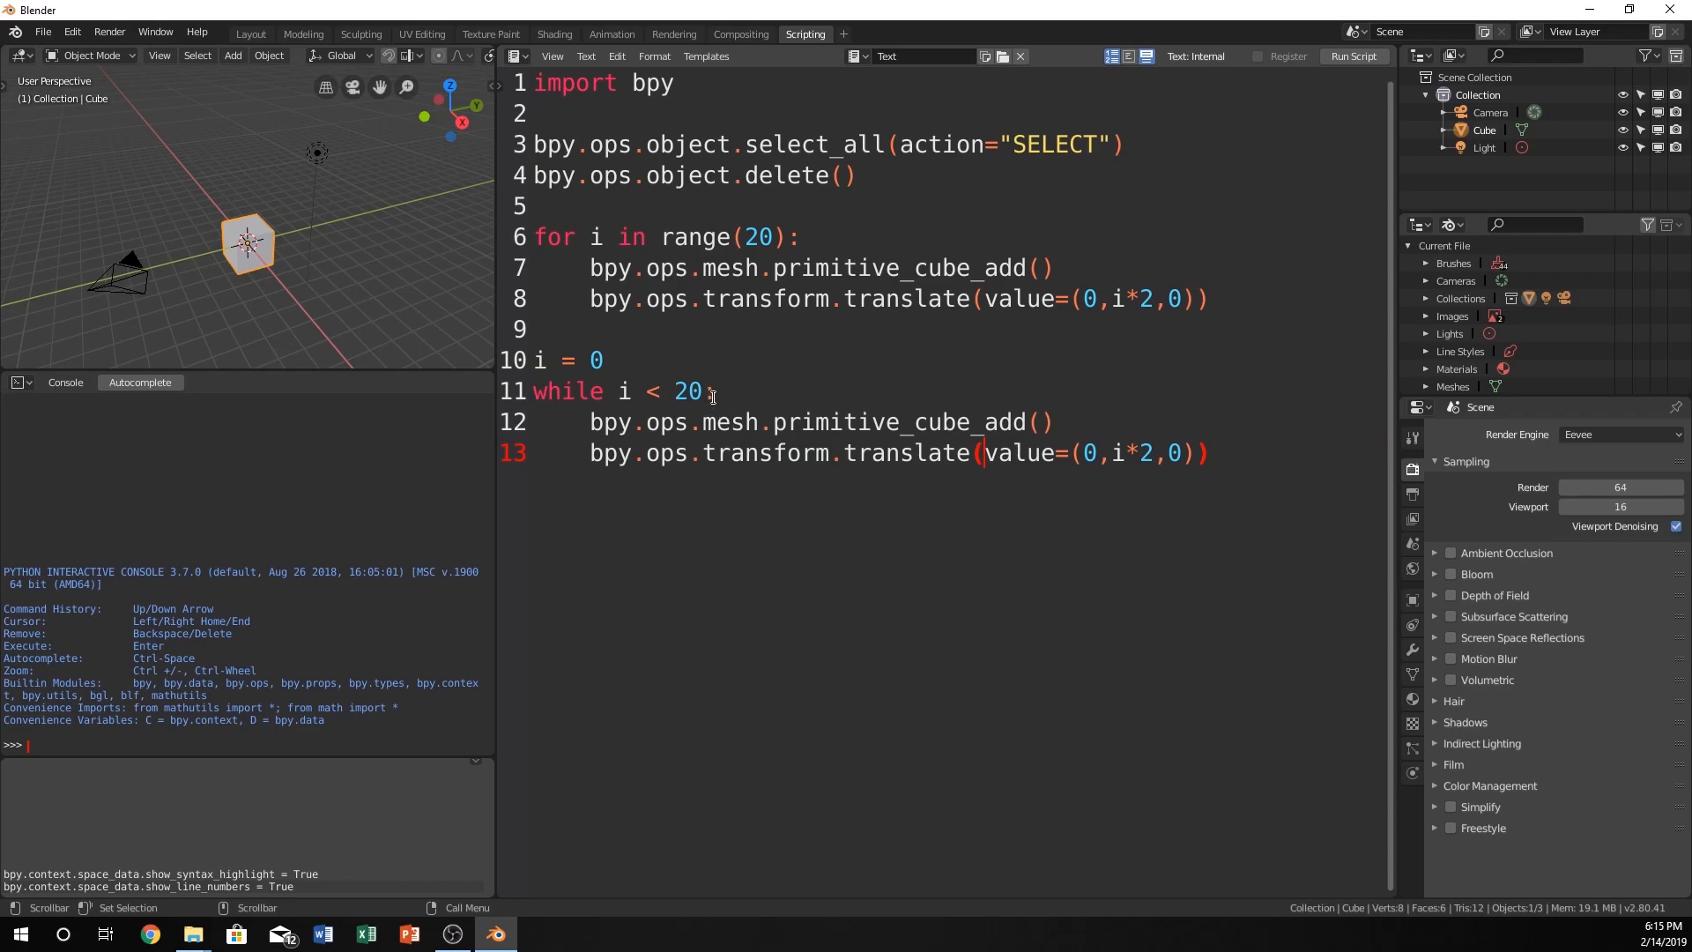
mouse_move(703, 374)
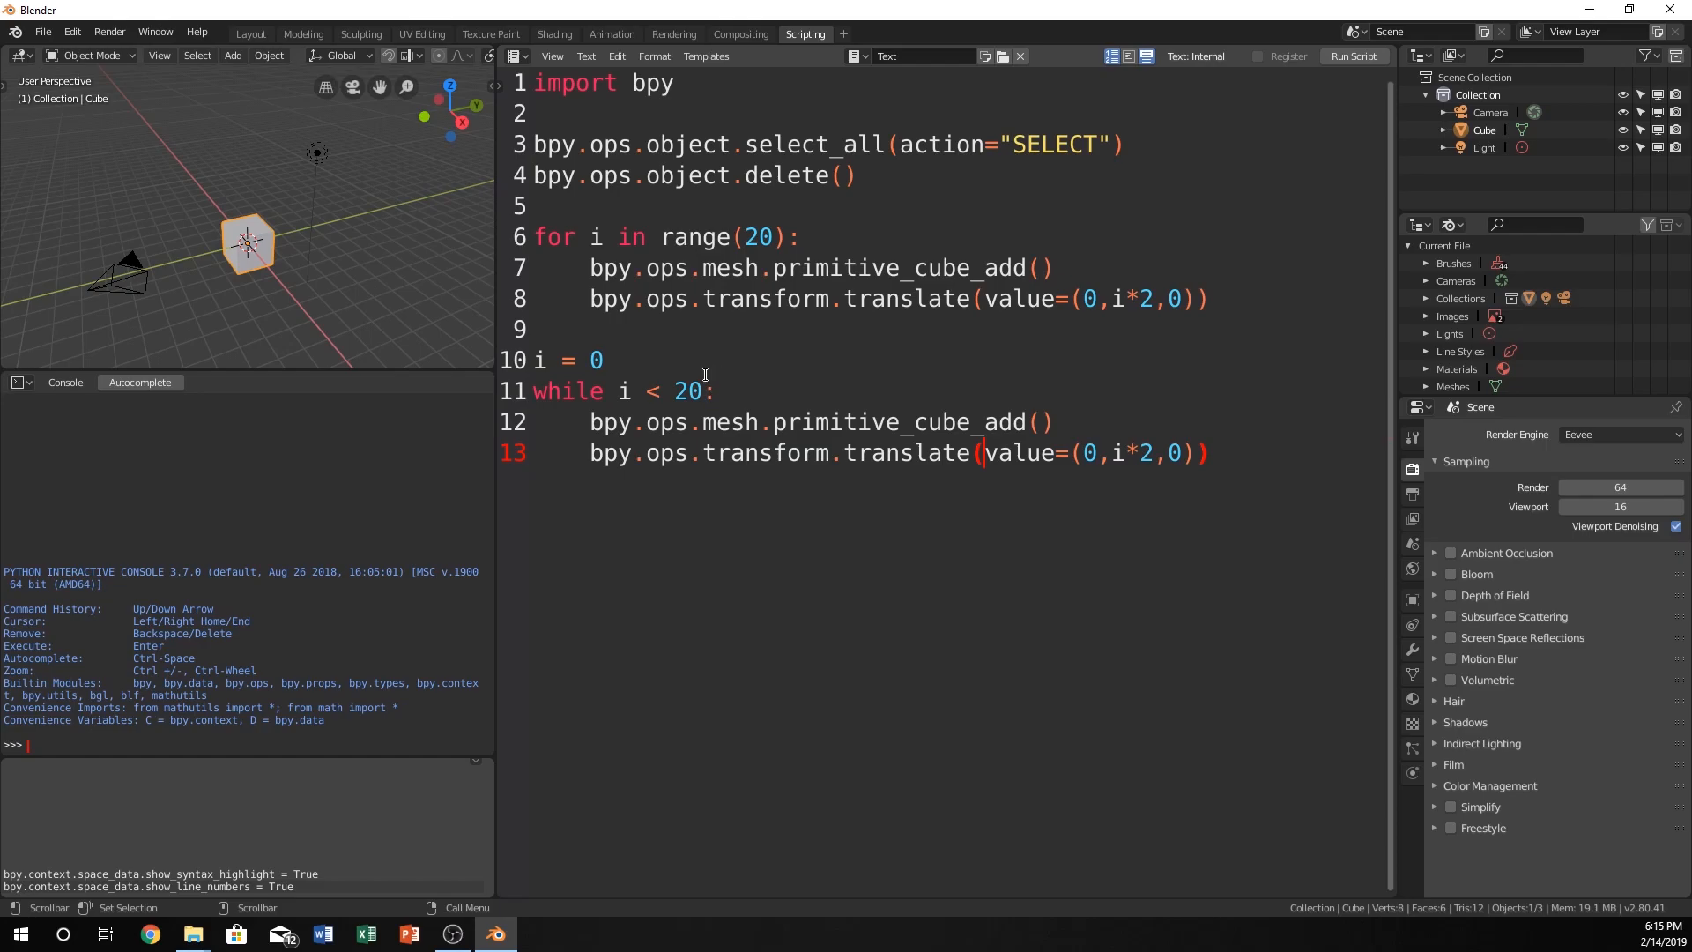
click(712, 391)
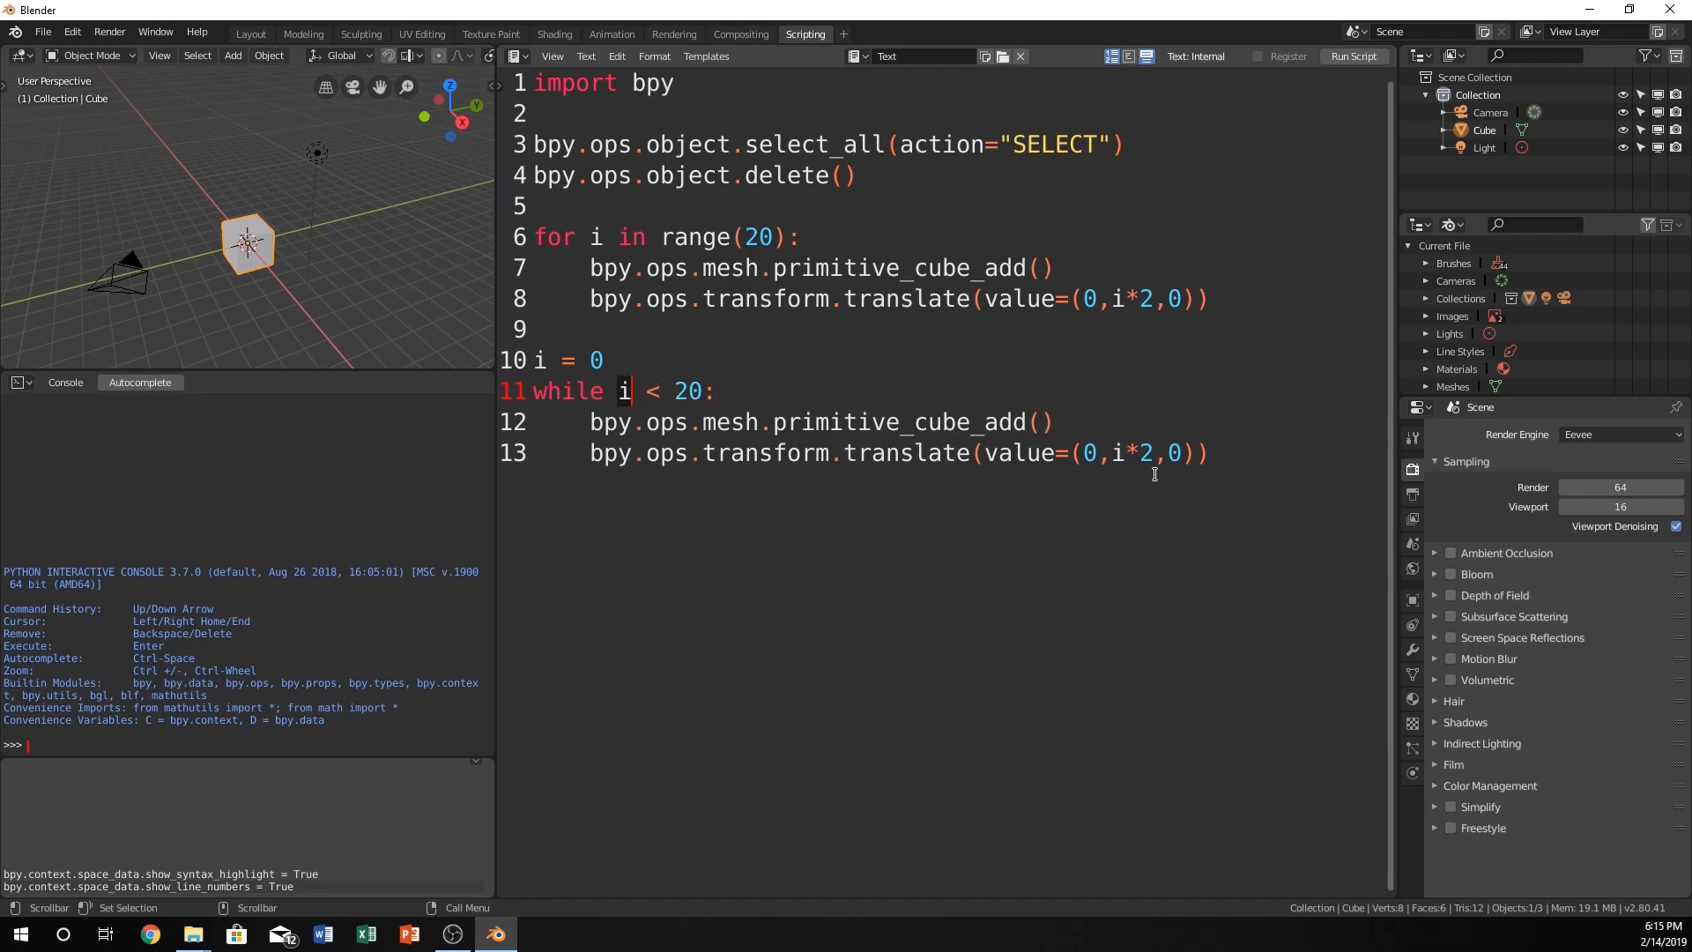
Append 'i = i + 1' after the translate line so the counter increments.
click(1214, 452)
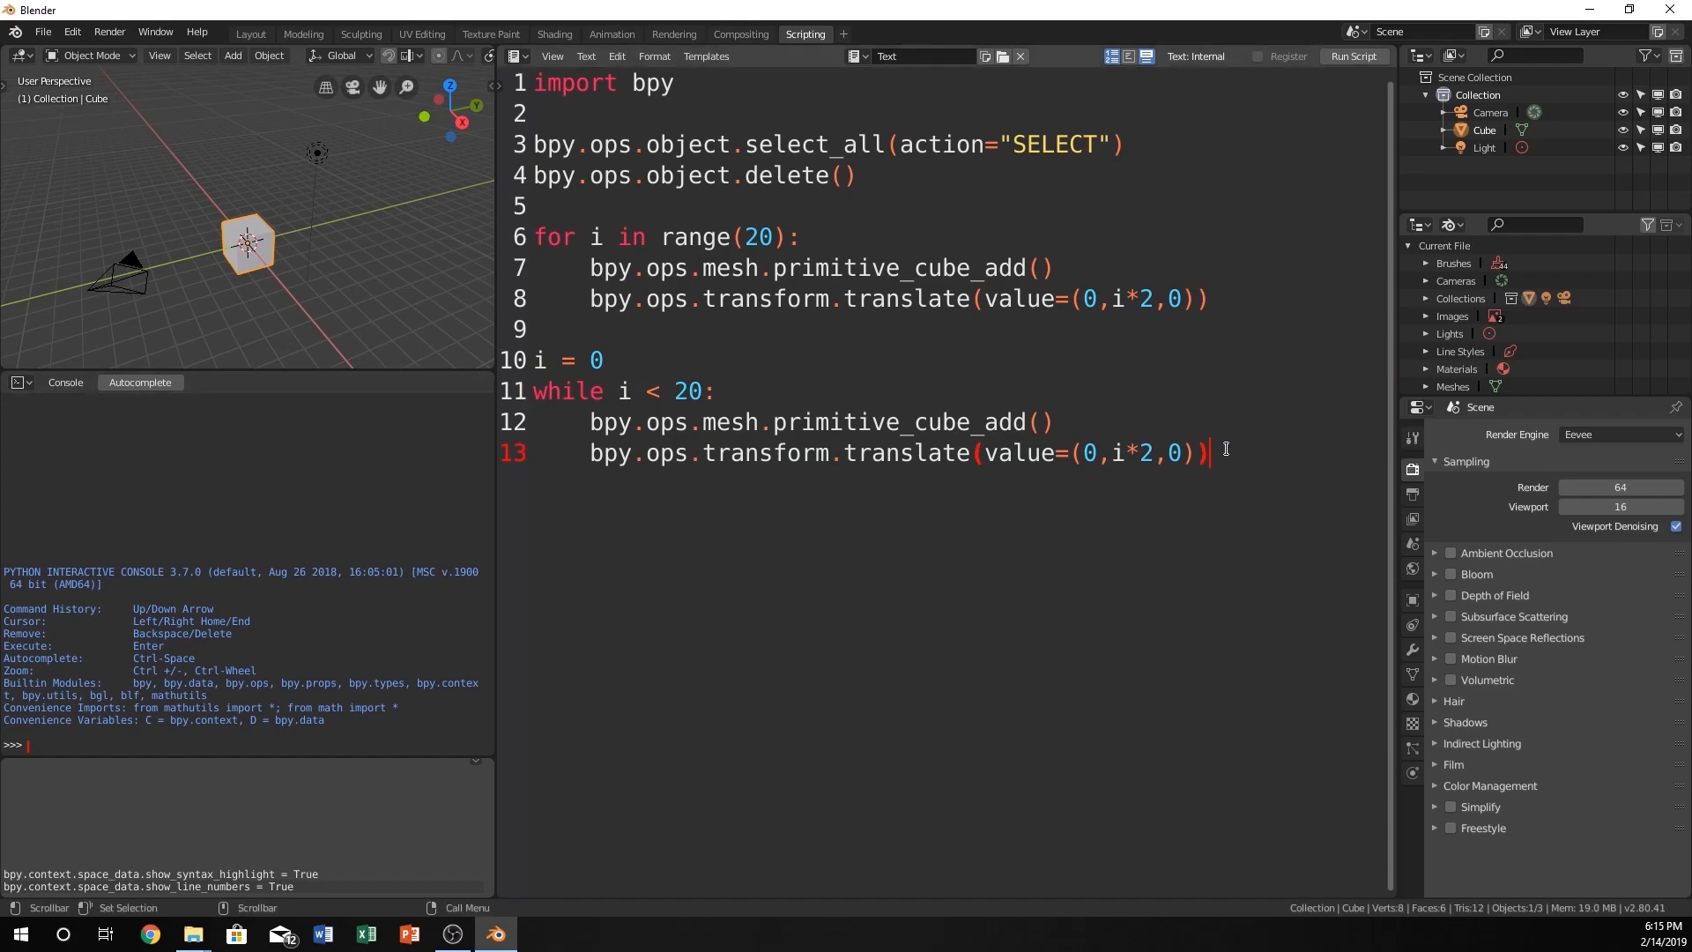
text(i -)
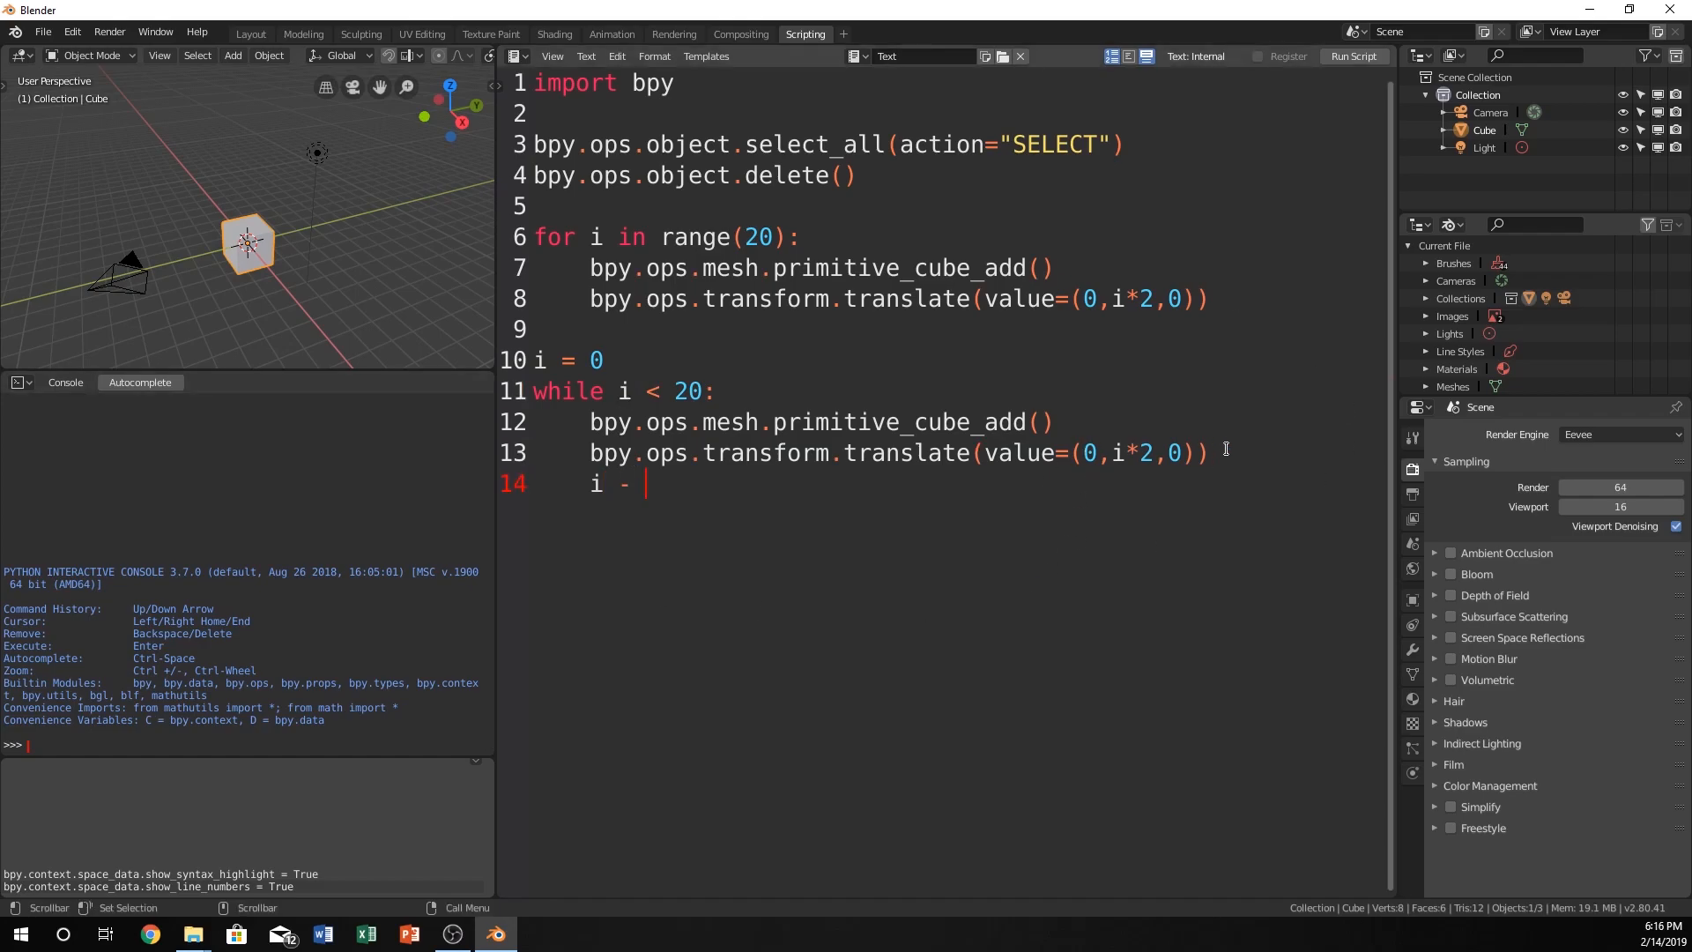
text(= i)
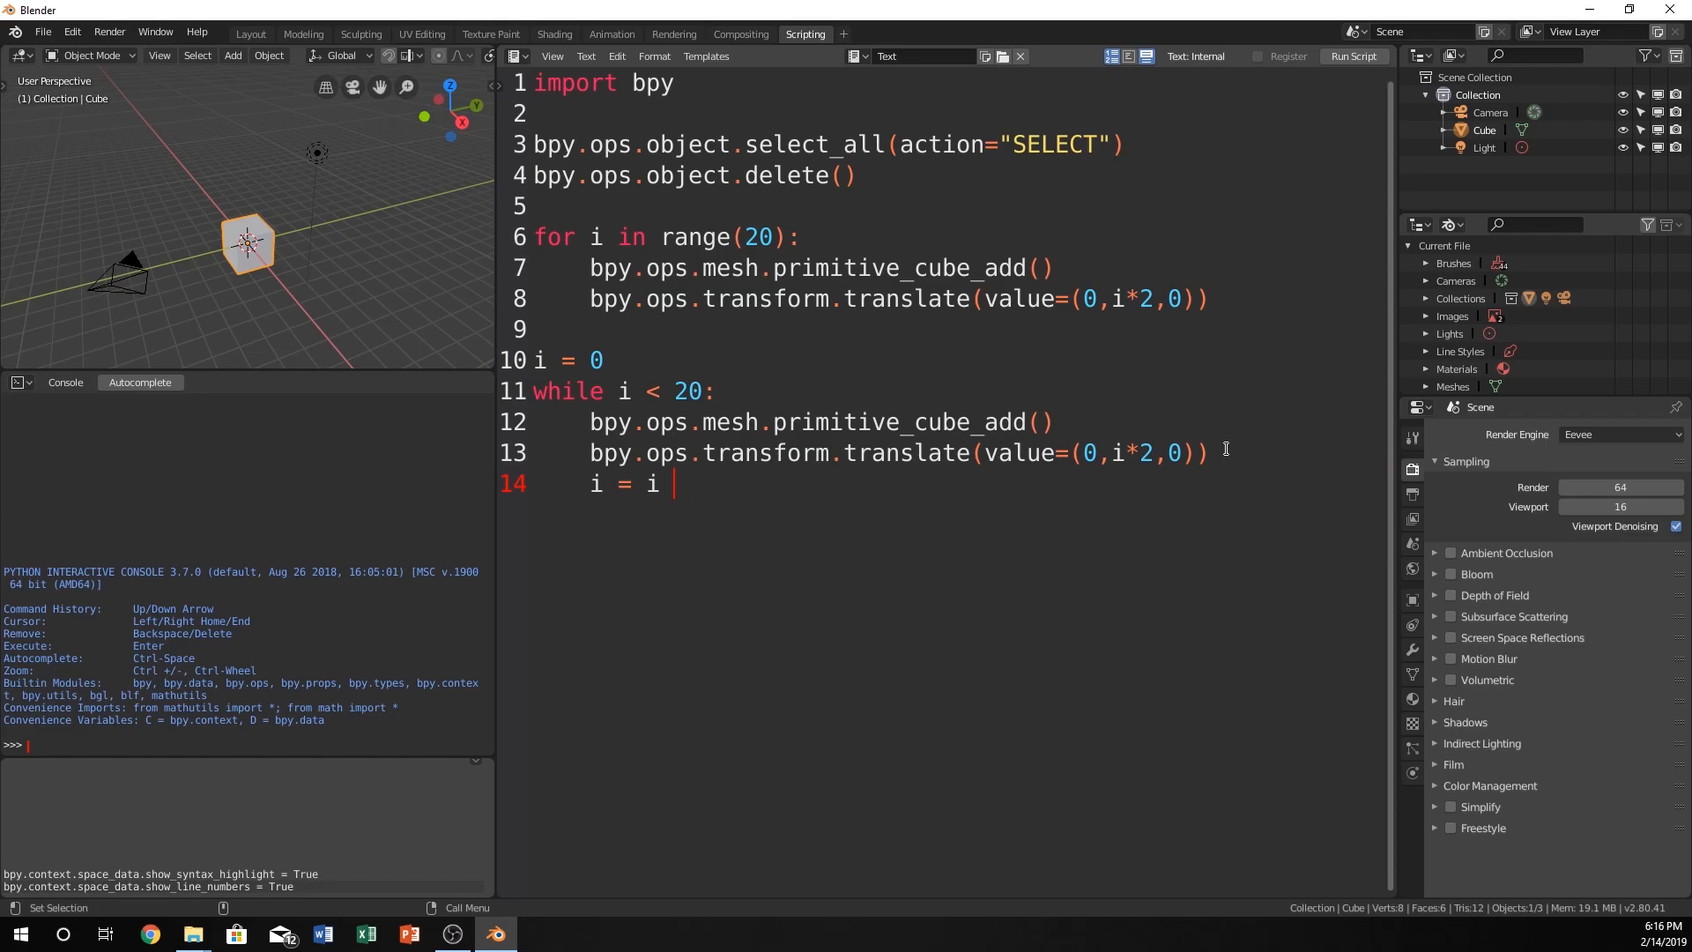
text(+ 1)
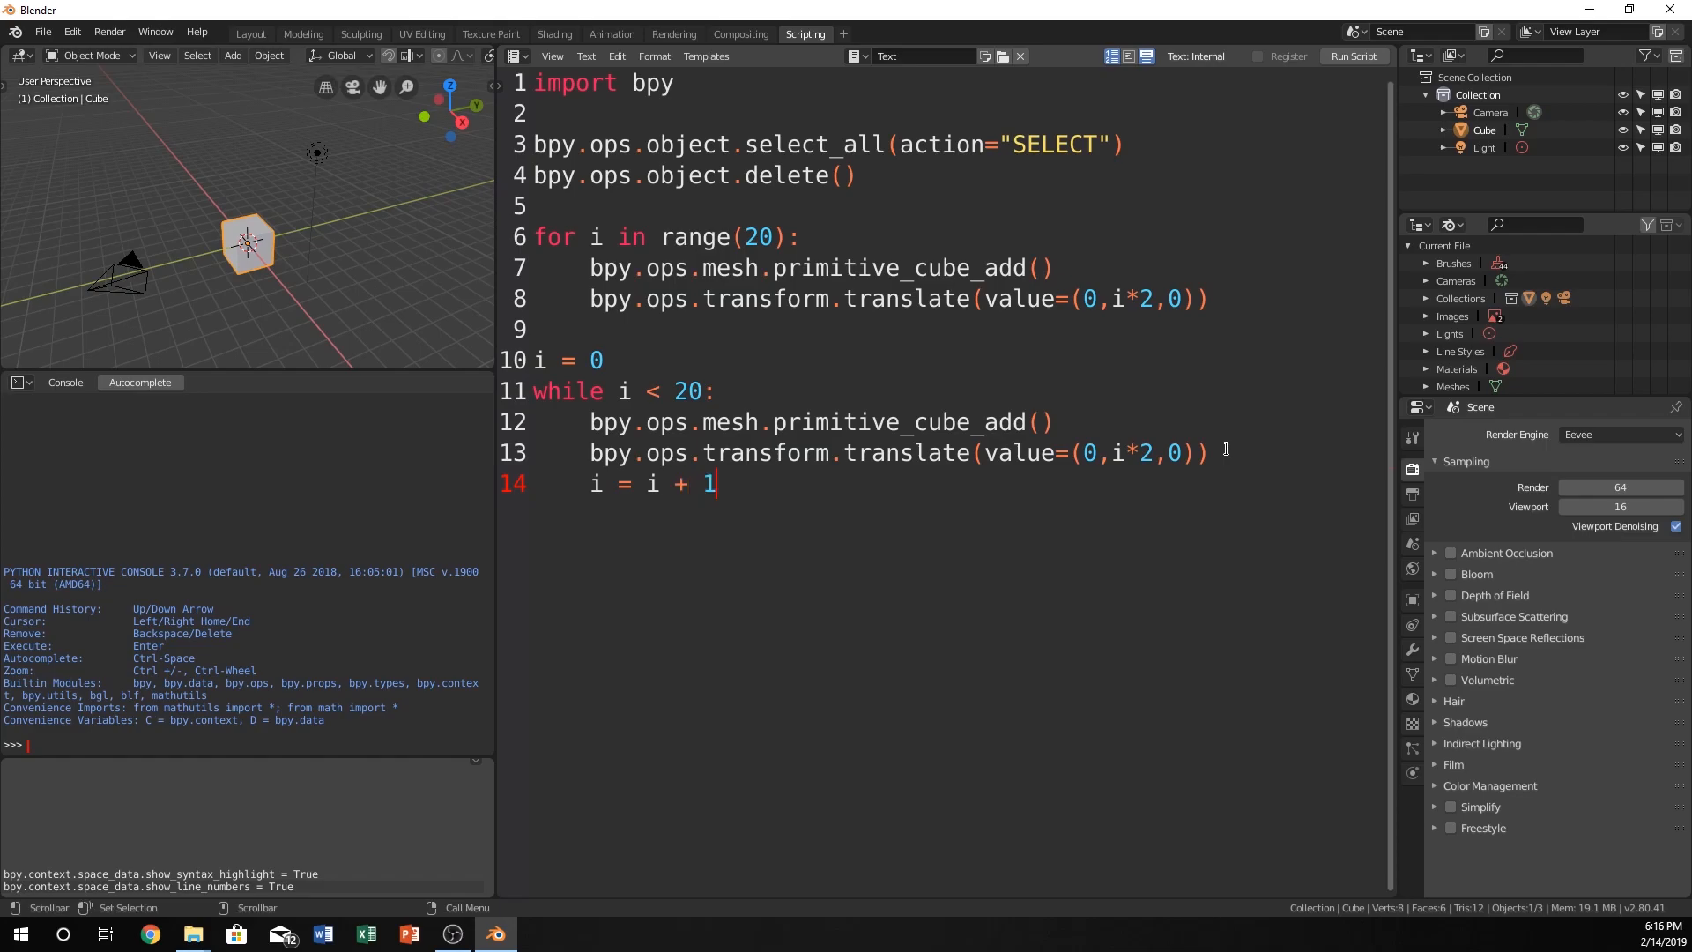
mouse_move(826, 464)
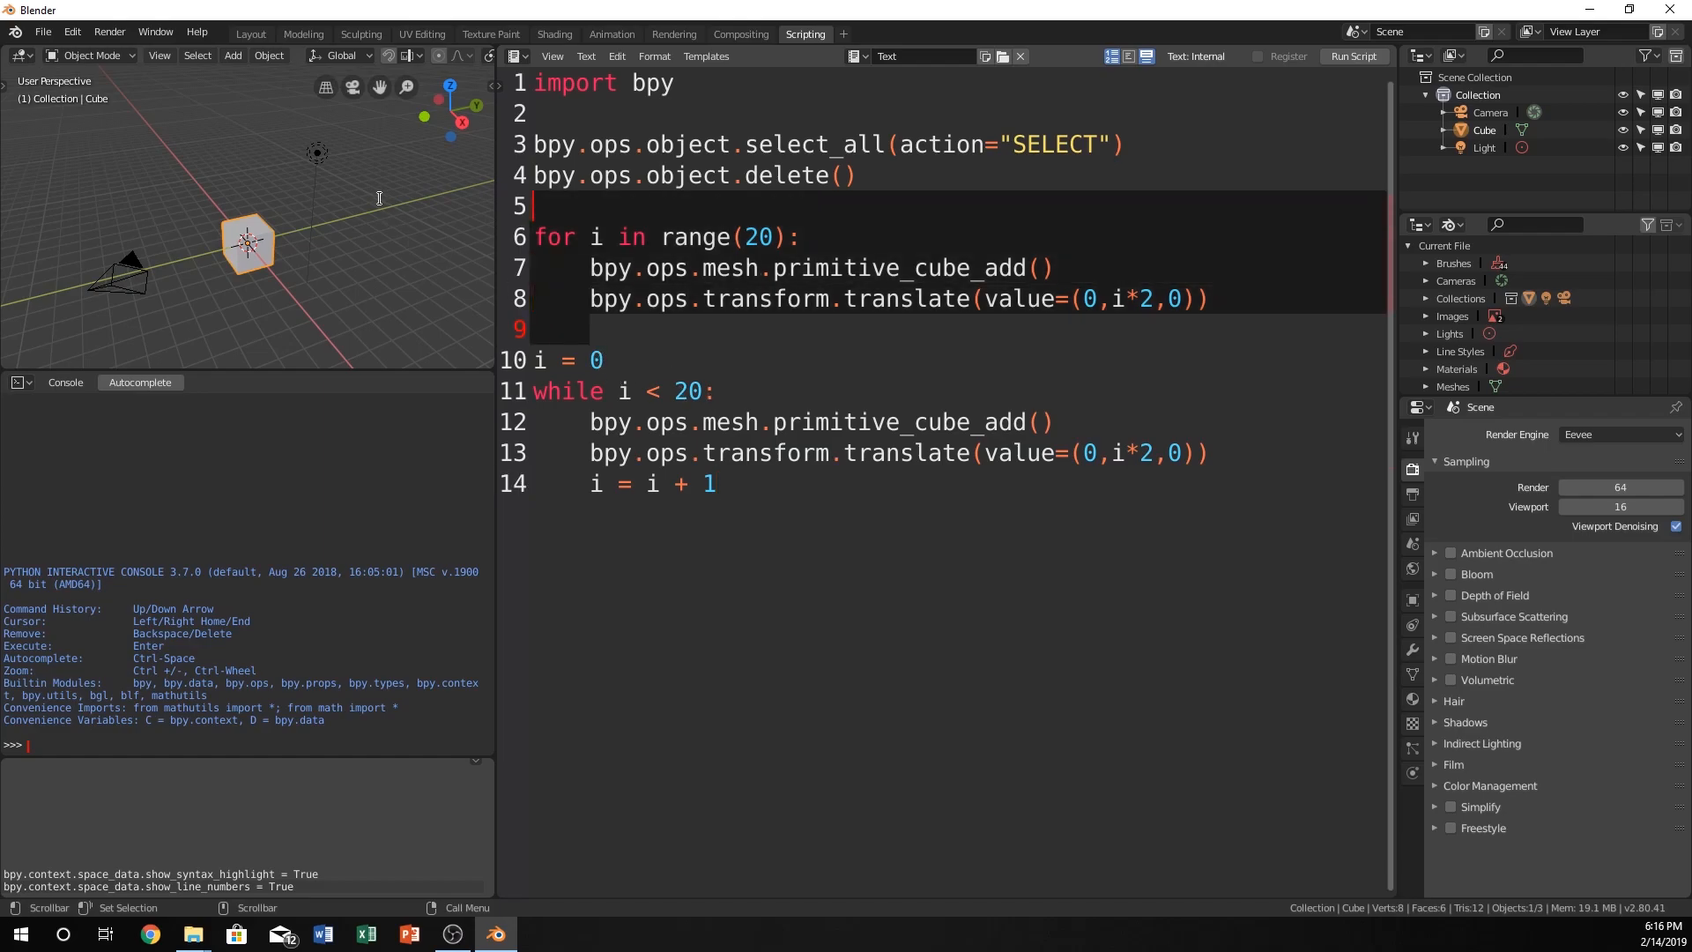
mouse_move(725, 294)
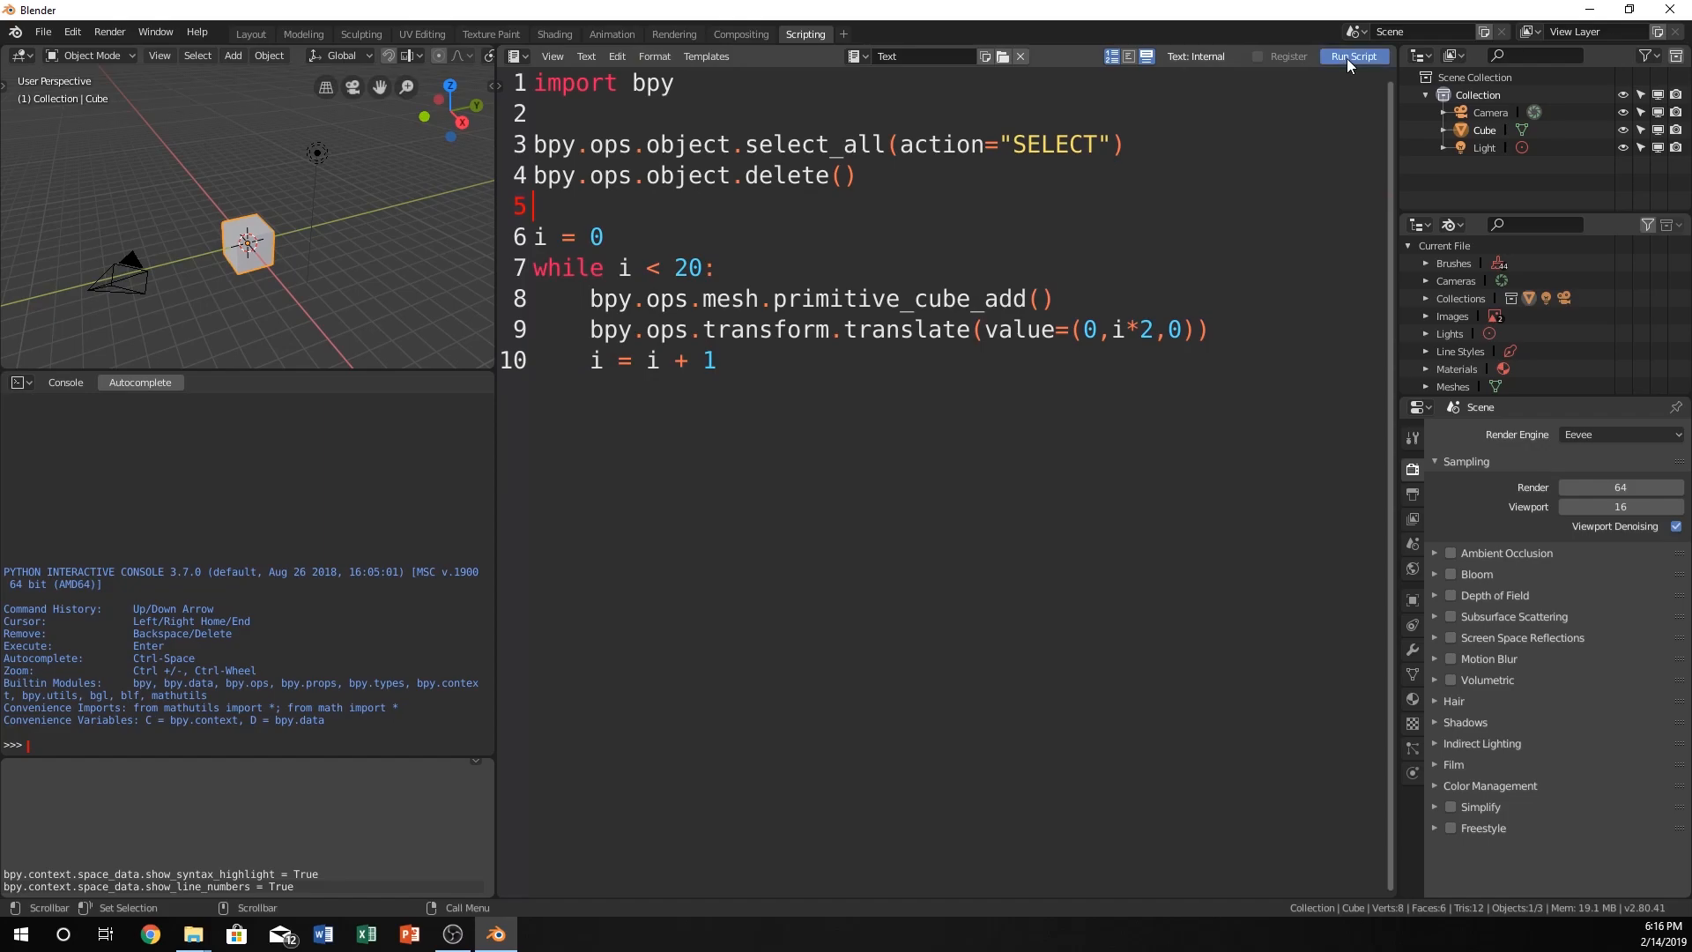
Run the script to build twenty cubes stepped along the Y axis.
click(1352, 56)
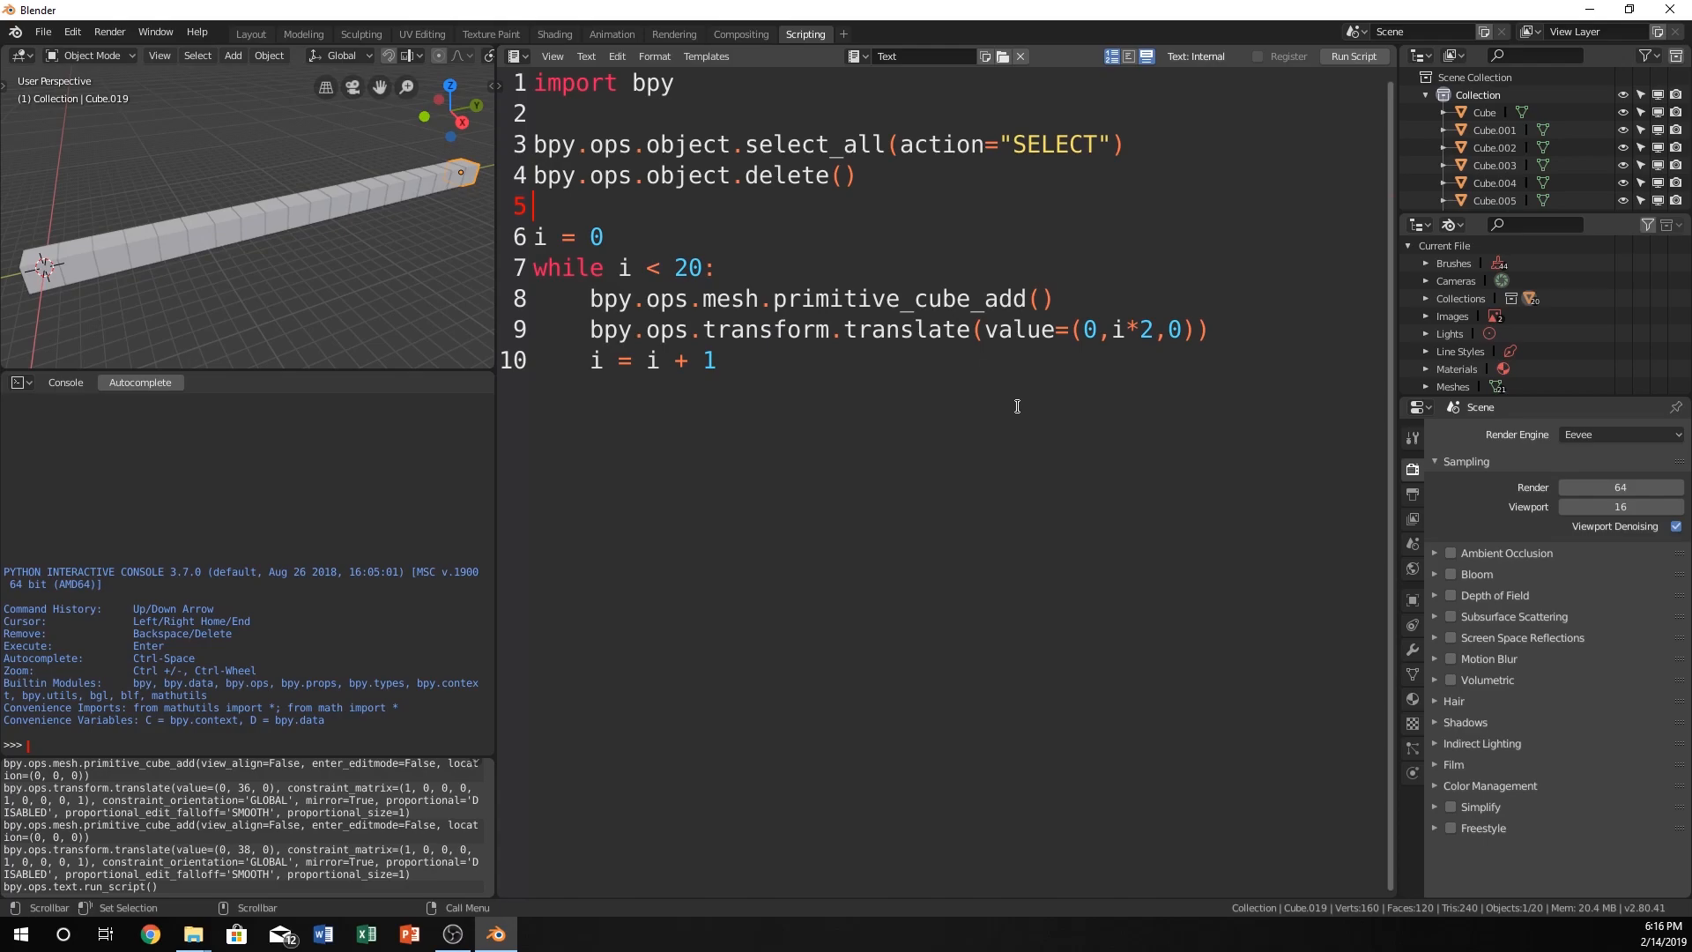
mouse_move(1149, 146)
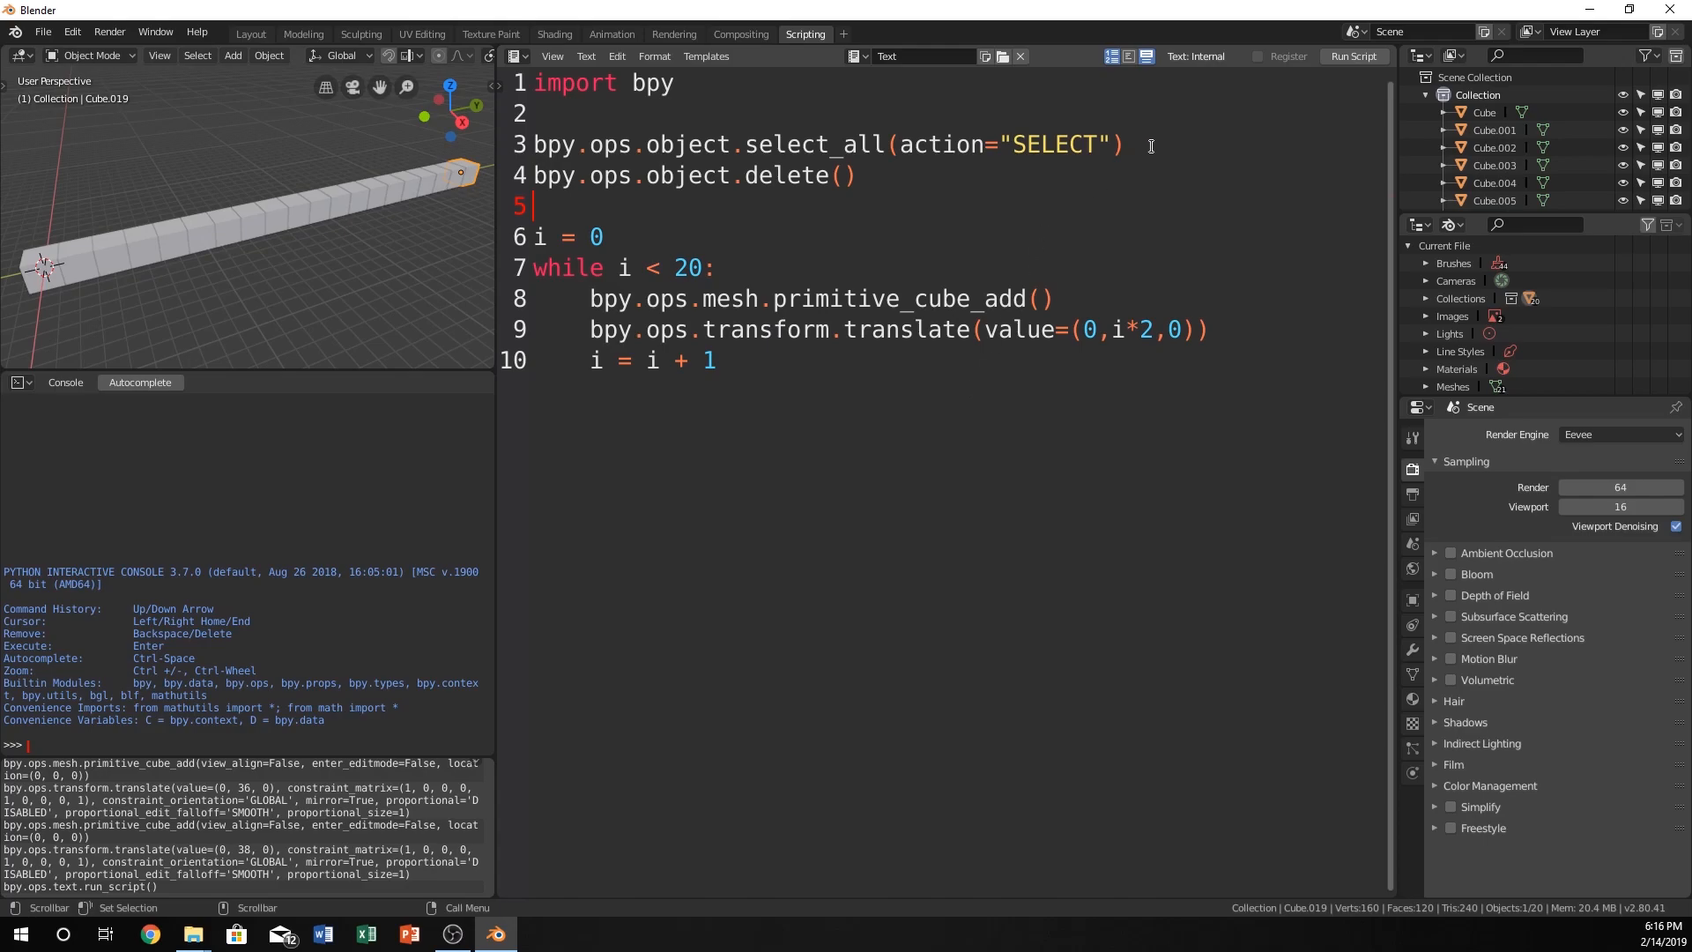